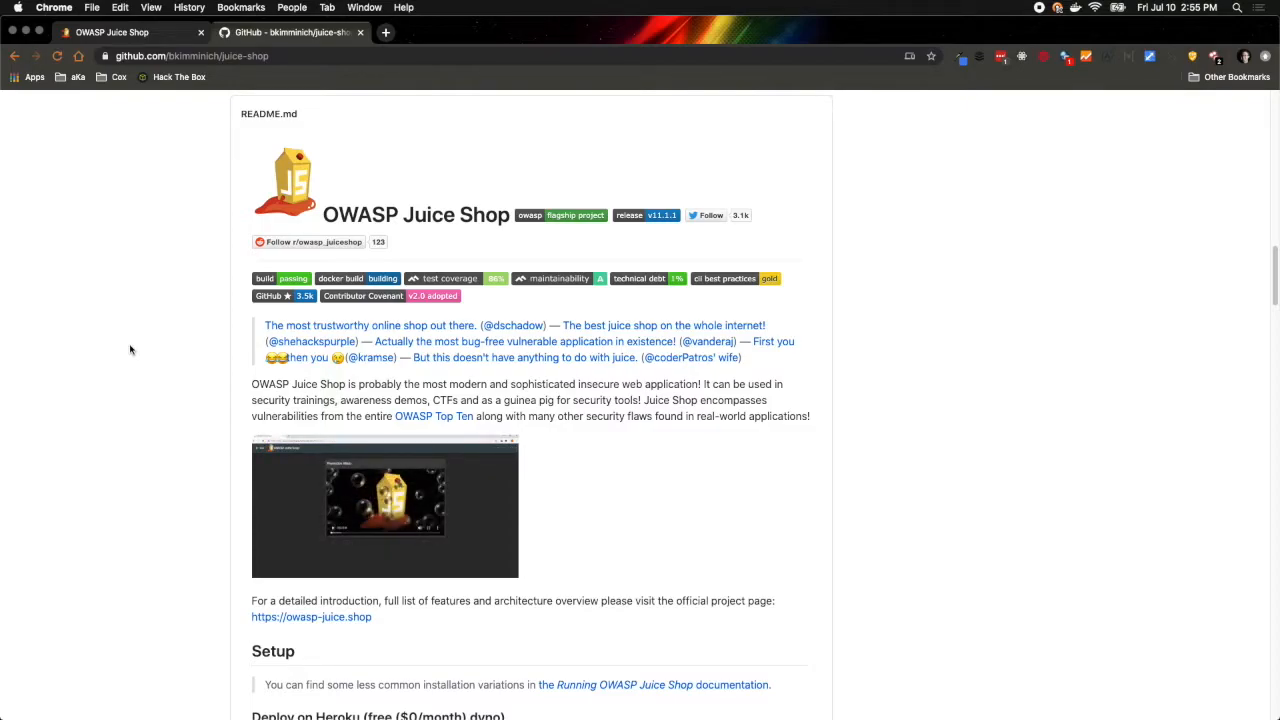
Step: Scroll the Juice Shop README on GitHub down to its Documentation section
scroll(down, 3)
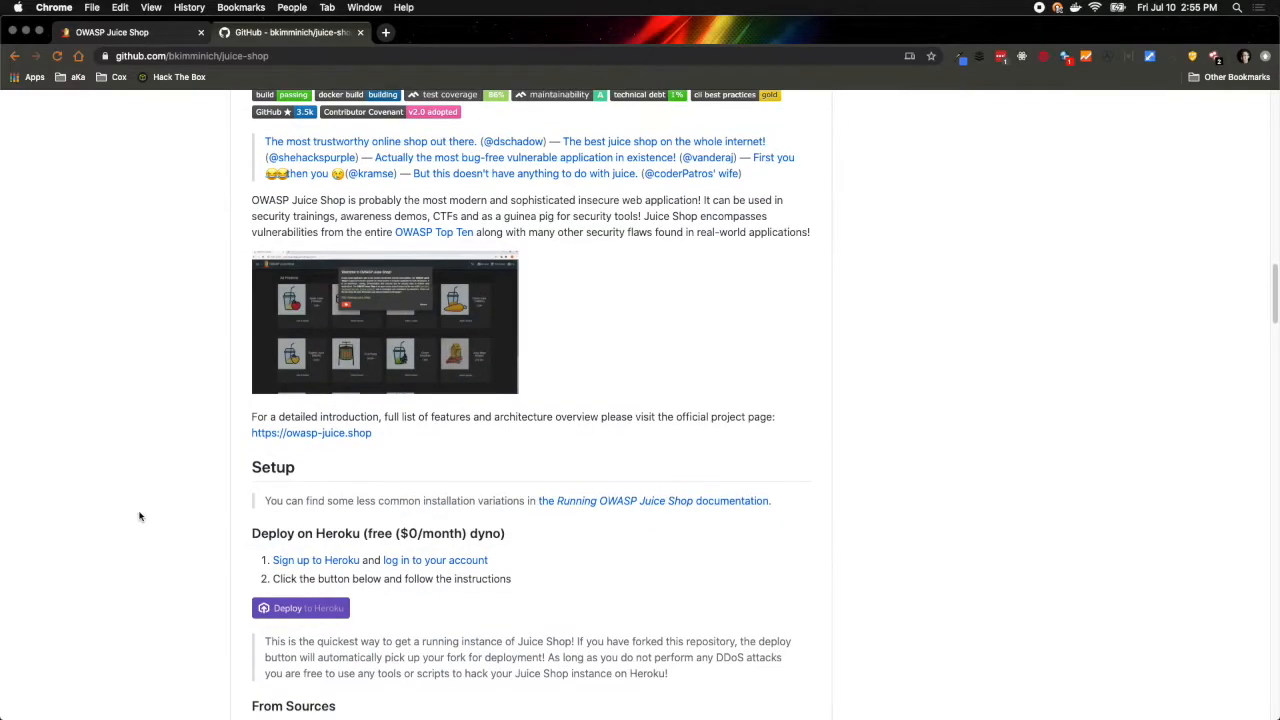
scroll(down, 3)
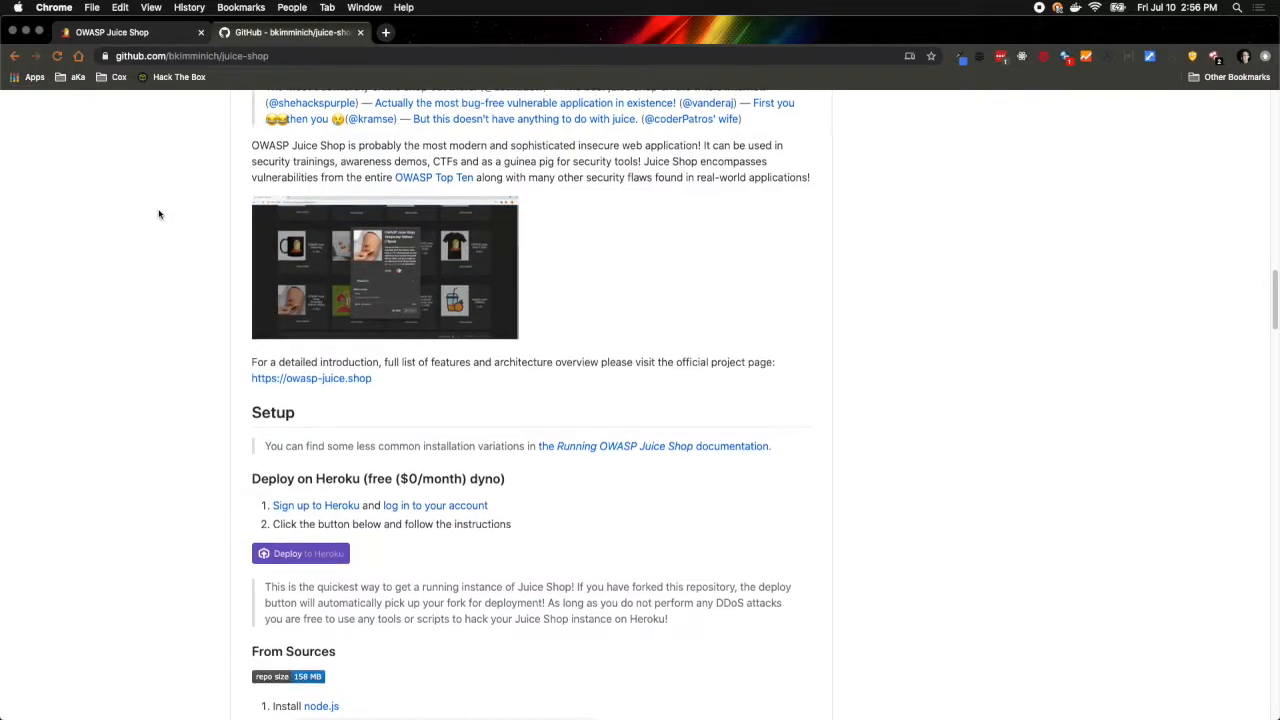
scroll(up, 3)
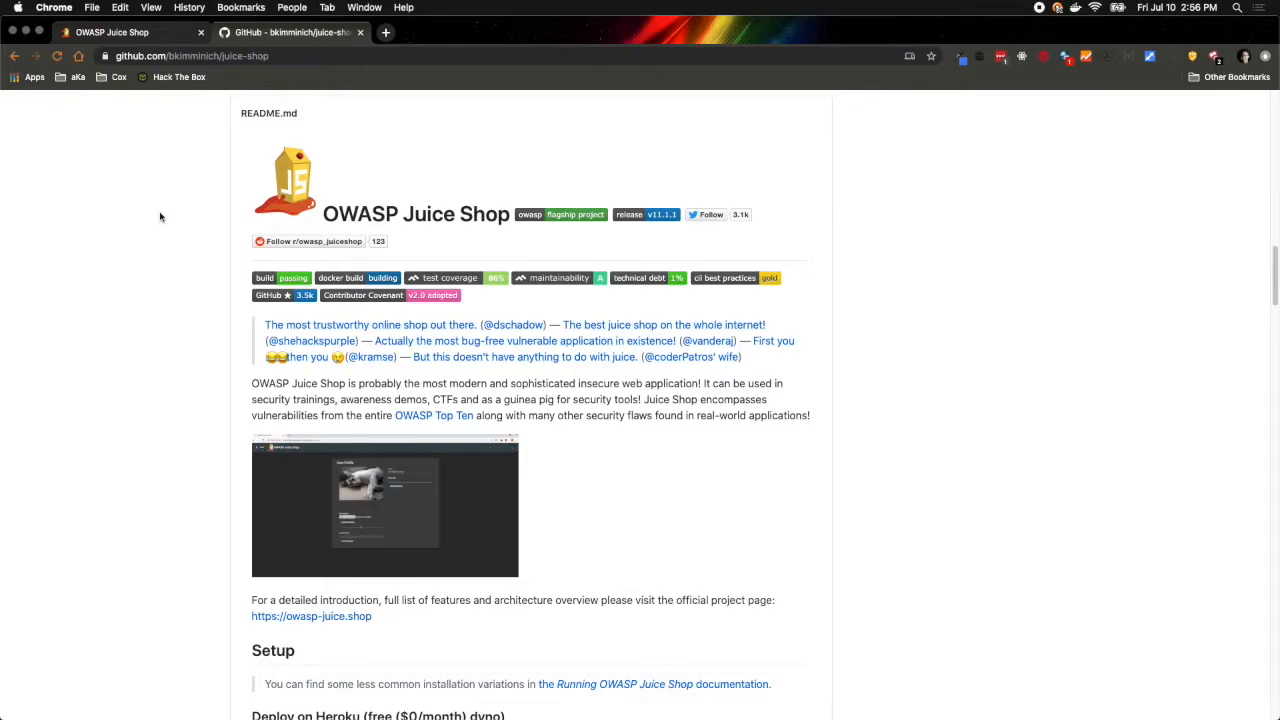
scroll(down, 3)
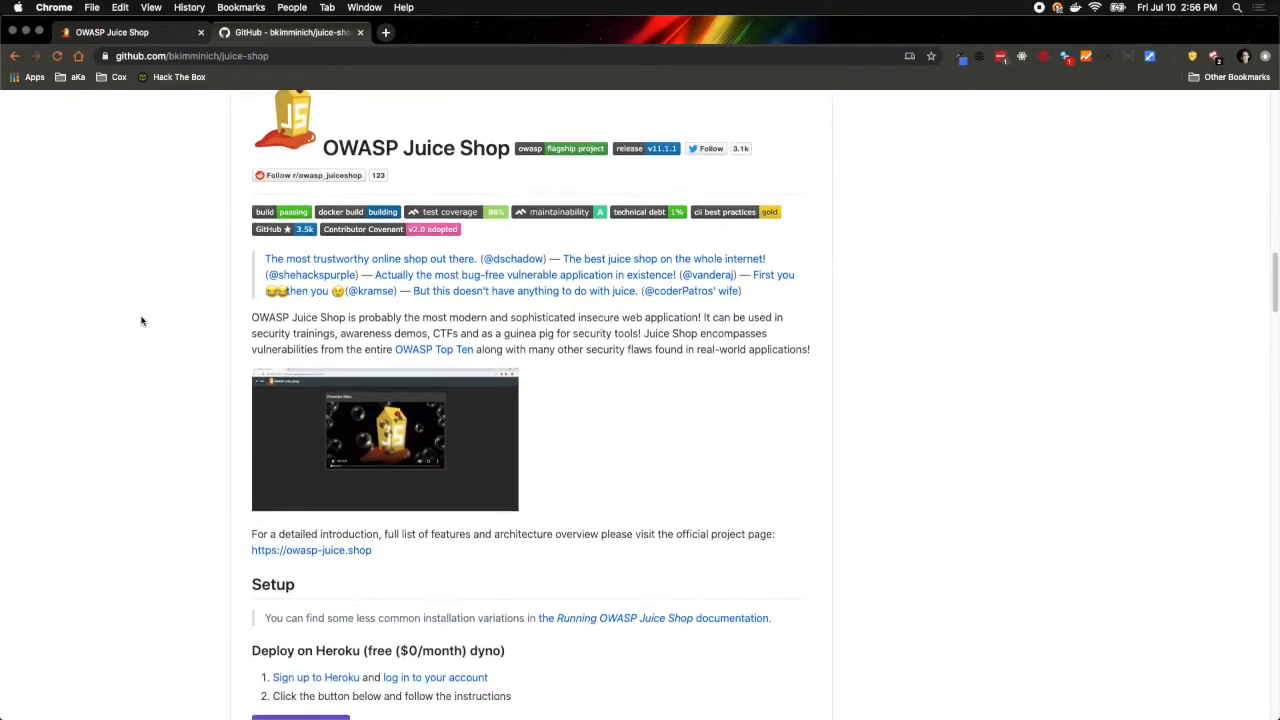
scroll(down, 3)
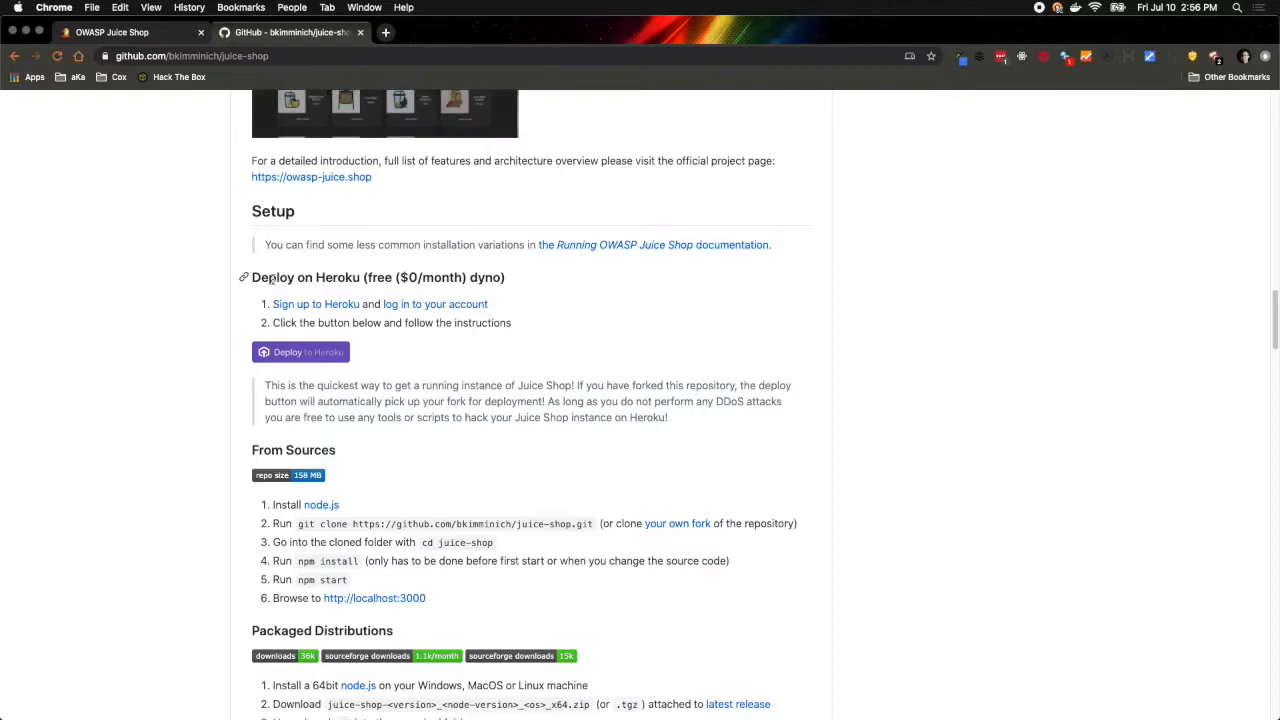
scroll(down, 3)
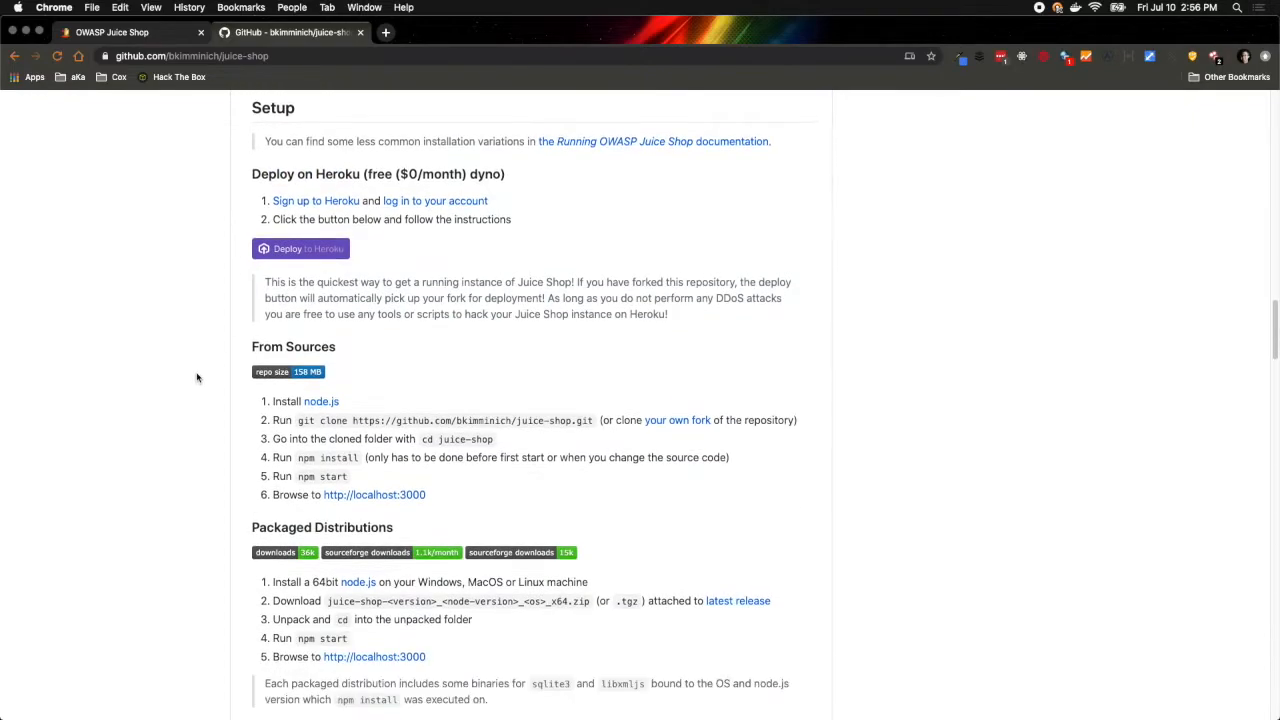
scroll(down, 3)
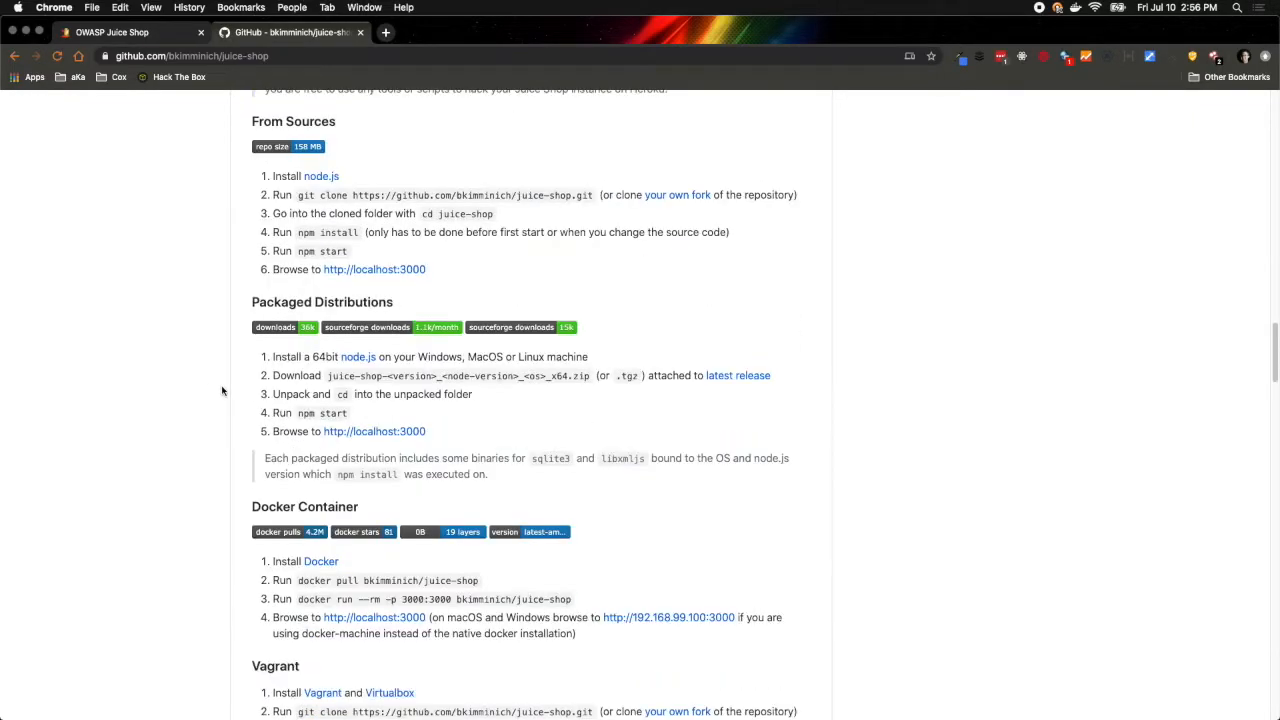
scroll(down, 3)
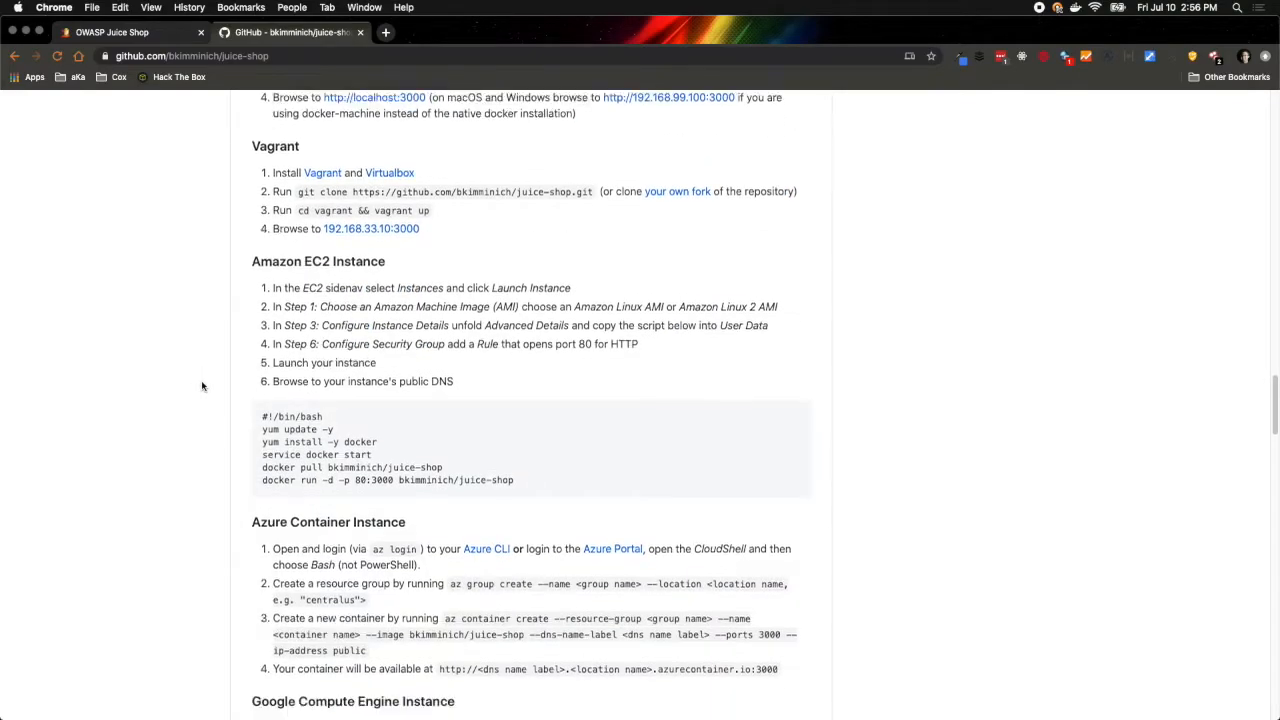
scroll(down, 3)
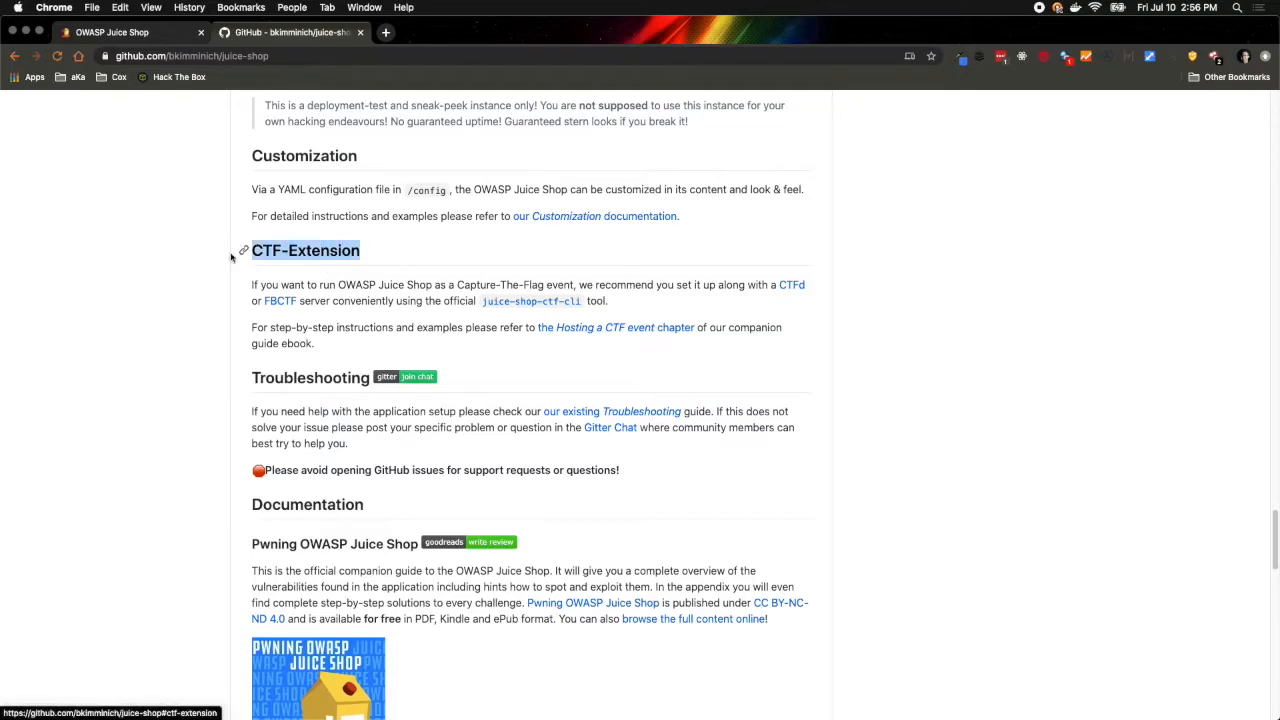
scroll(down, 3)
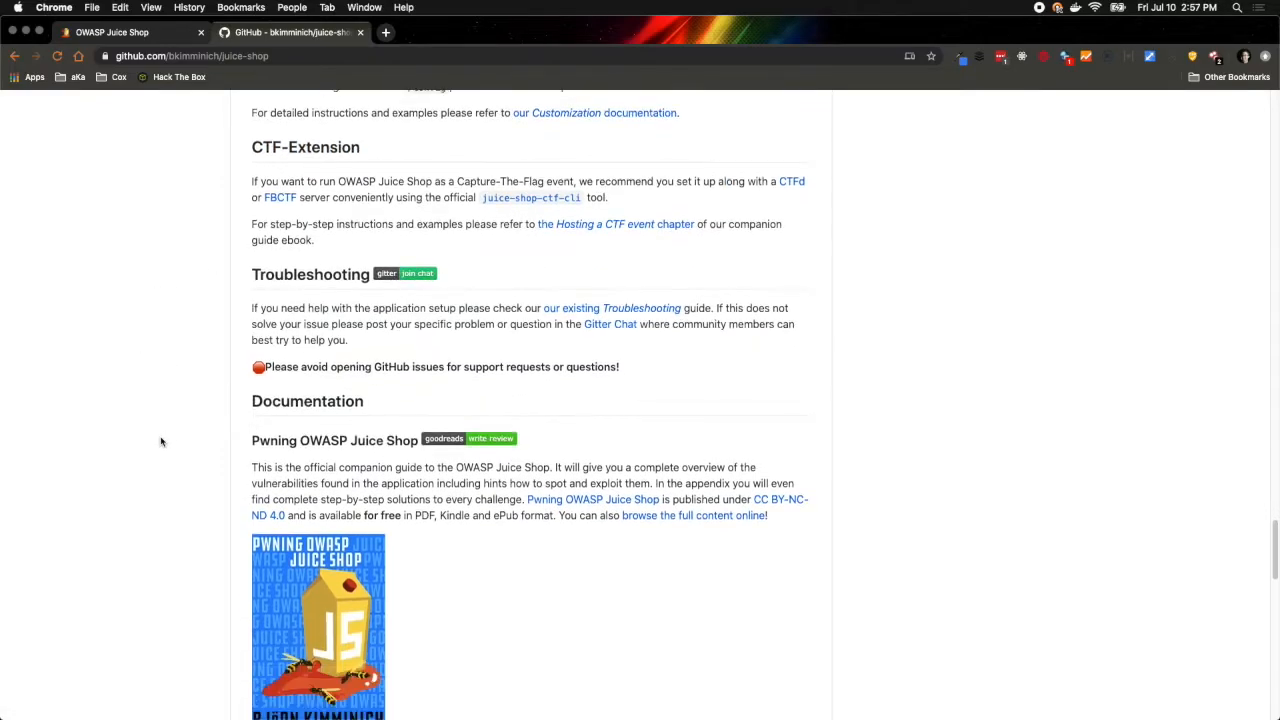
scroll(down, 3)
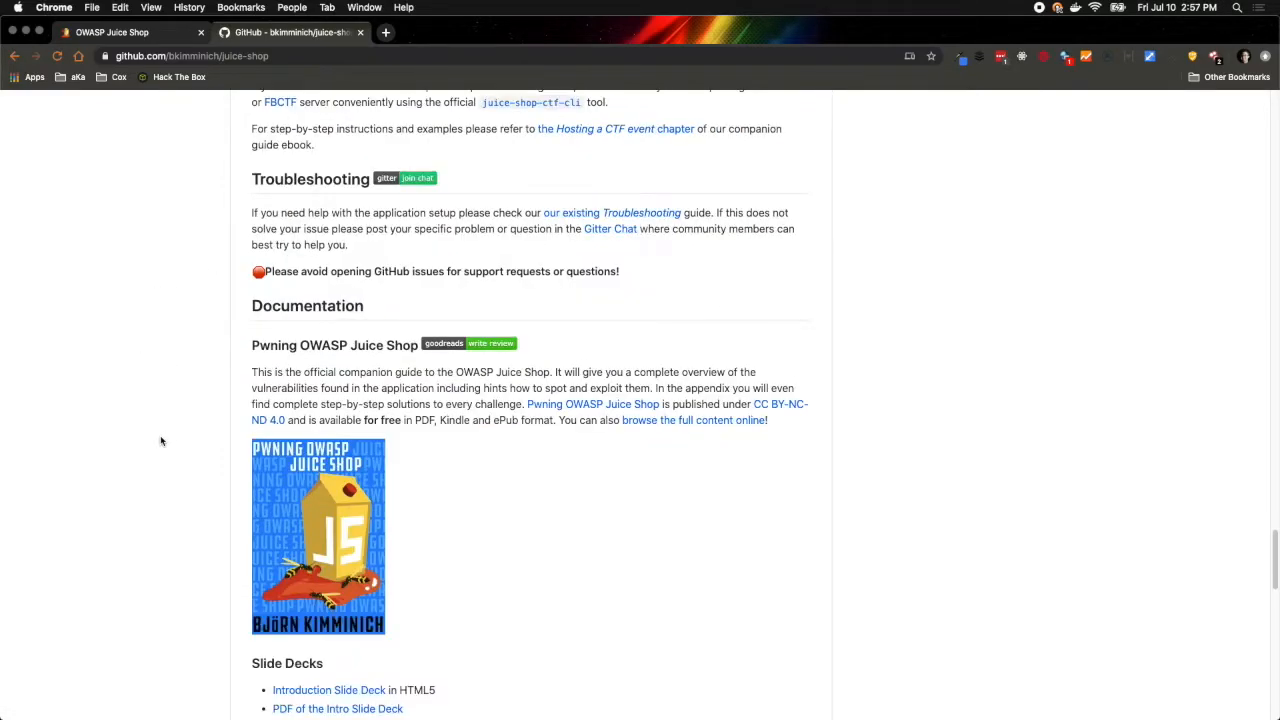
scroll(down, 3)
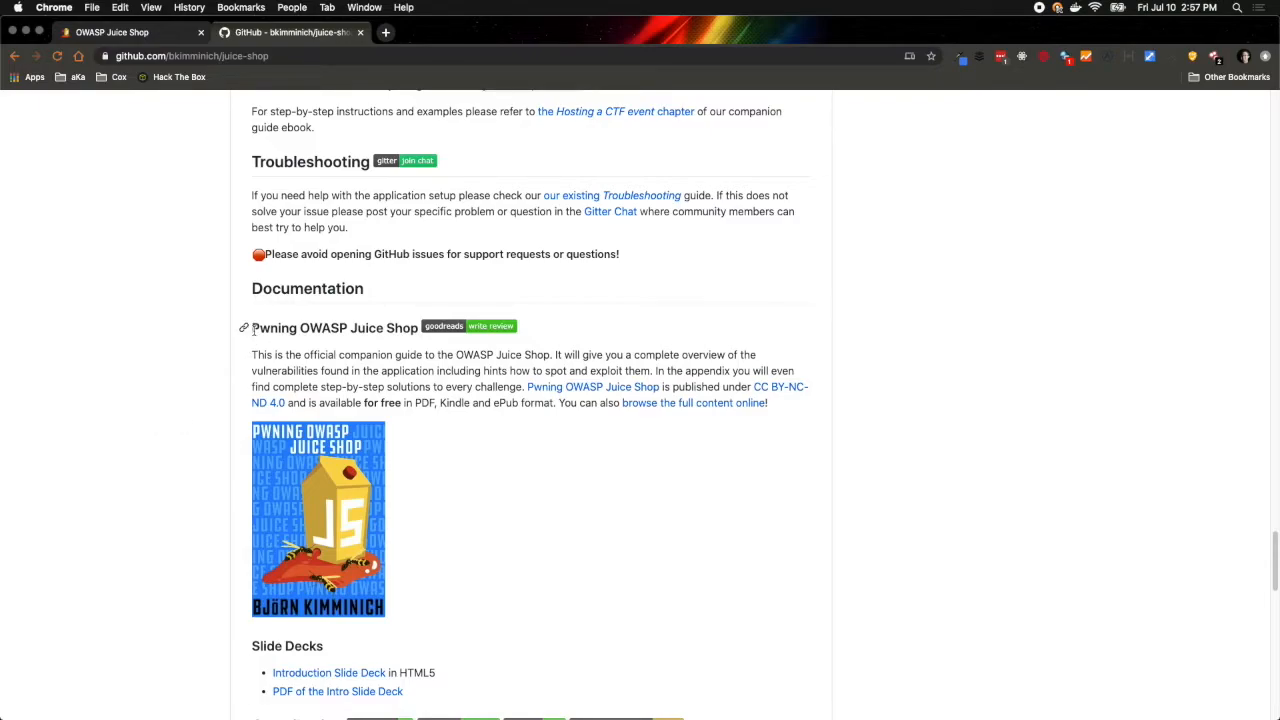
double_click(336, 328)
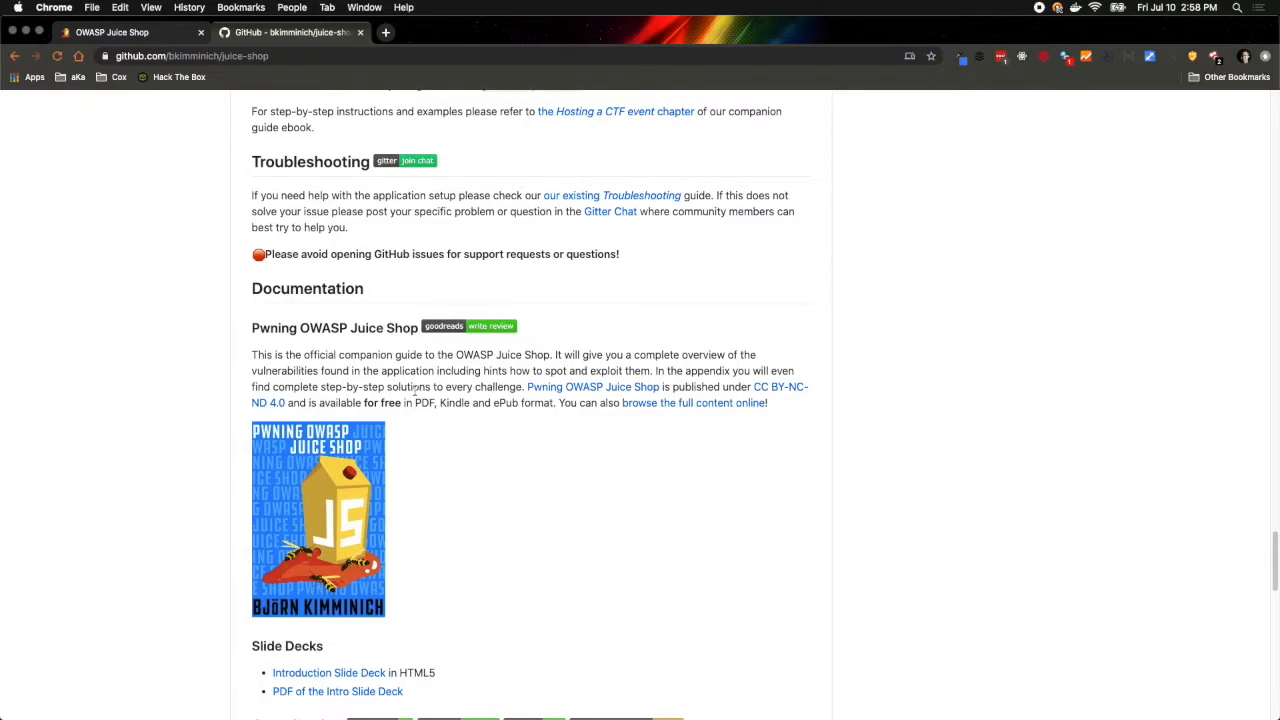
Step: Switch to the tab running the OWASP Juice Shop store with its All Products list
click(112, 32)
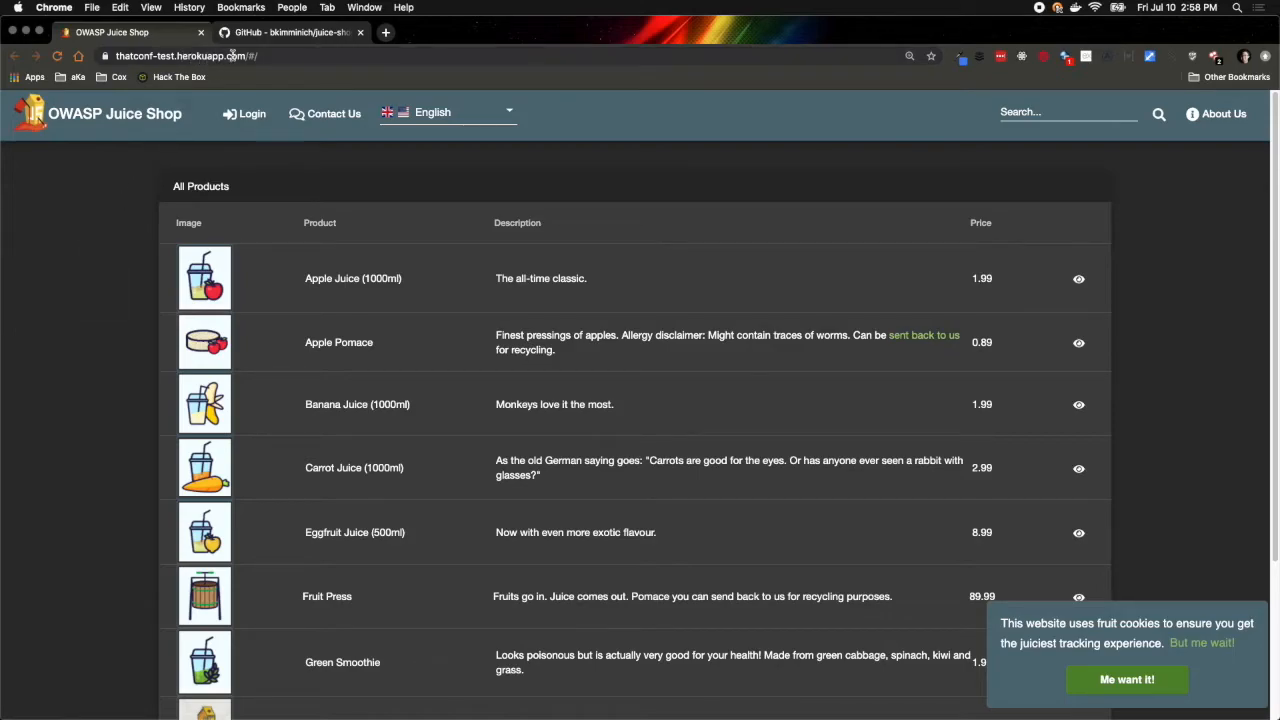
click(300, 56)
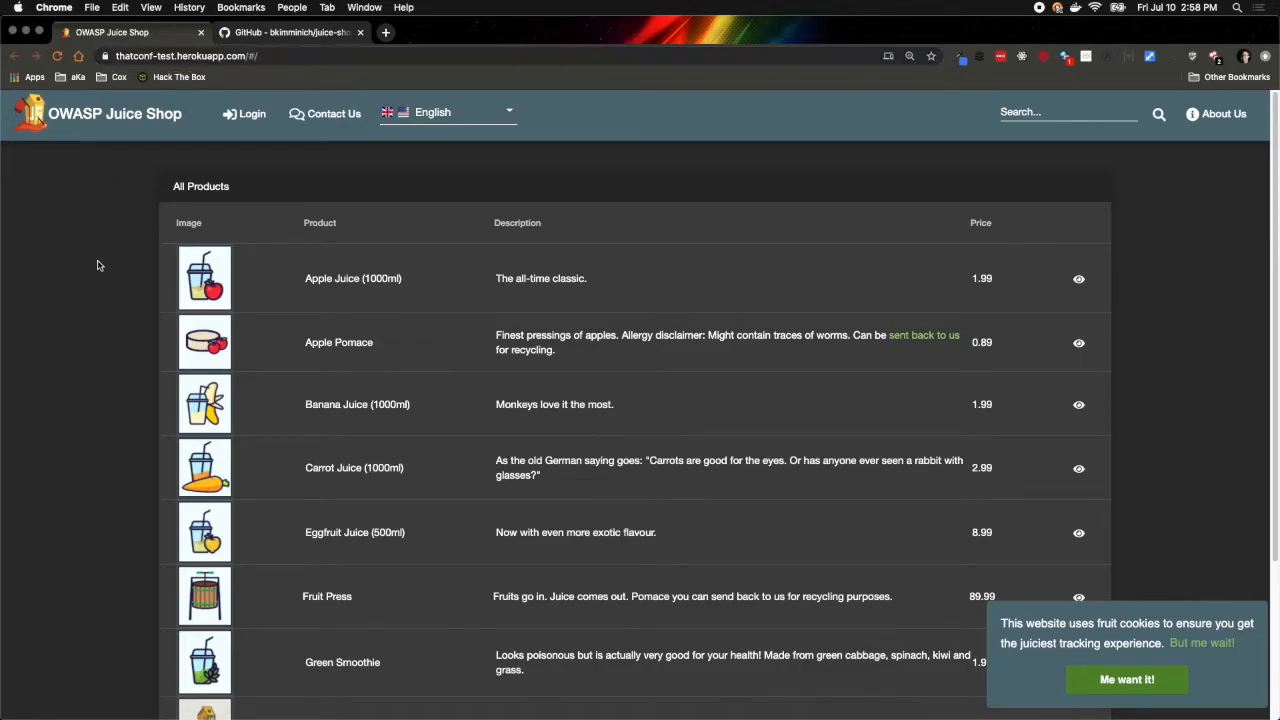
mouse_move(100, 256)
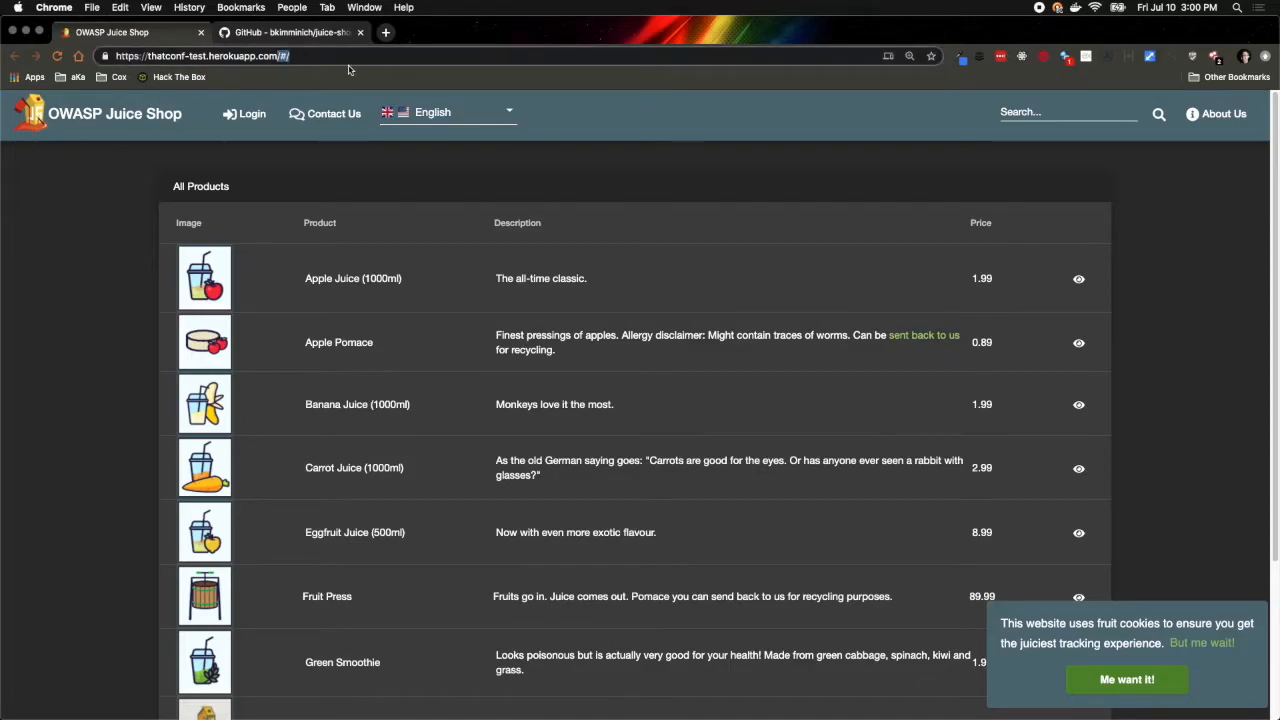
mouse_move(384, 84)
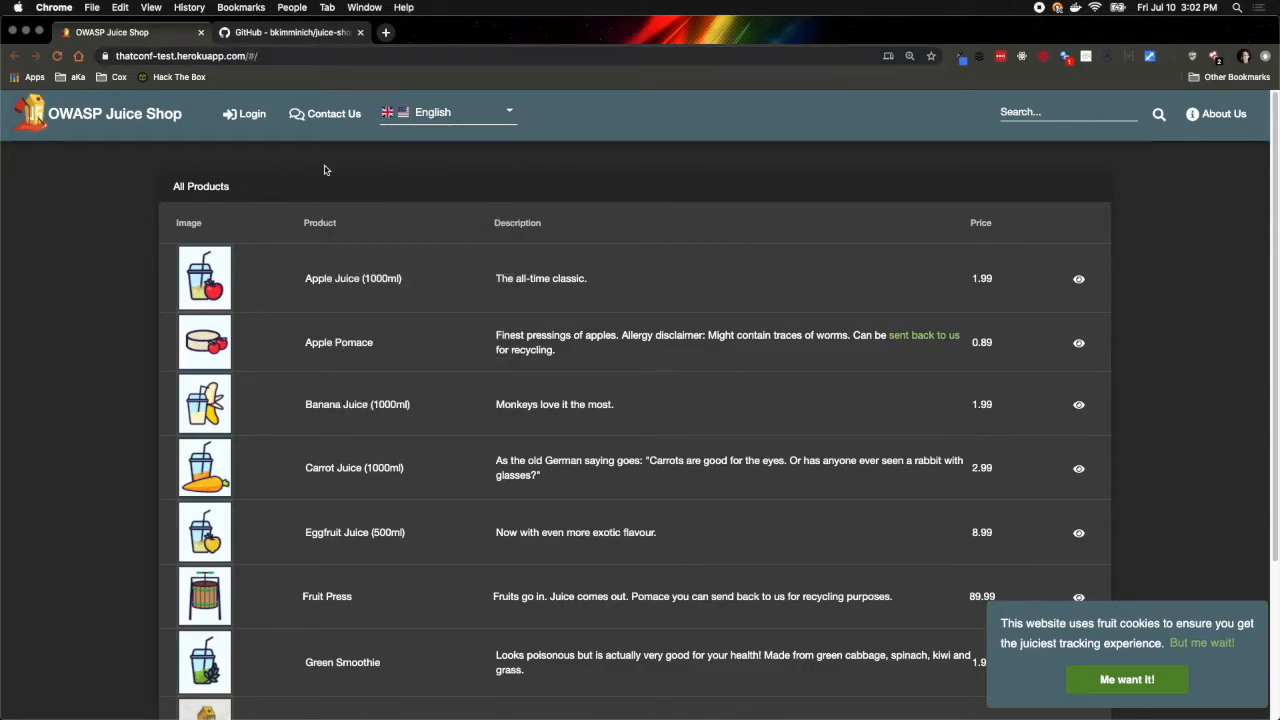
Step: View the home page's HTML source, revealing the runtime.js, polyfills.js, vendor.js and main.js includes
right_click(324, 168)
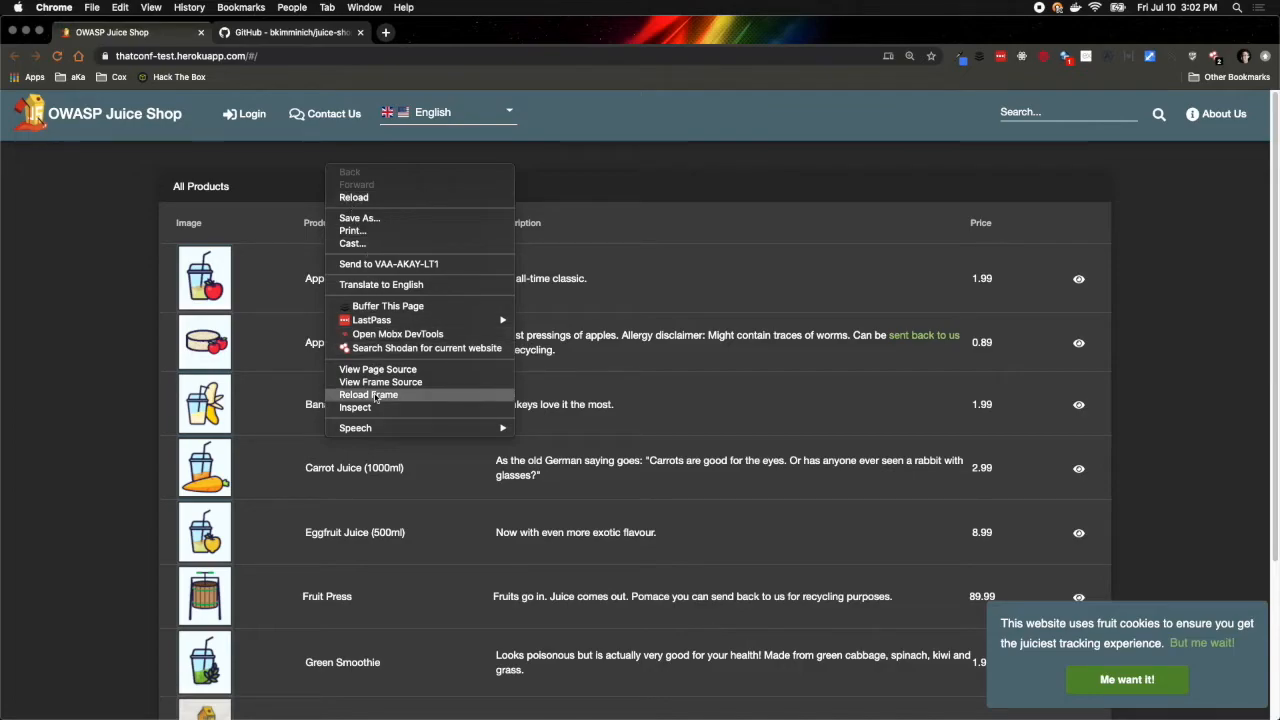
mouse_move(376, 368)
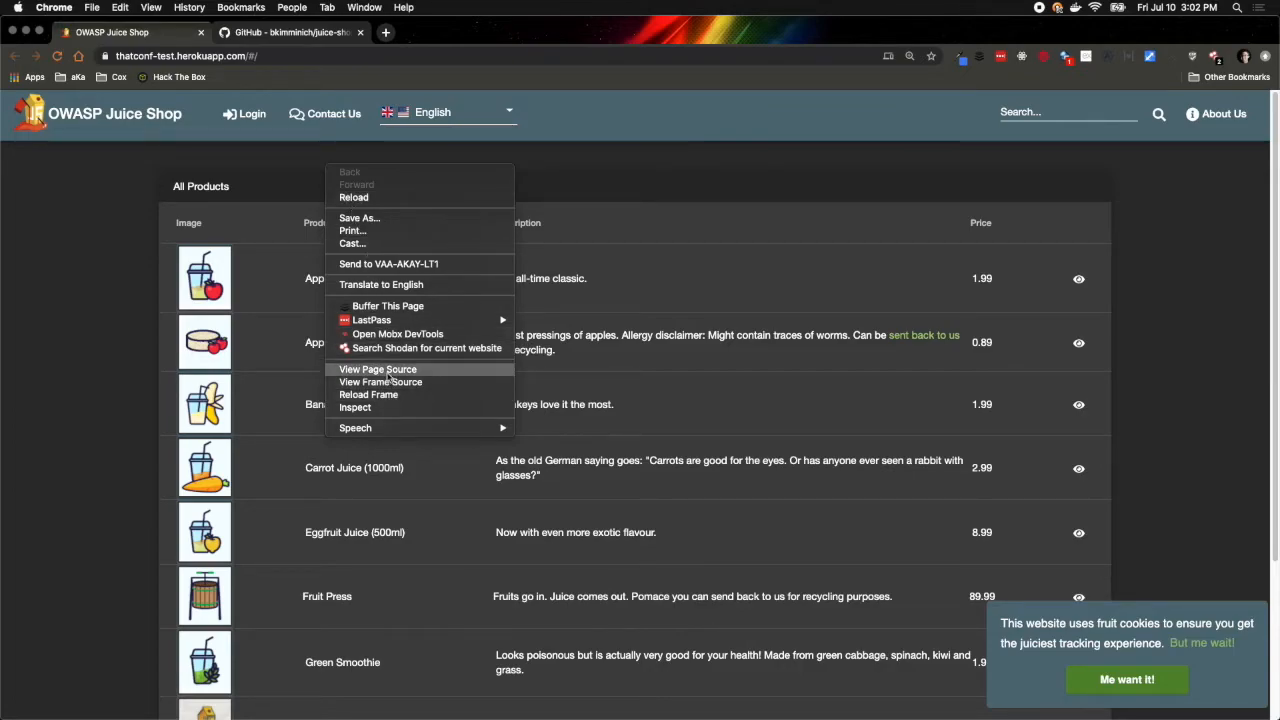
click(376, 368)
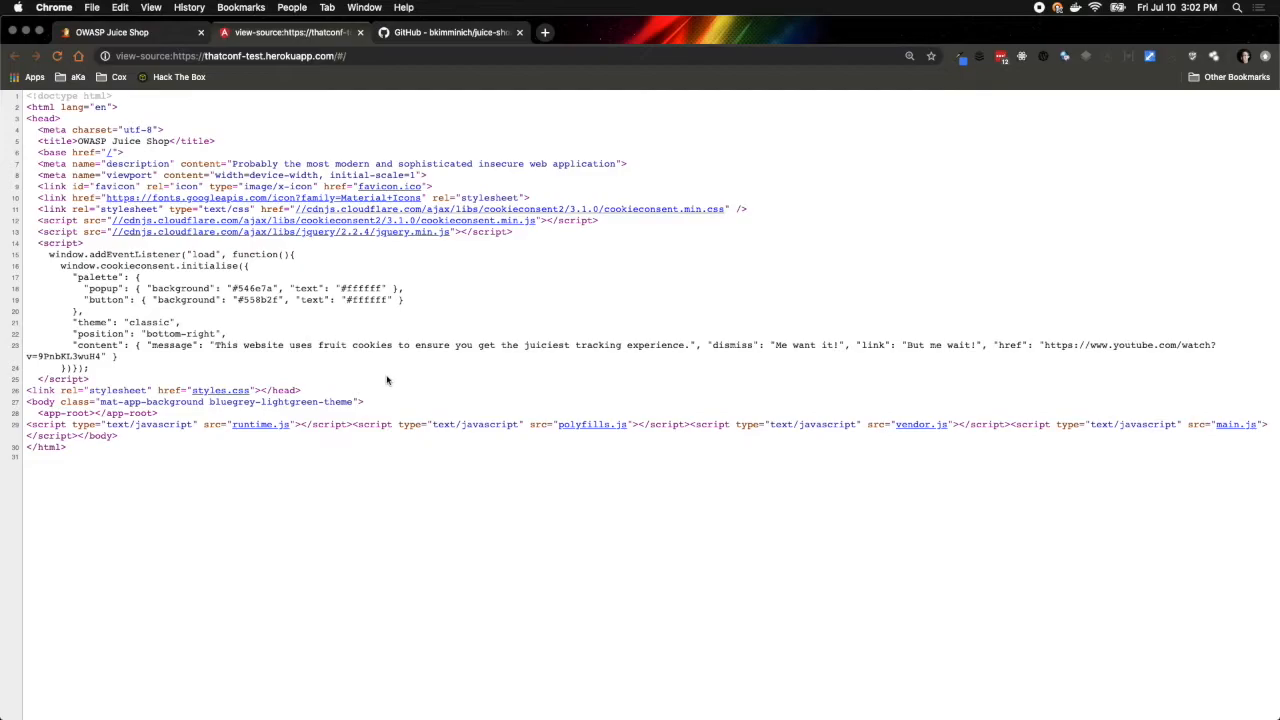
mouse_move(390, 410)
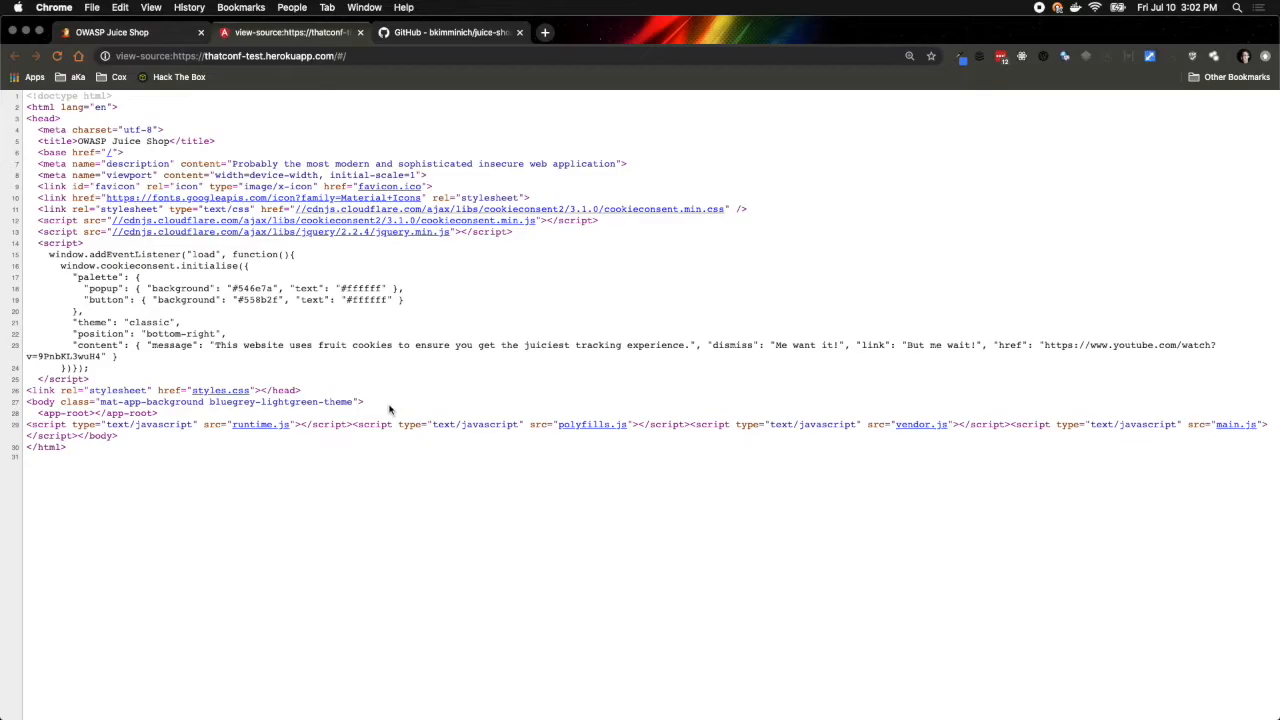
mouse_move(400, 412)
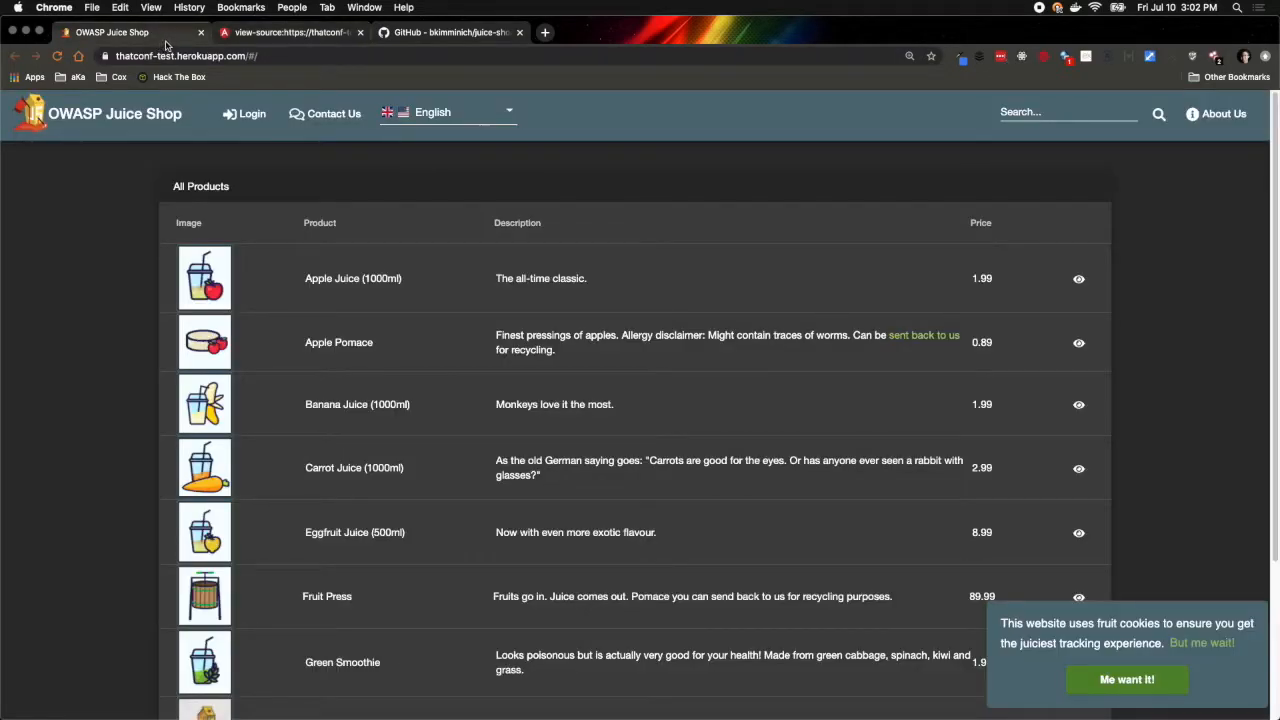
click(290, 32)
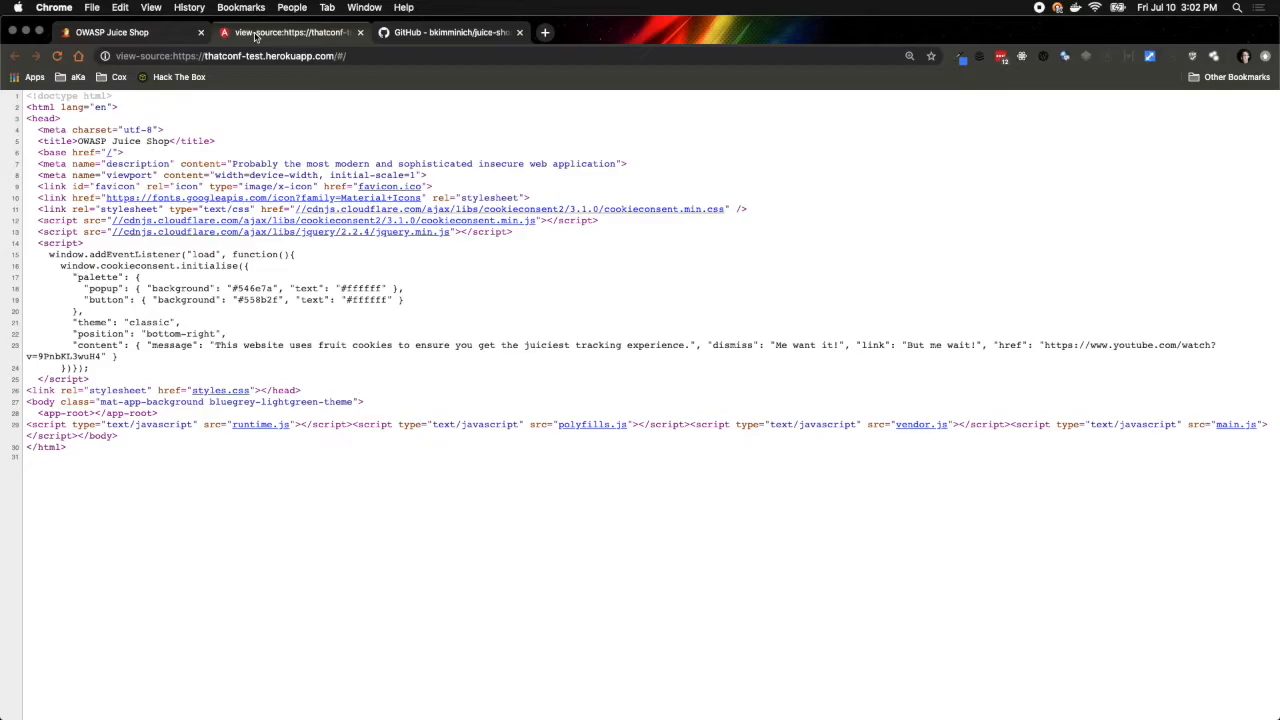
mouse_move(288, 108)
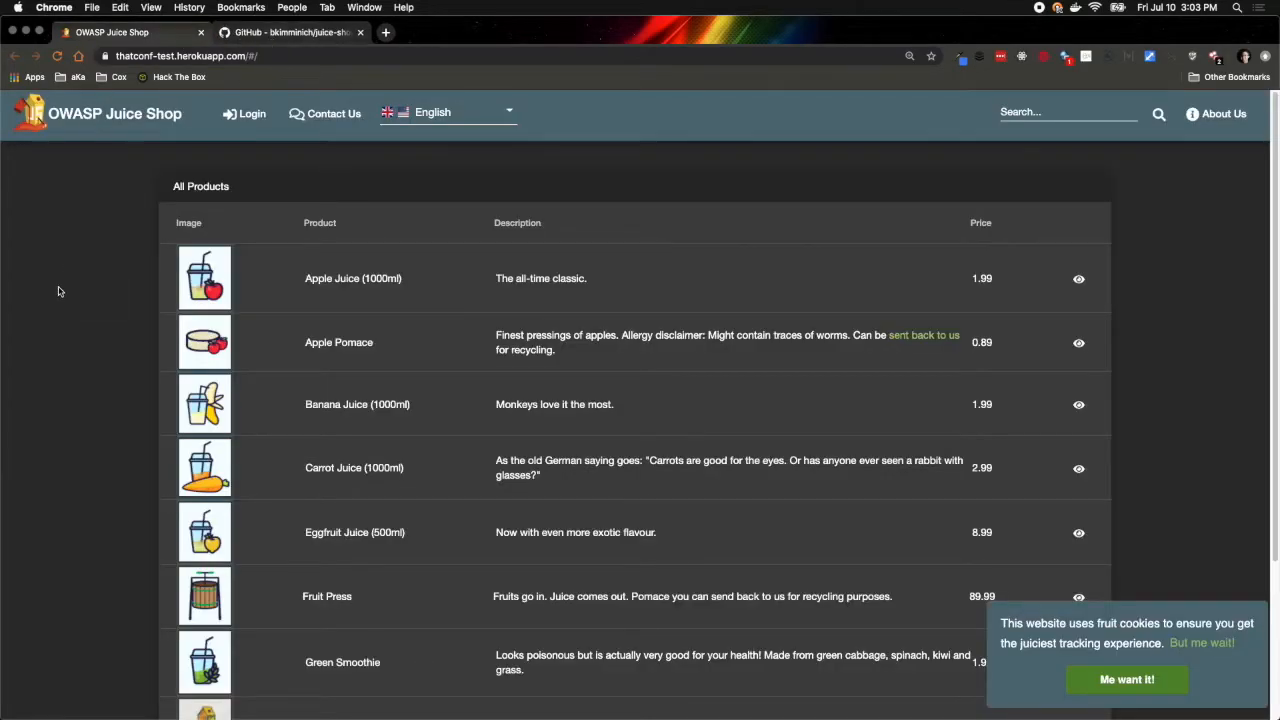
mouse_move(72, 348)
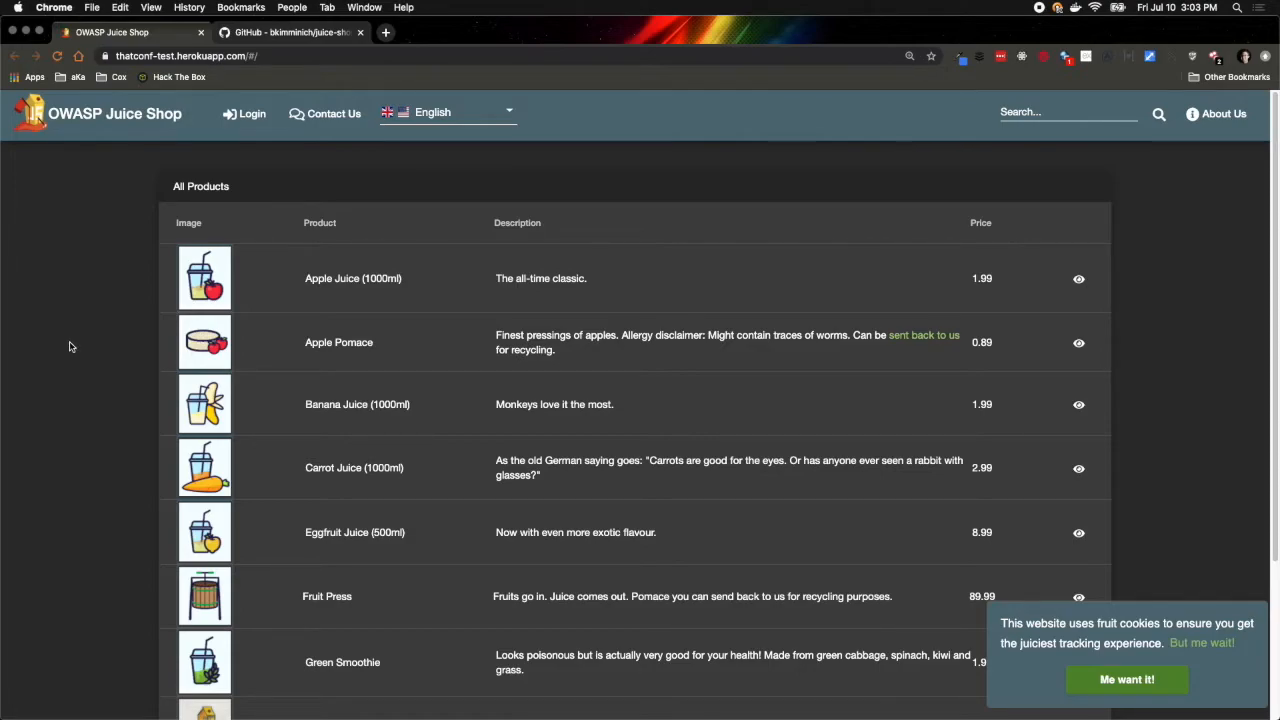
mouse_move(78, 348)
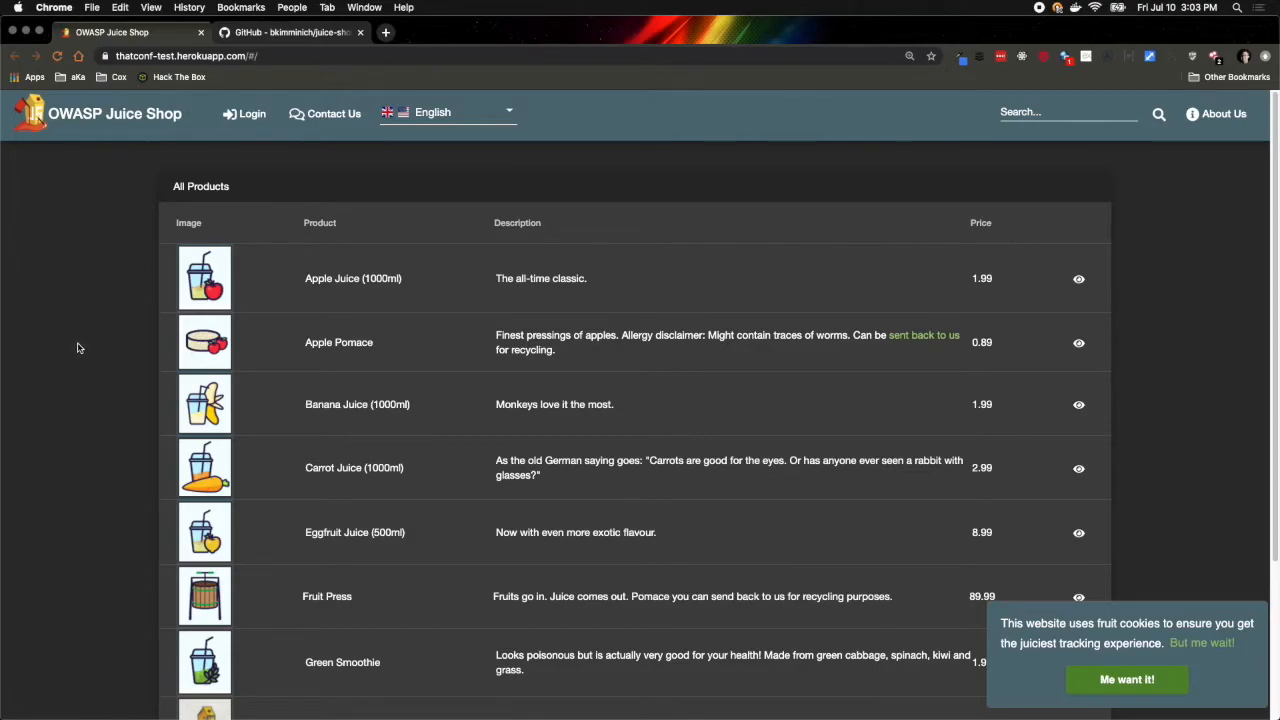
mouse_move(70, 350)
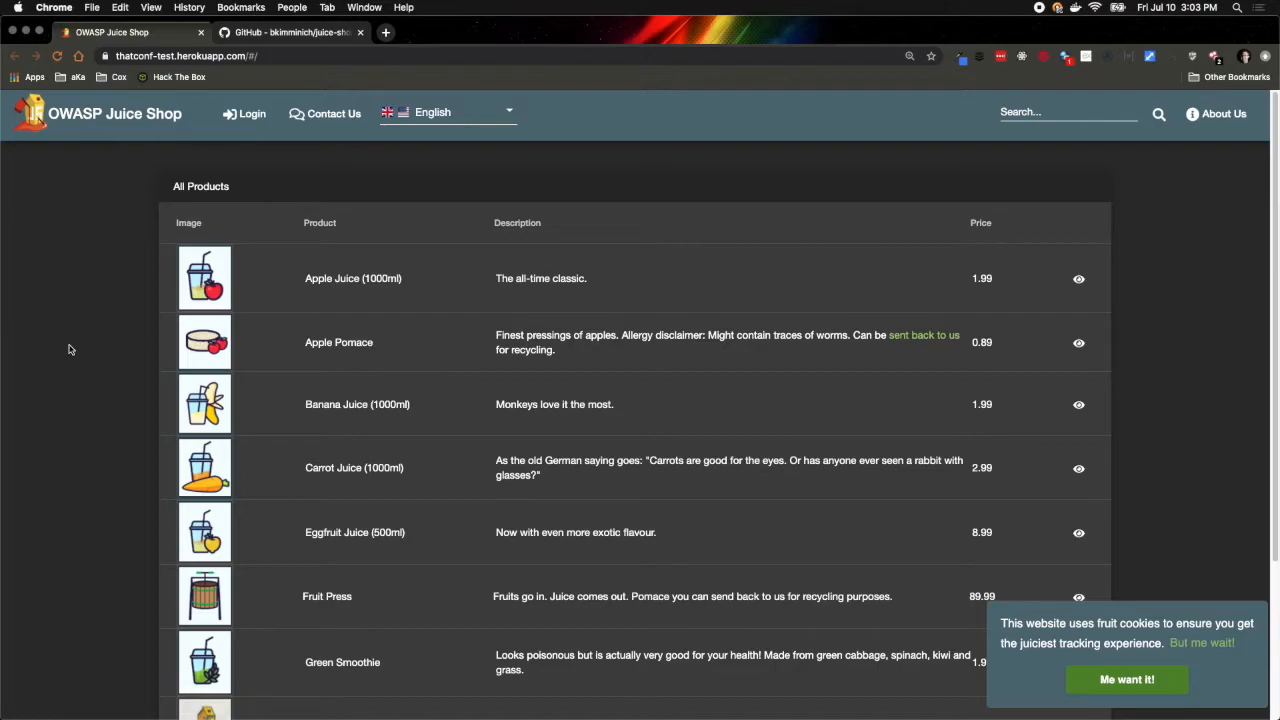
mouse_move(112, 356)
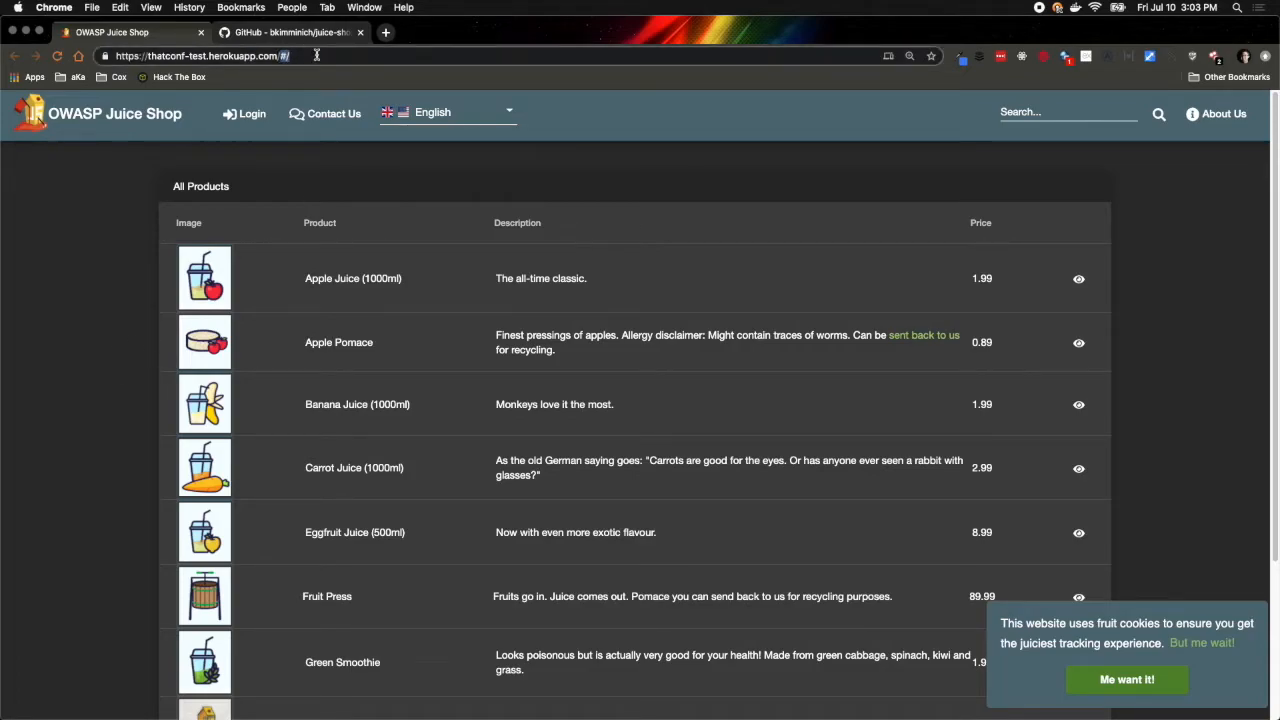
Step: Request the shop's robots.txt by appending it to the site URL
text(robots.txt)
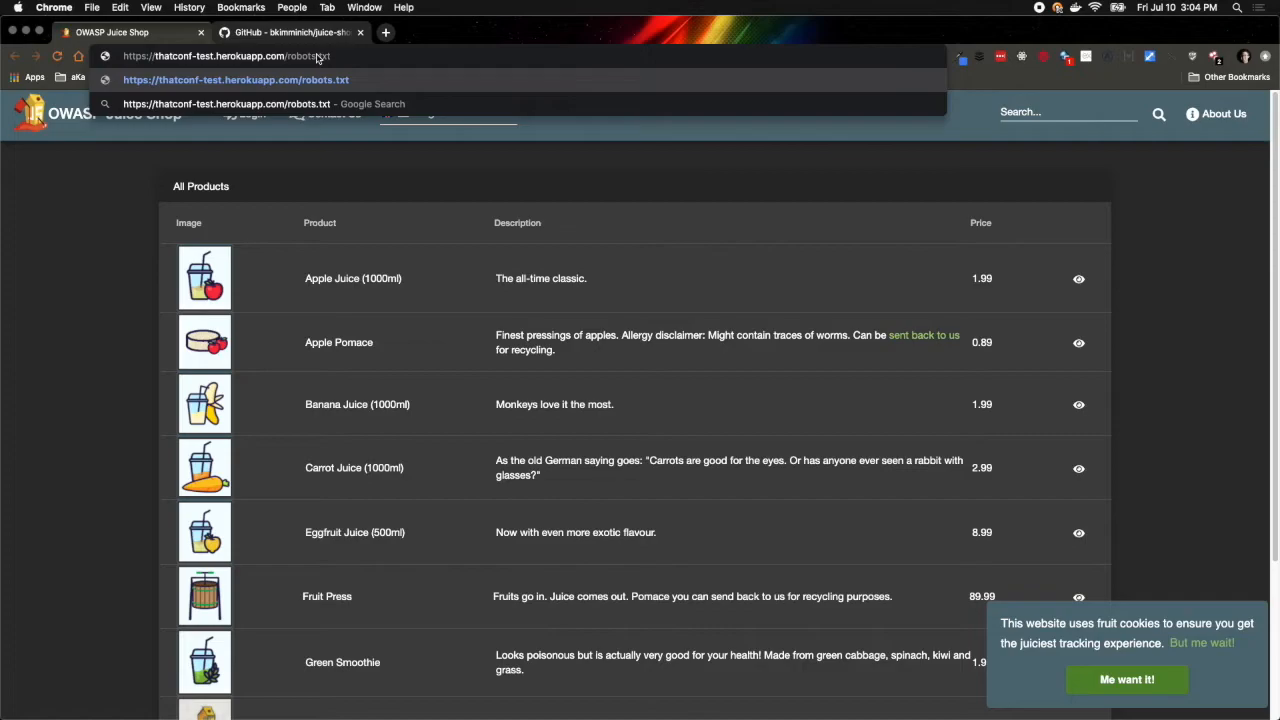
key(Return)
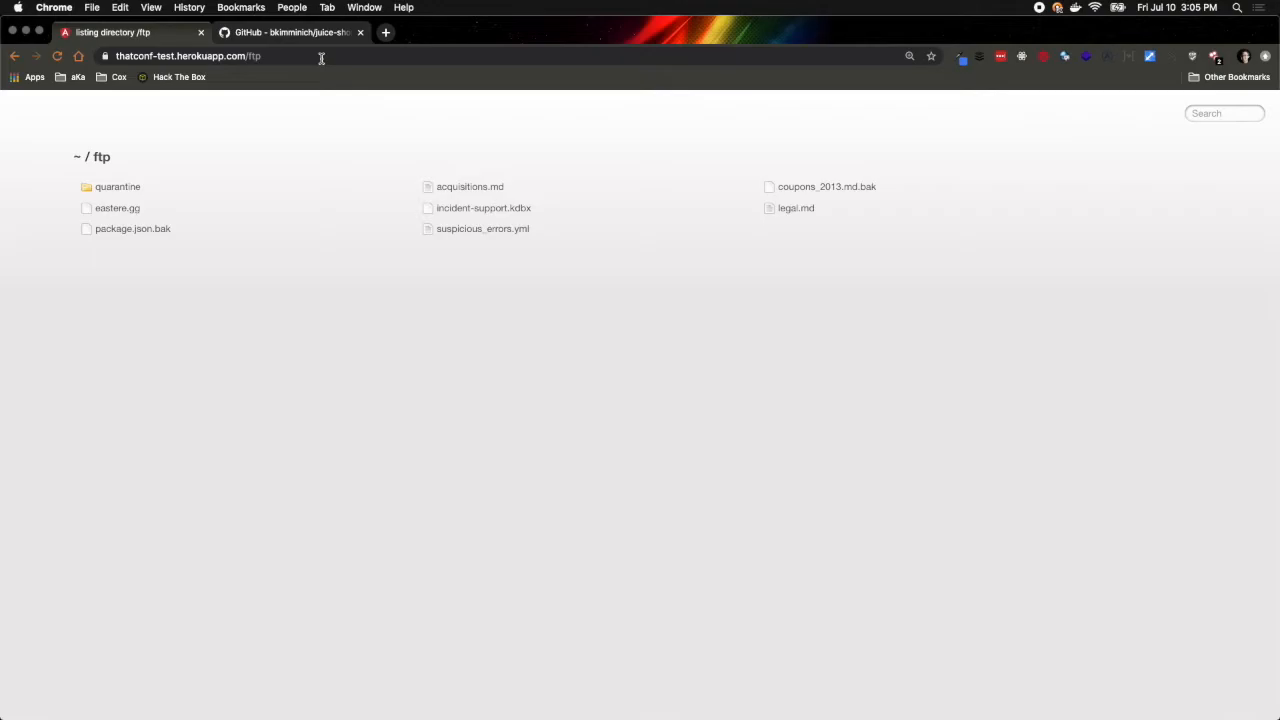
mouse_move(58, 96)
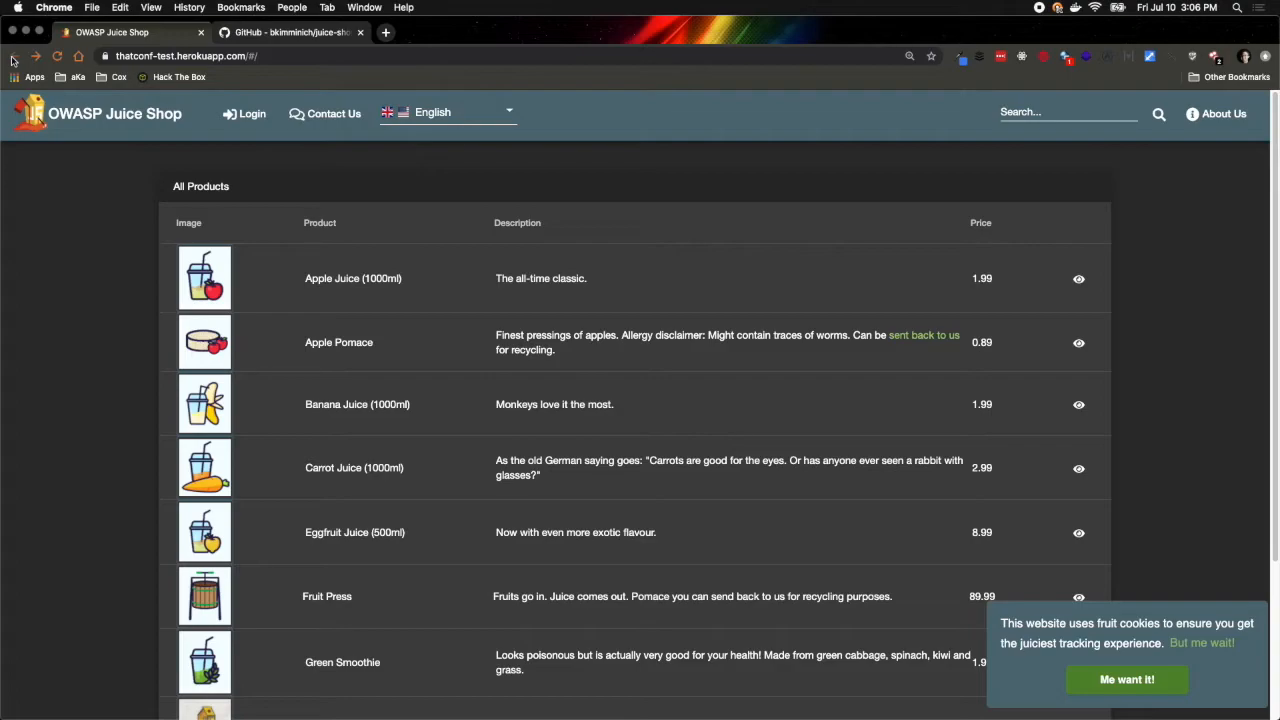
mouse_move(98, 232)
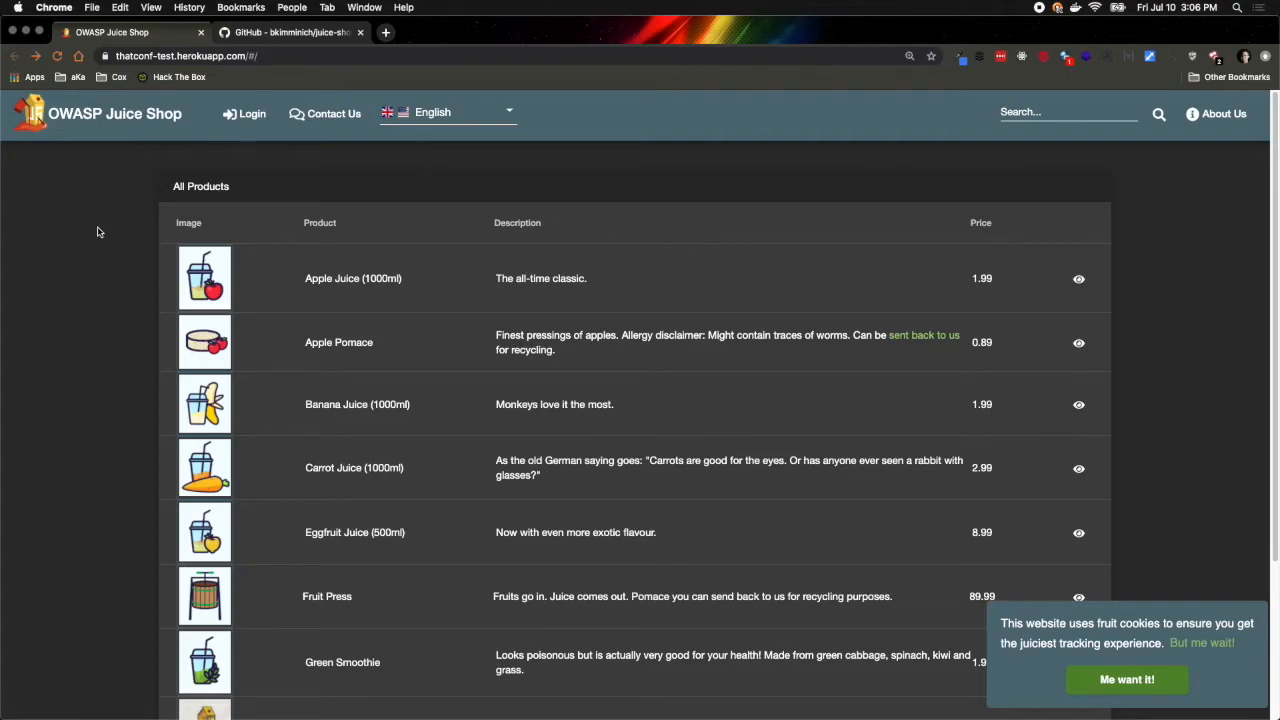
Step: Inspect the Juice Shop home page to bring up Chrome's developer tools beside it
right_click(100, 232)
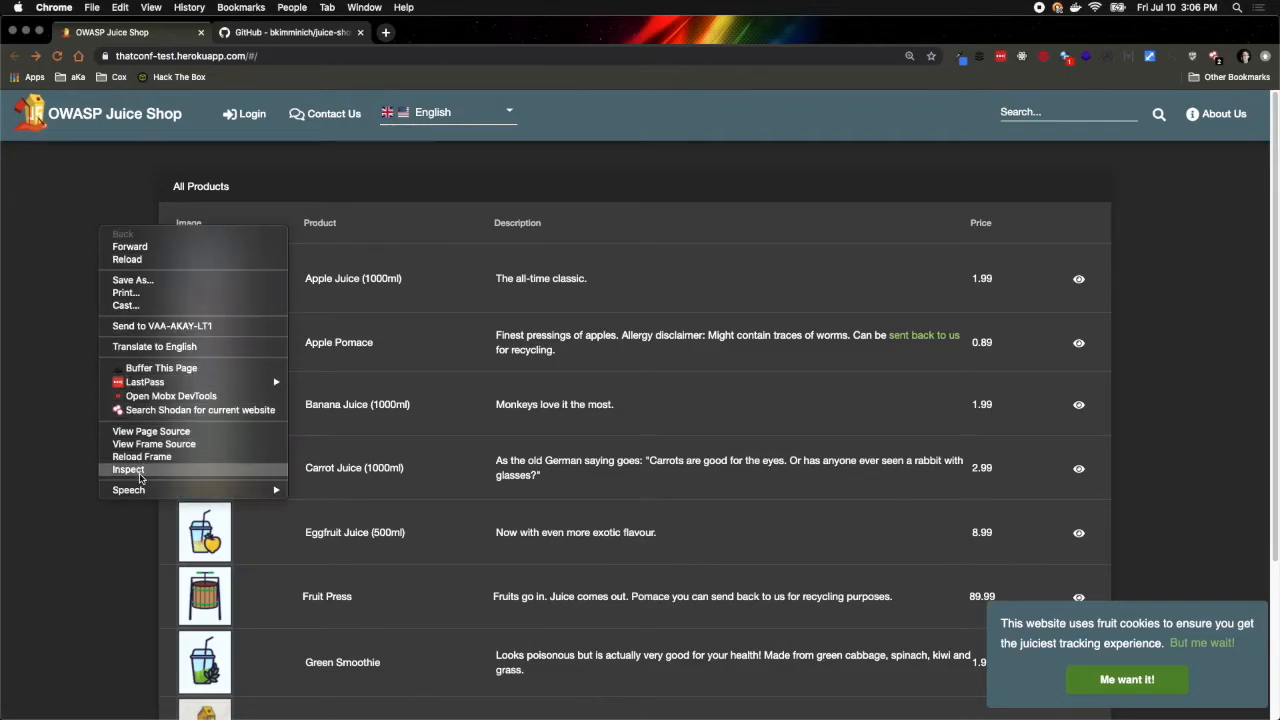
click(128, 468)
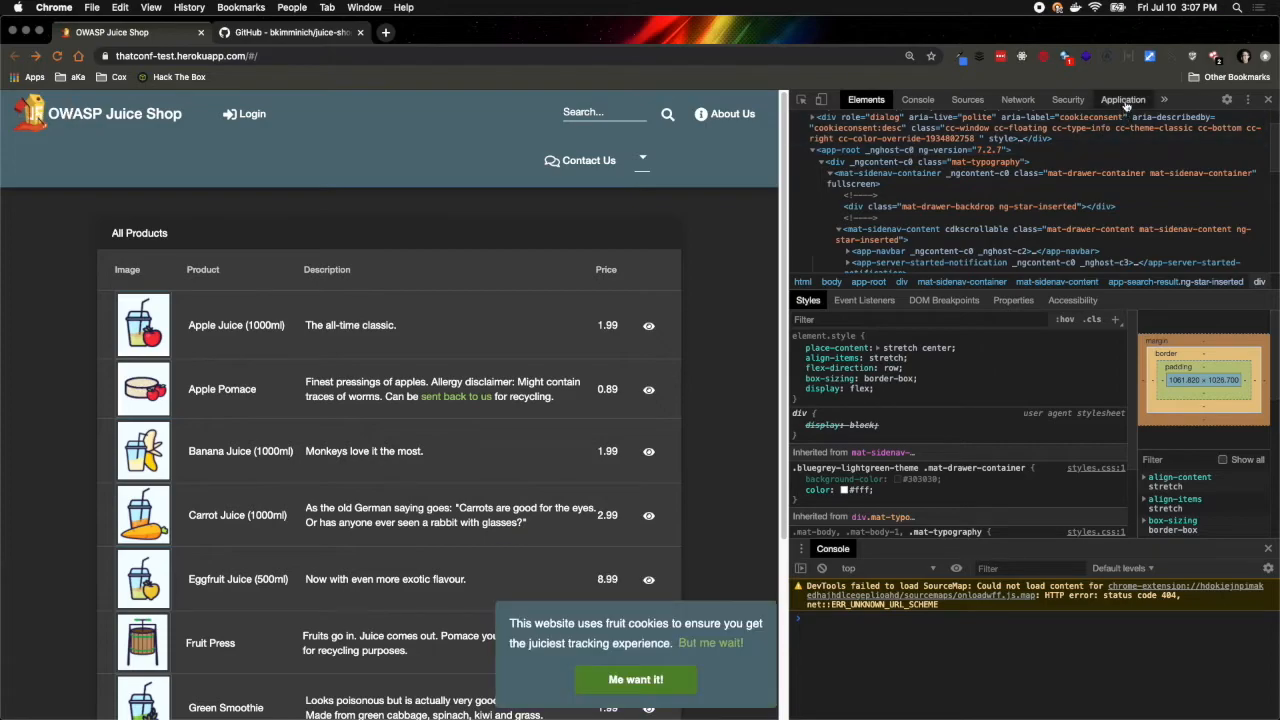
Step: Review the site's Local Storage, Session Storage and Cookies, previewing the io cookie's value
click(1122, 100)
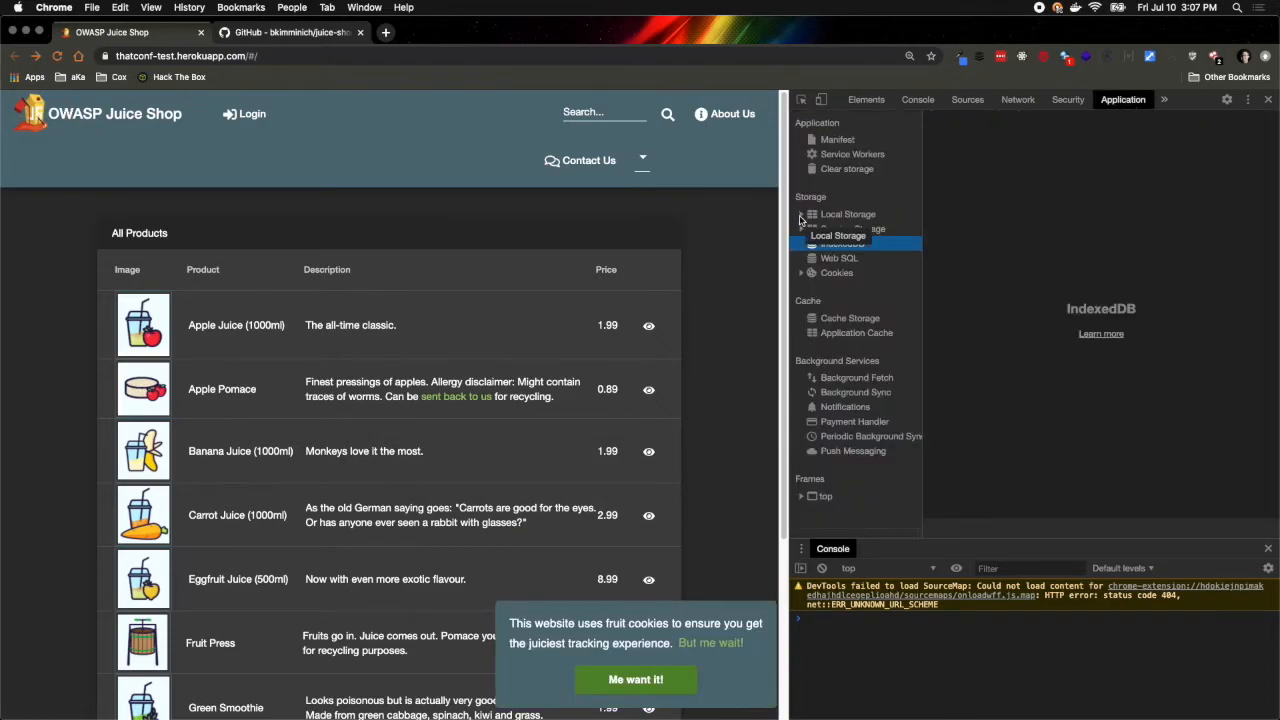
click(848, 212)
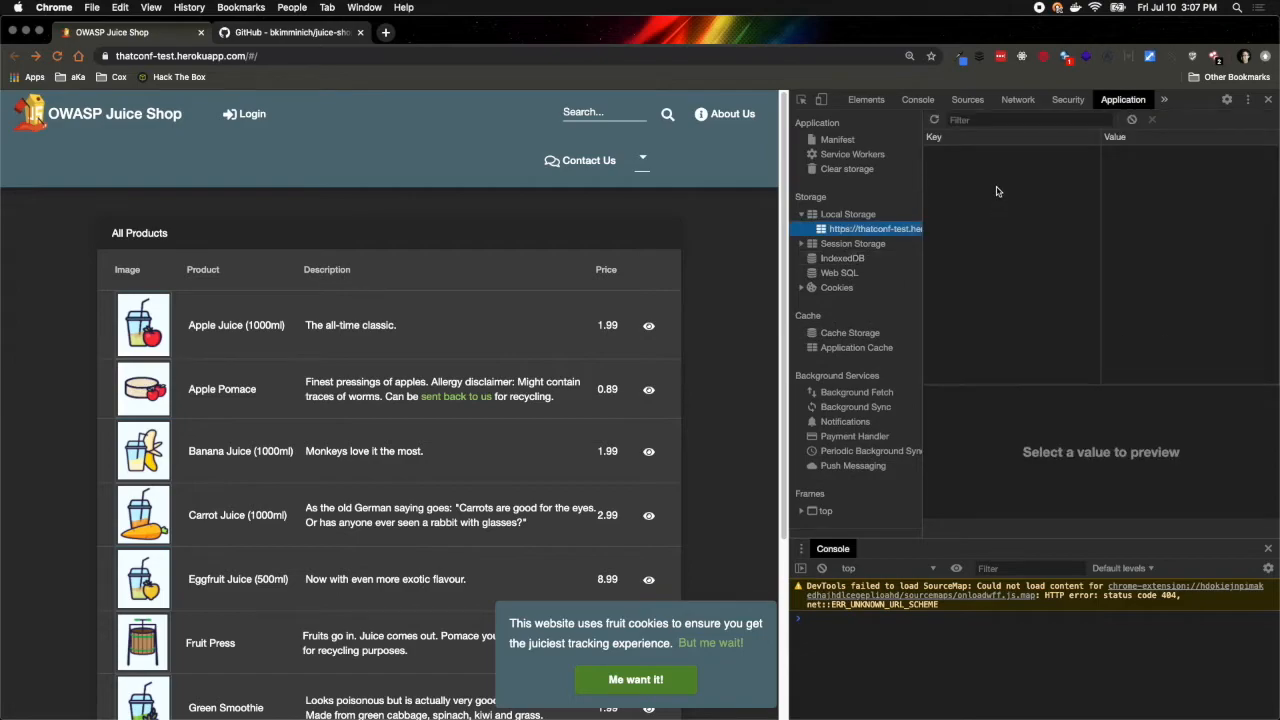
mouse_move(1088, 190)
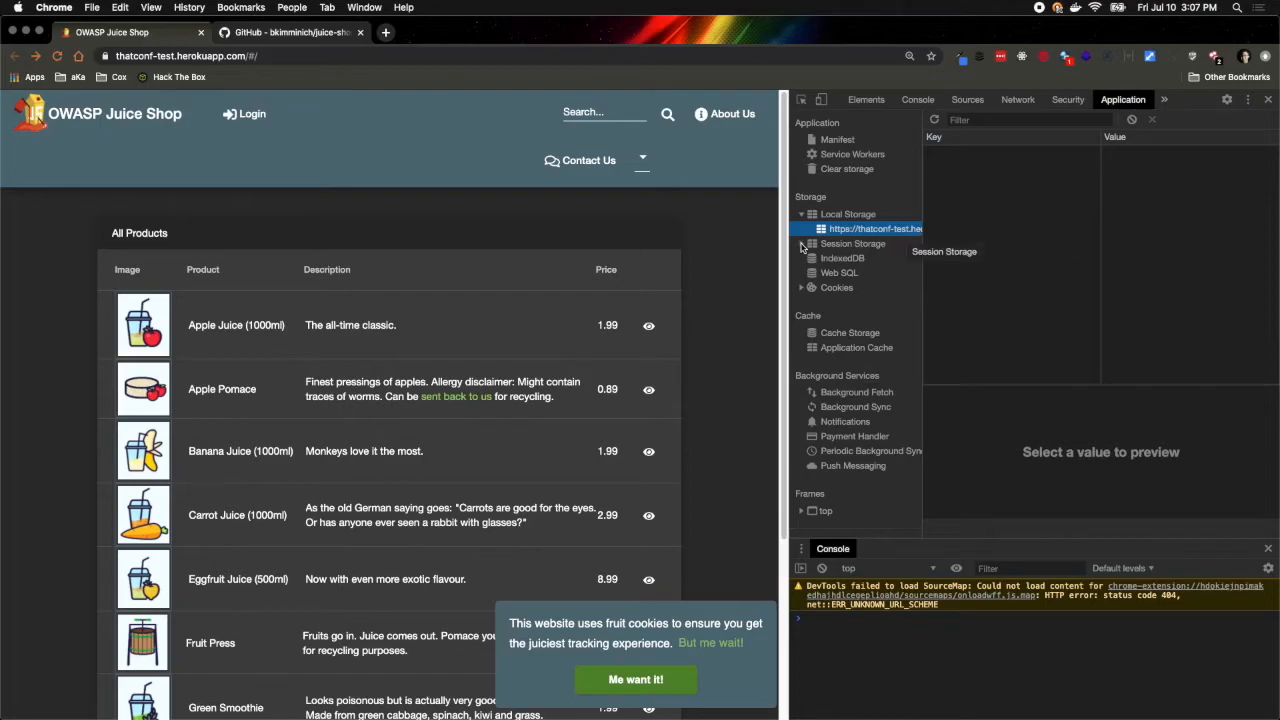
click(852, 244)
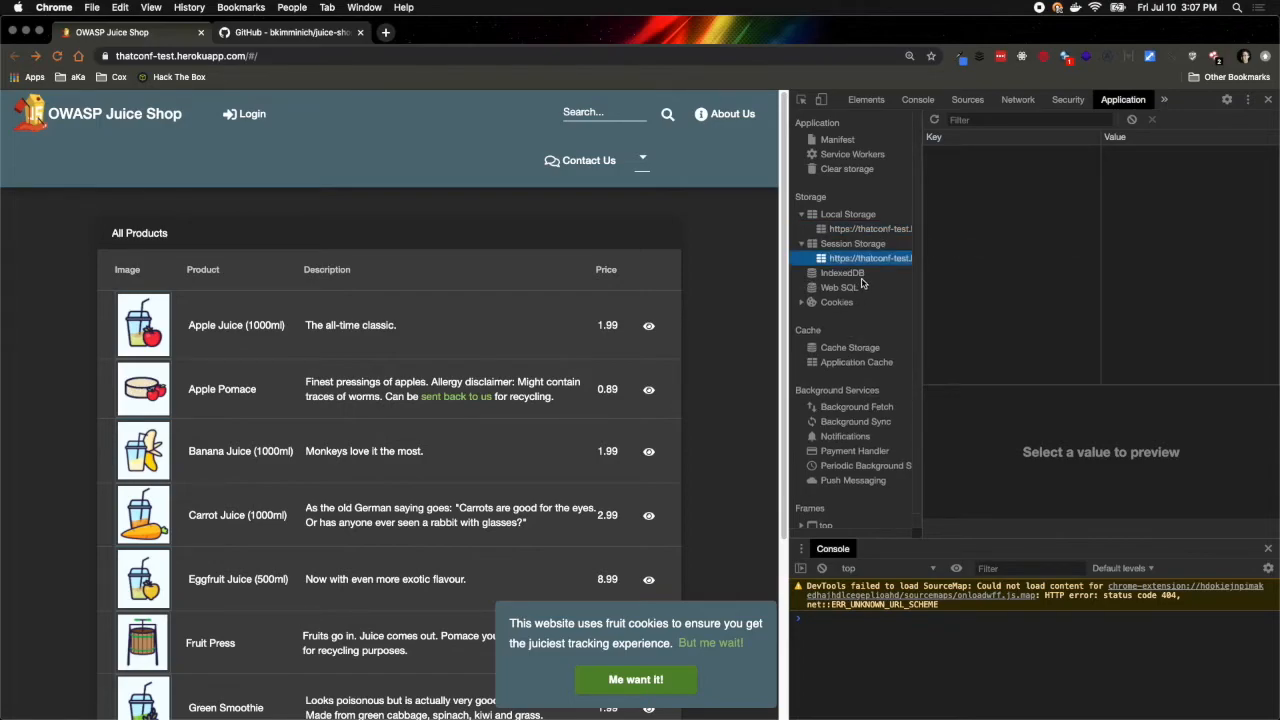
mouse_move(864, 288)
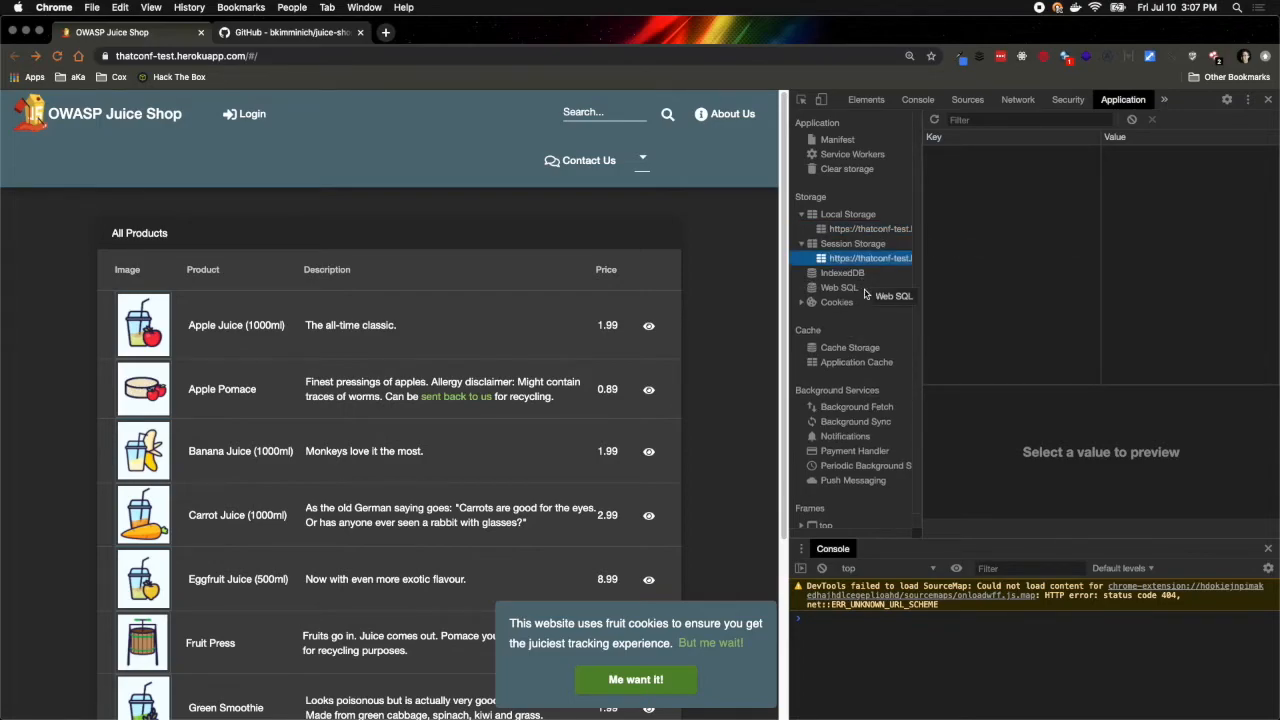
click(836, 302)
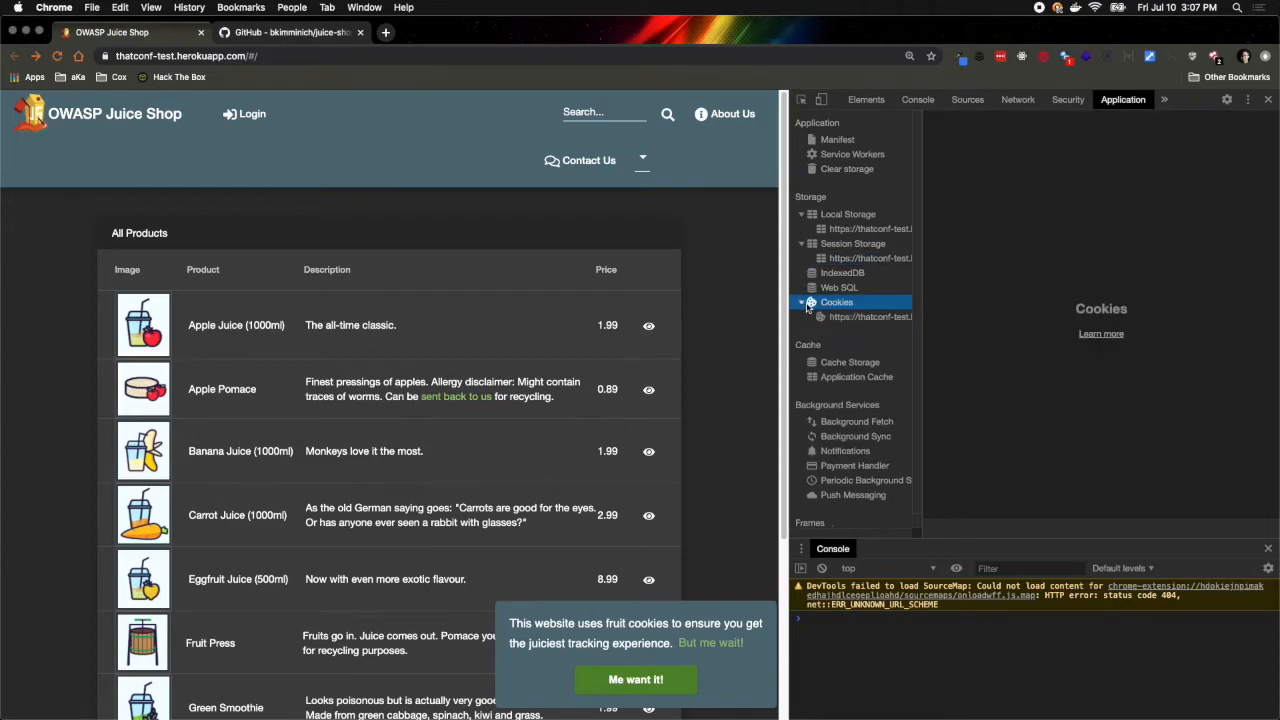
click(868, 316)
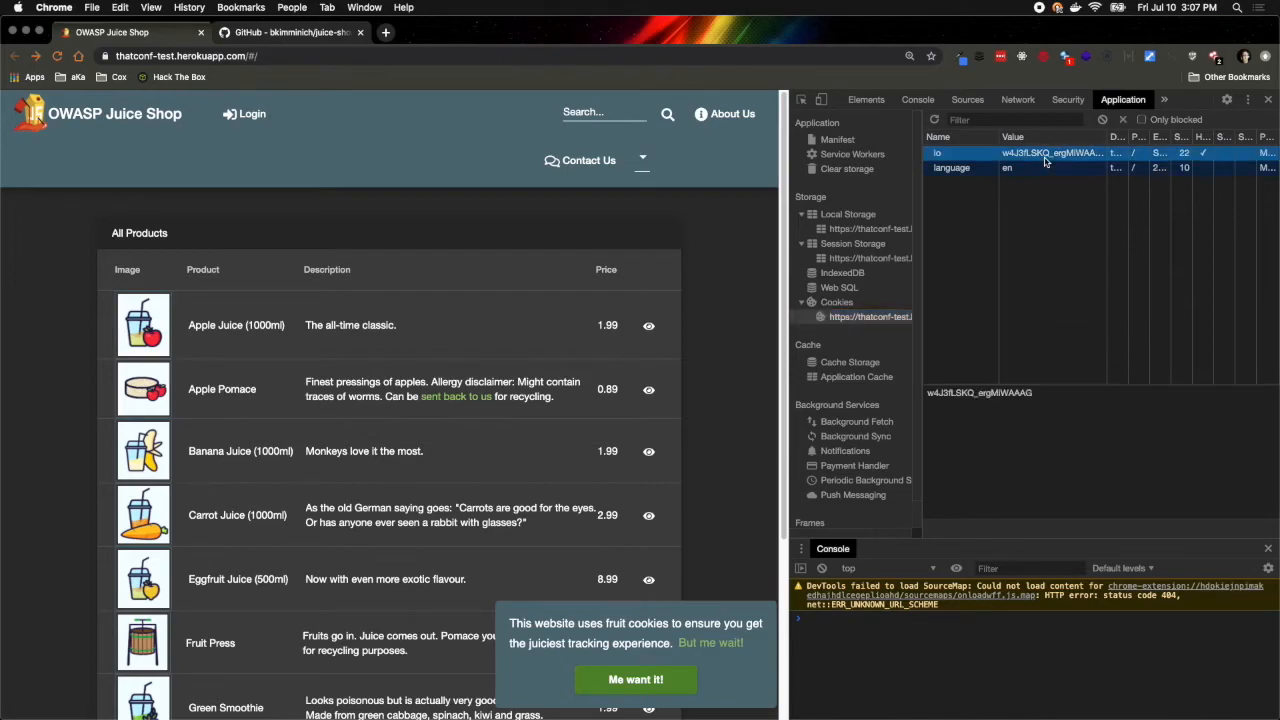
mouse_move(988, 416)
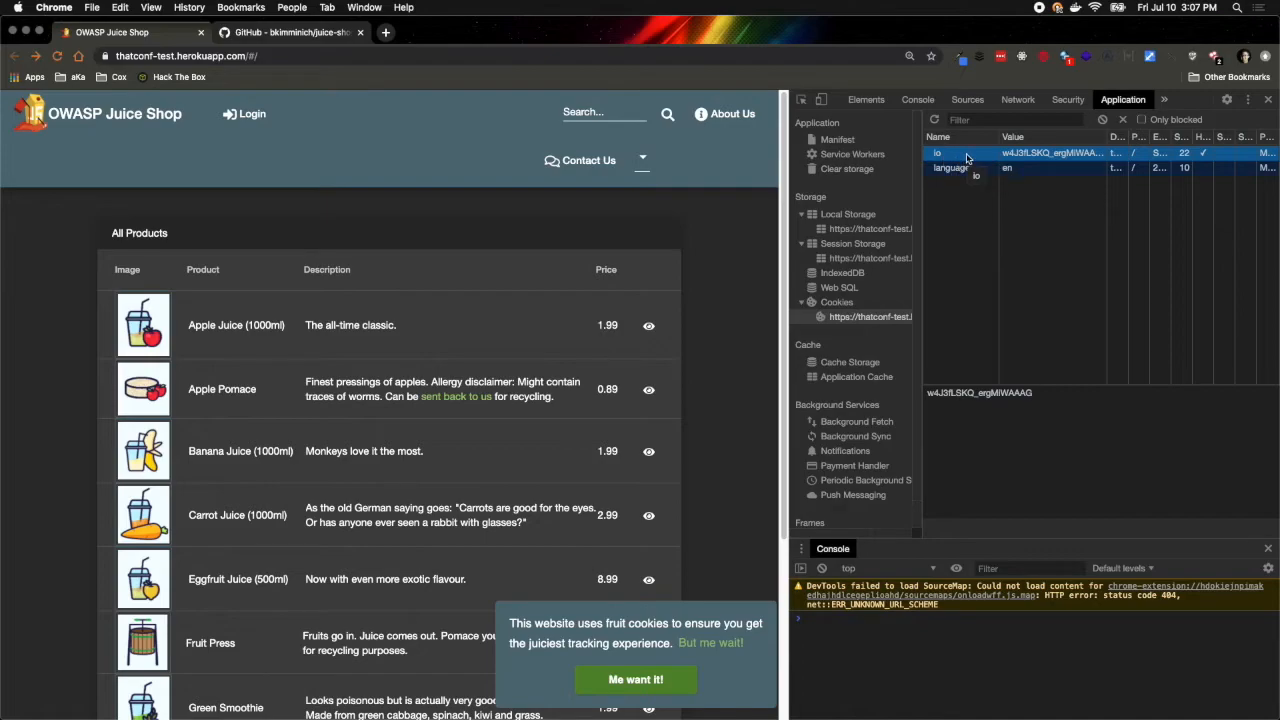
click(968, 100)
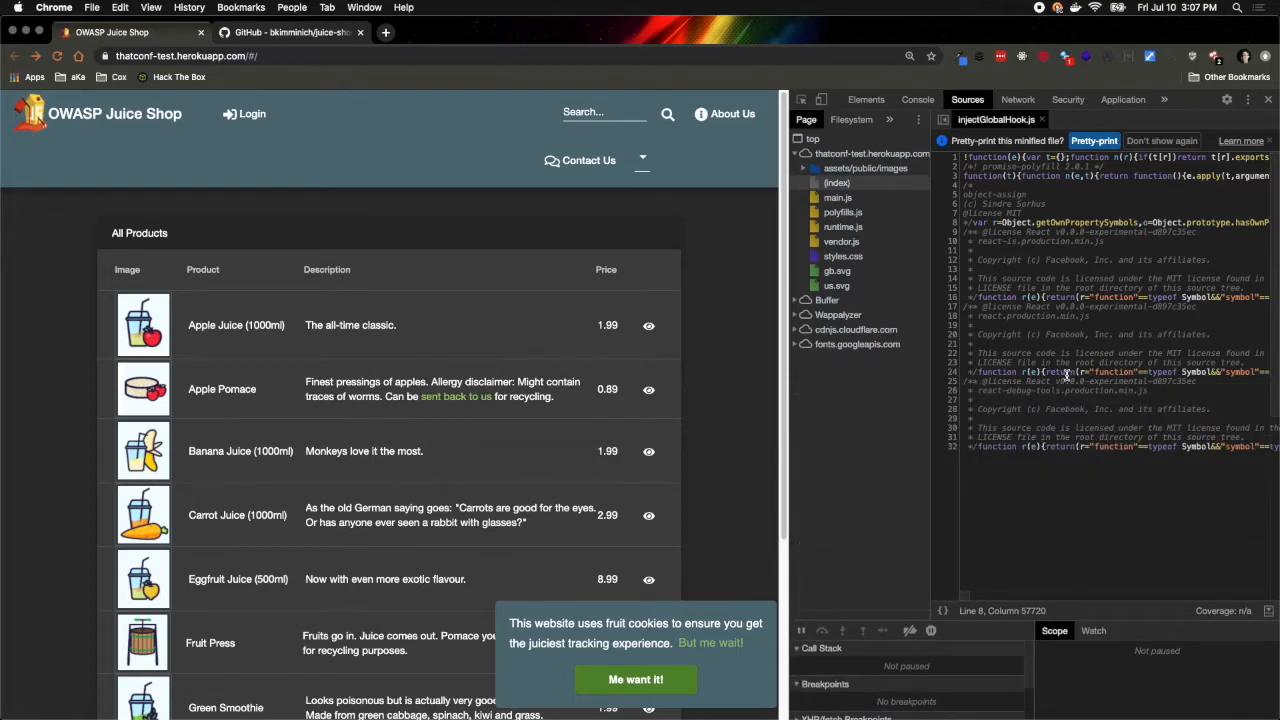
mouse_move(932, 280)
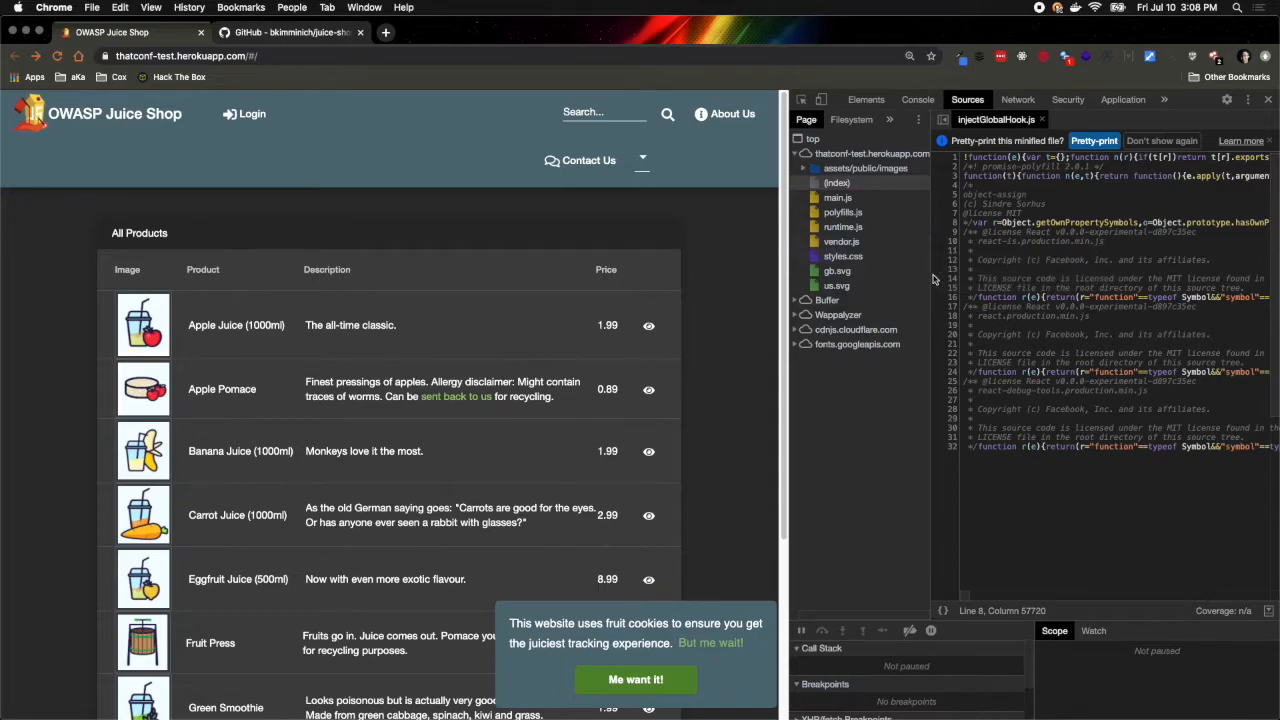
mouse_move(844, 212)
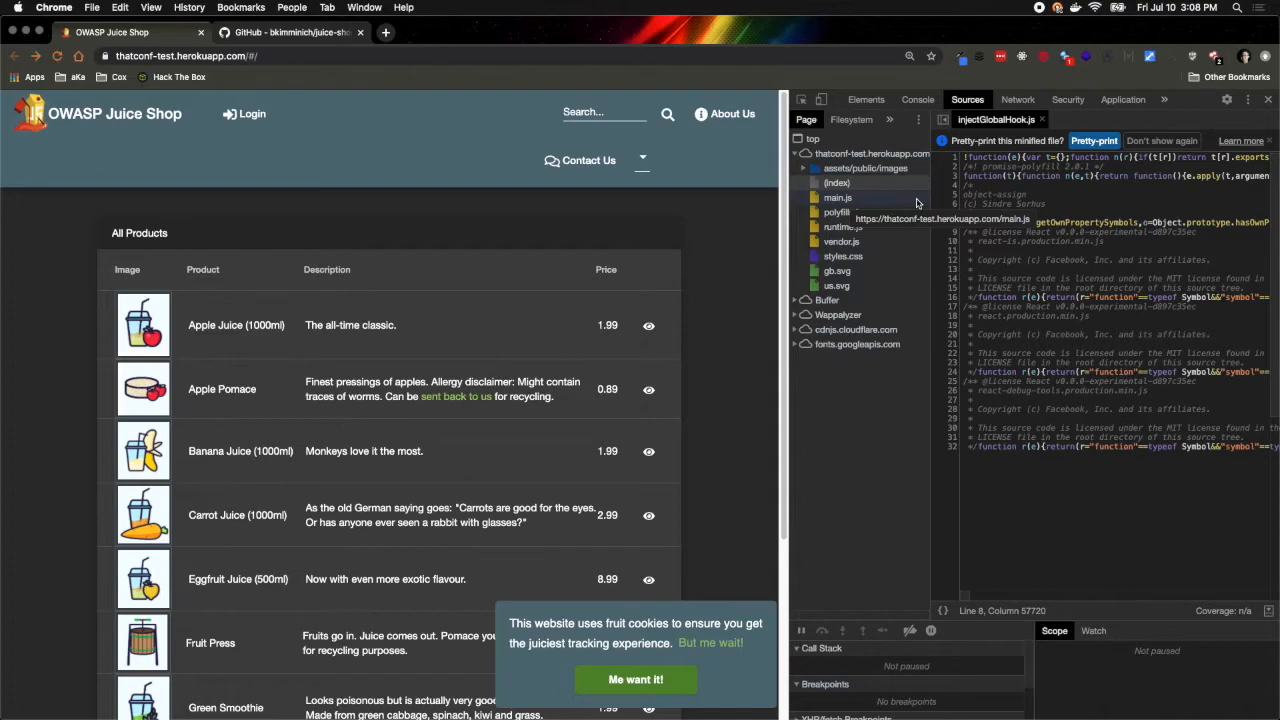
mouse_move(842, 228)
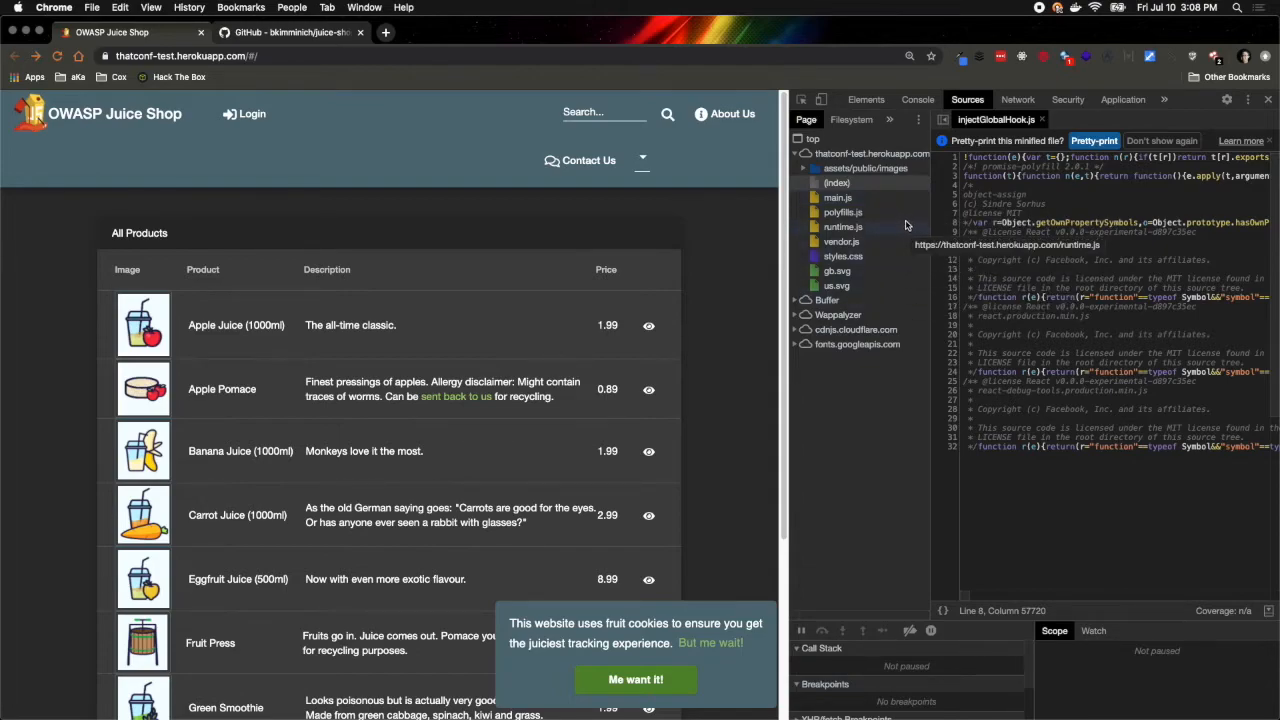
mouse_move(856, 330)
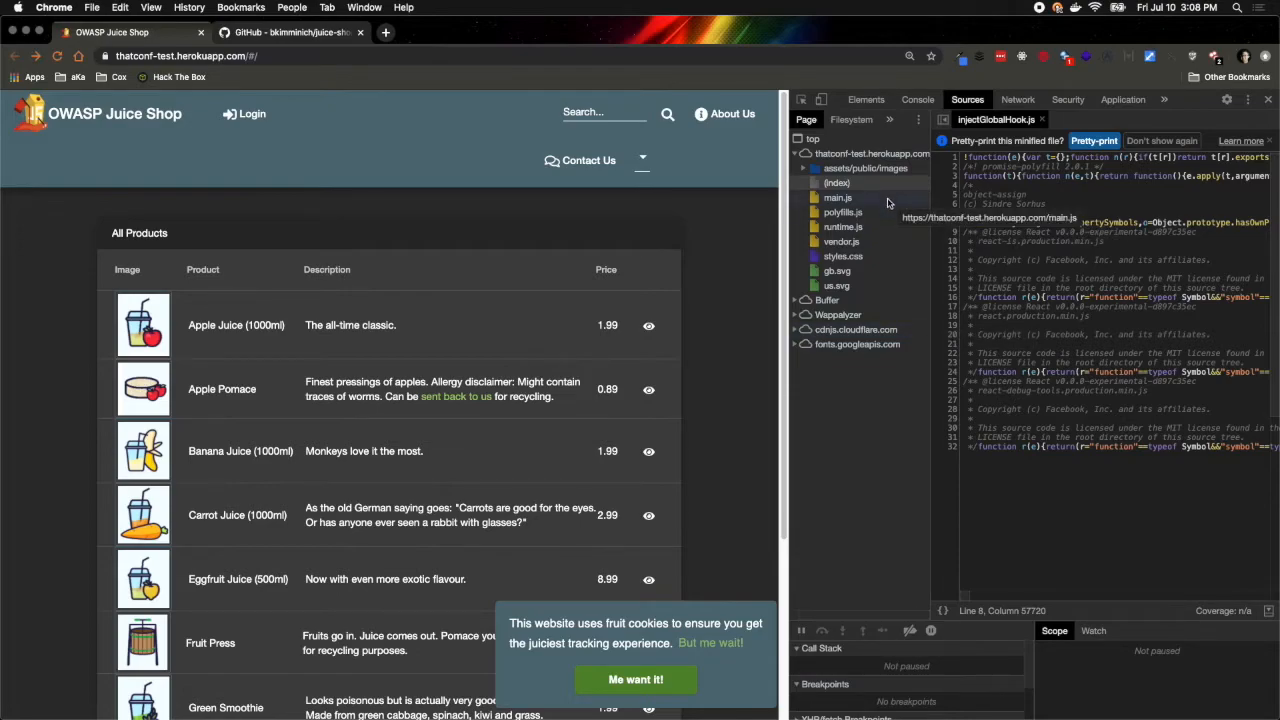
Step: Load main.js from the herokuapp domain into the DevTools source viewer
click(836, 198)
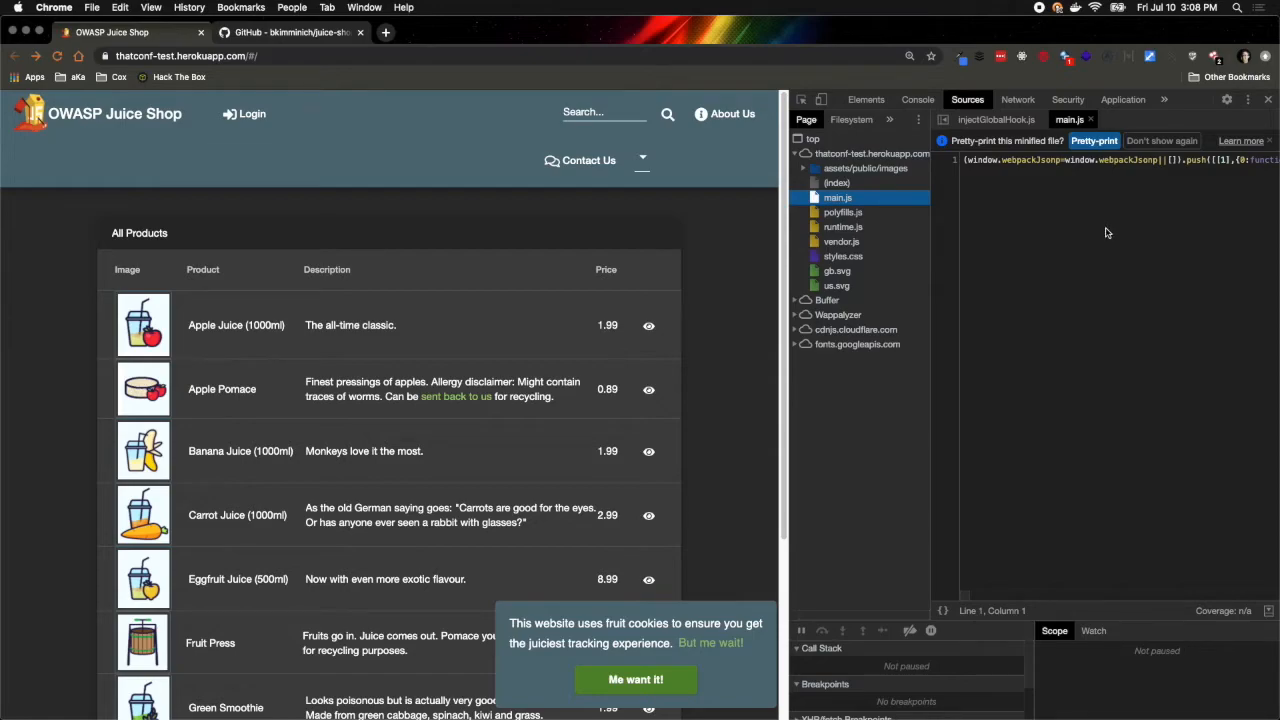
mouse_move(980, 172)
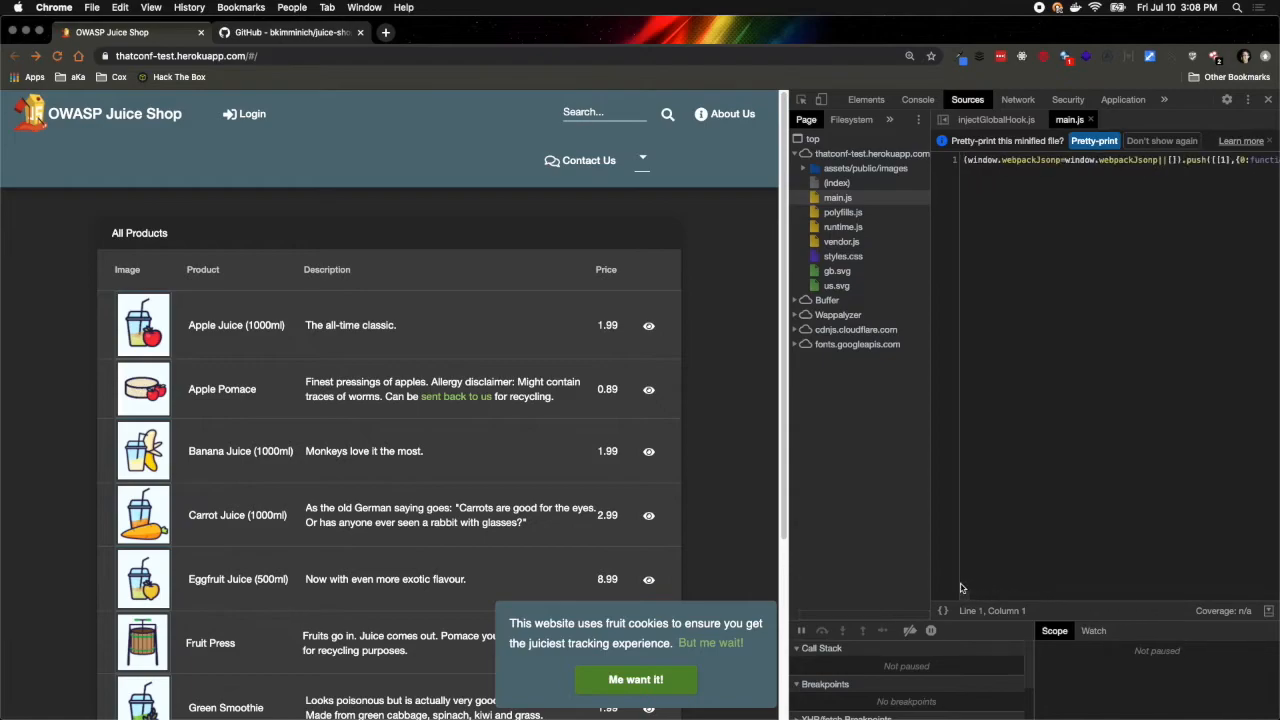
mouse_move(940, 612)
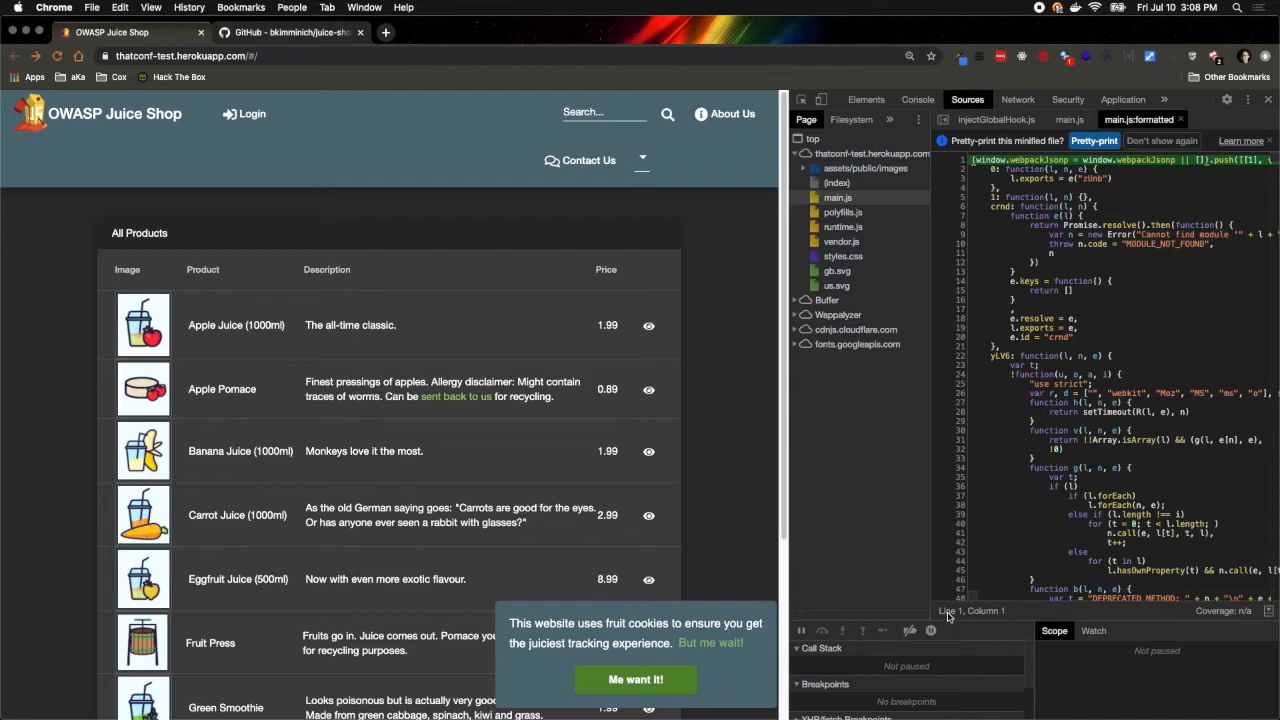
mouse_move(1064, 480)
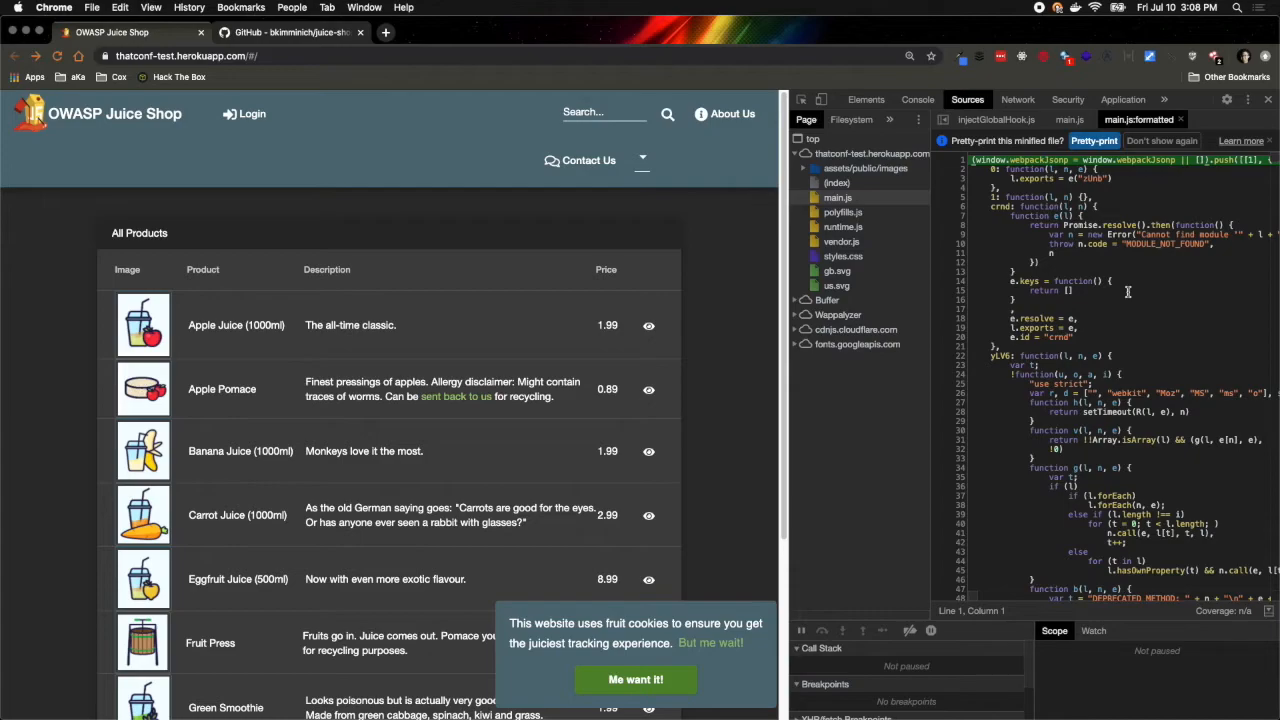
mouse_move(1100, 500)
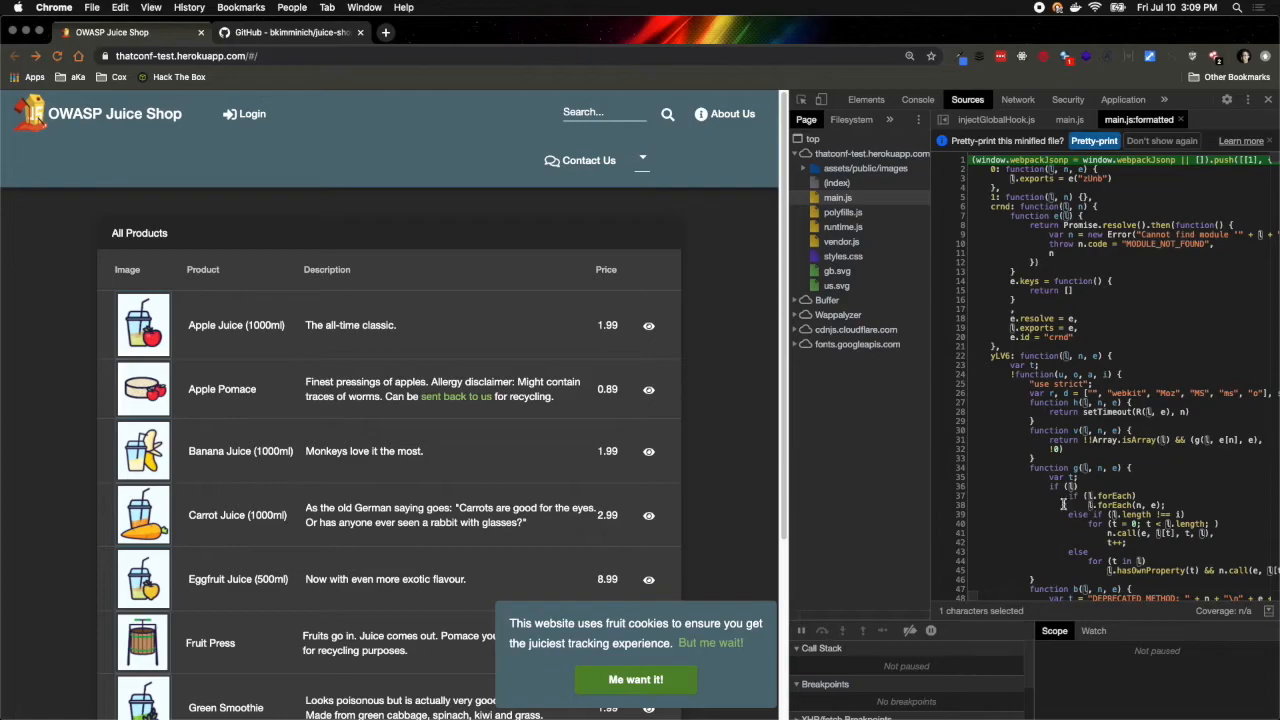
Step: Pretty-print main.js into main.js:formatted and select words in the readable code to examine them
click(1060, 504)
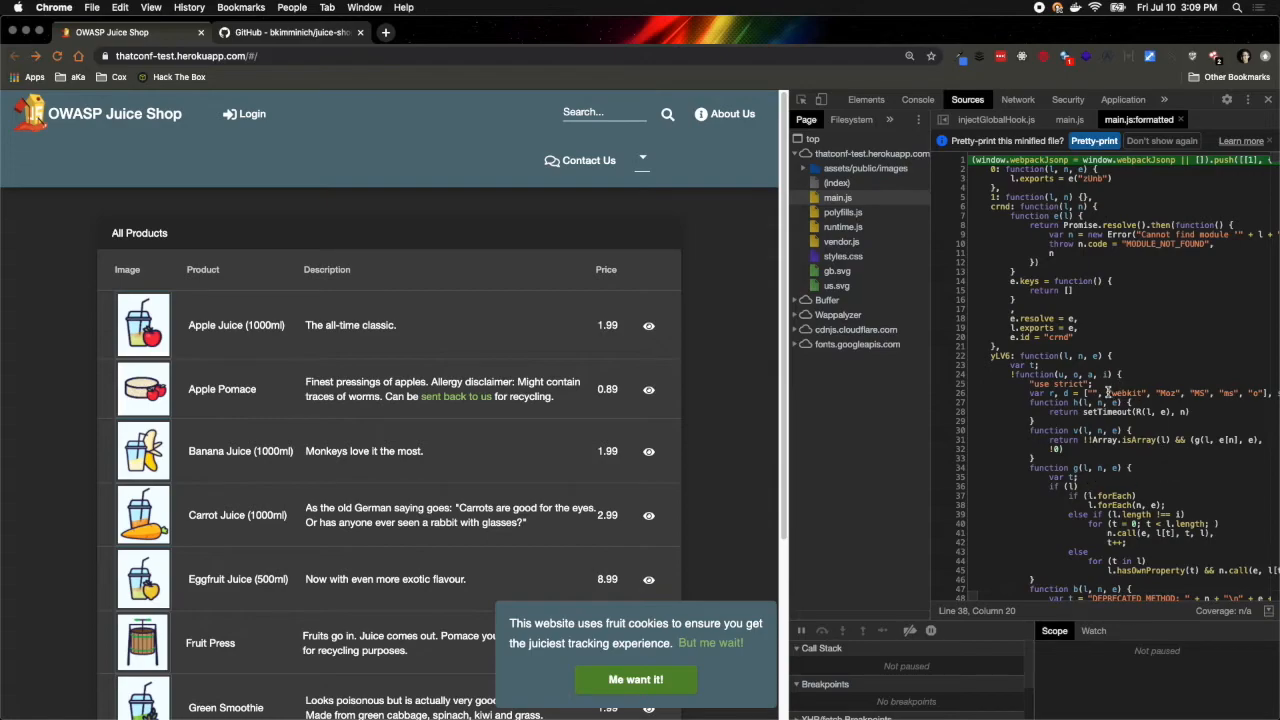
double_click(1124, 392)
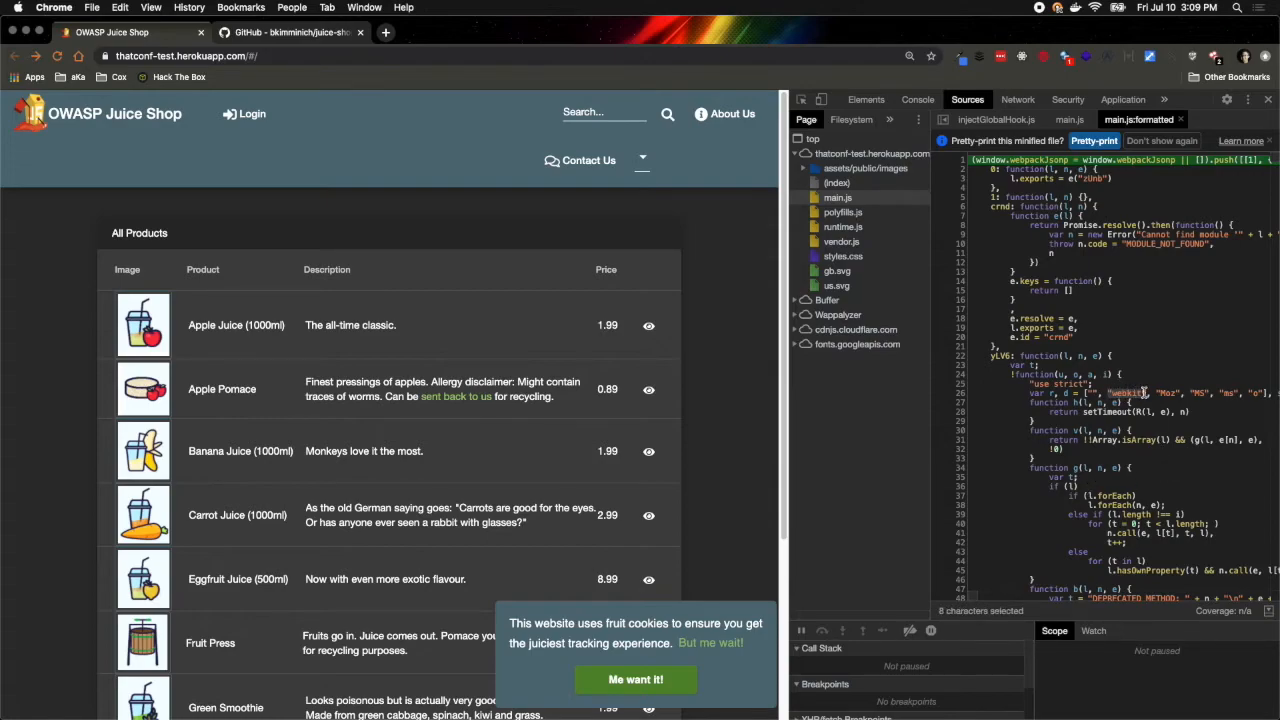
click(1144, 392)
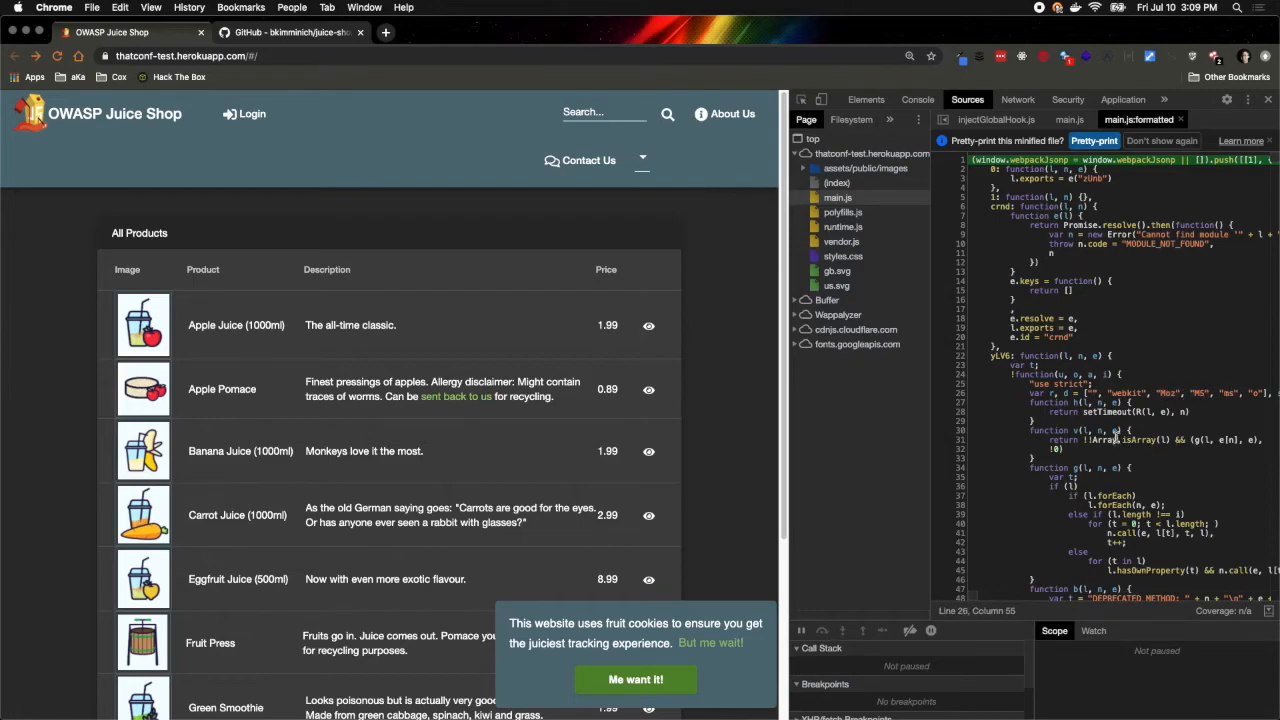
double_click(1164, 244)
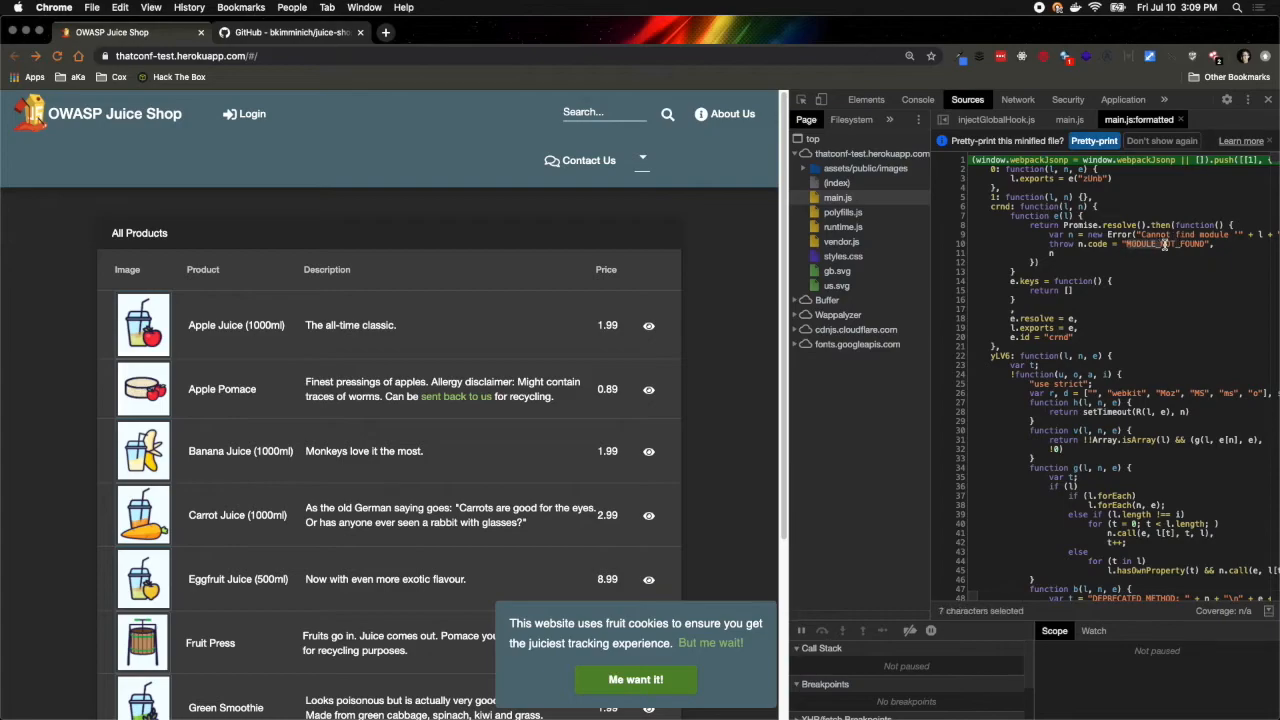
click(1204, 272)
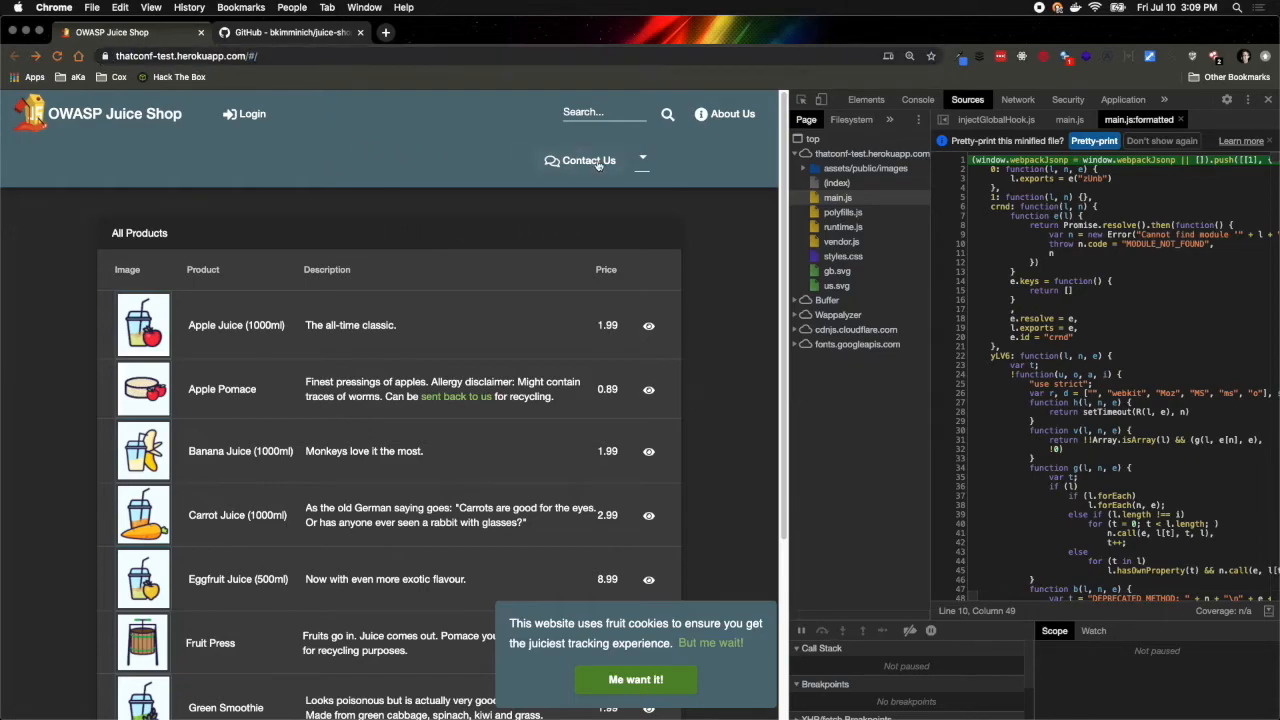
Step: Go to the Customer Feedback page under Contact Us and focus the formatted main.js for searching
click(588, 160)
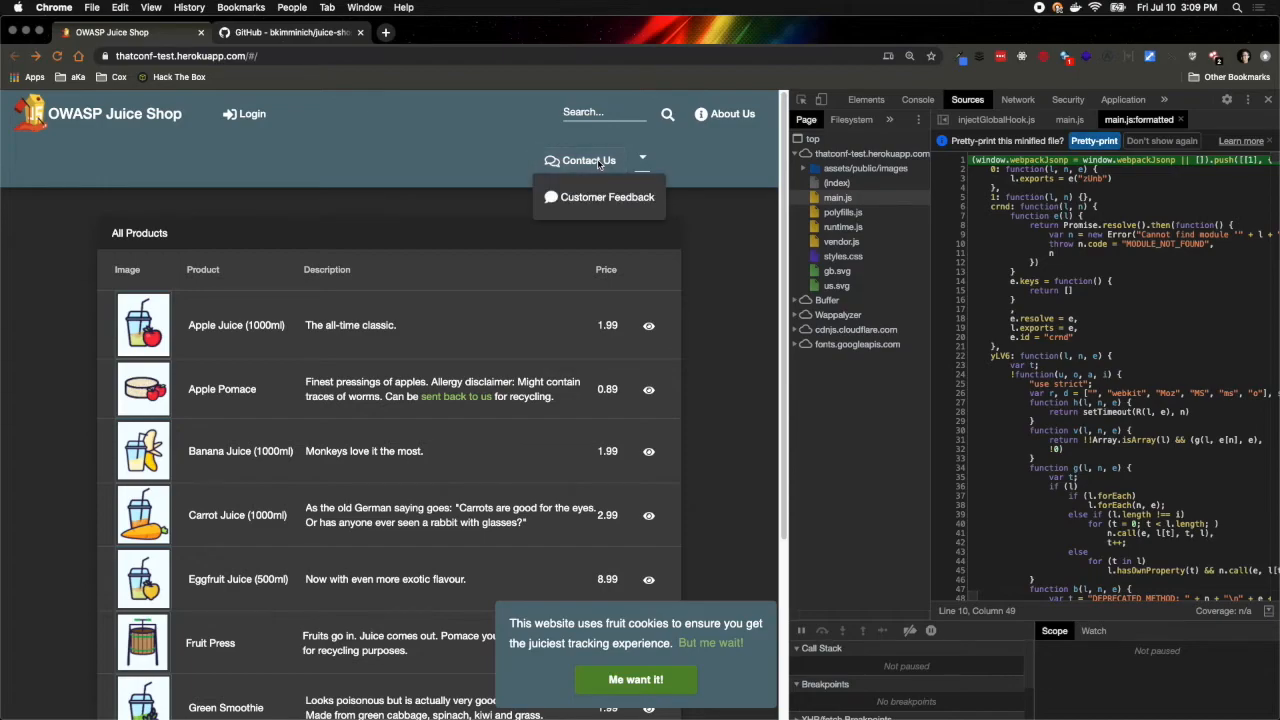
click(608, 198)
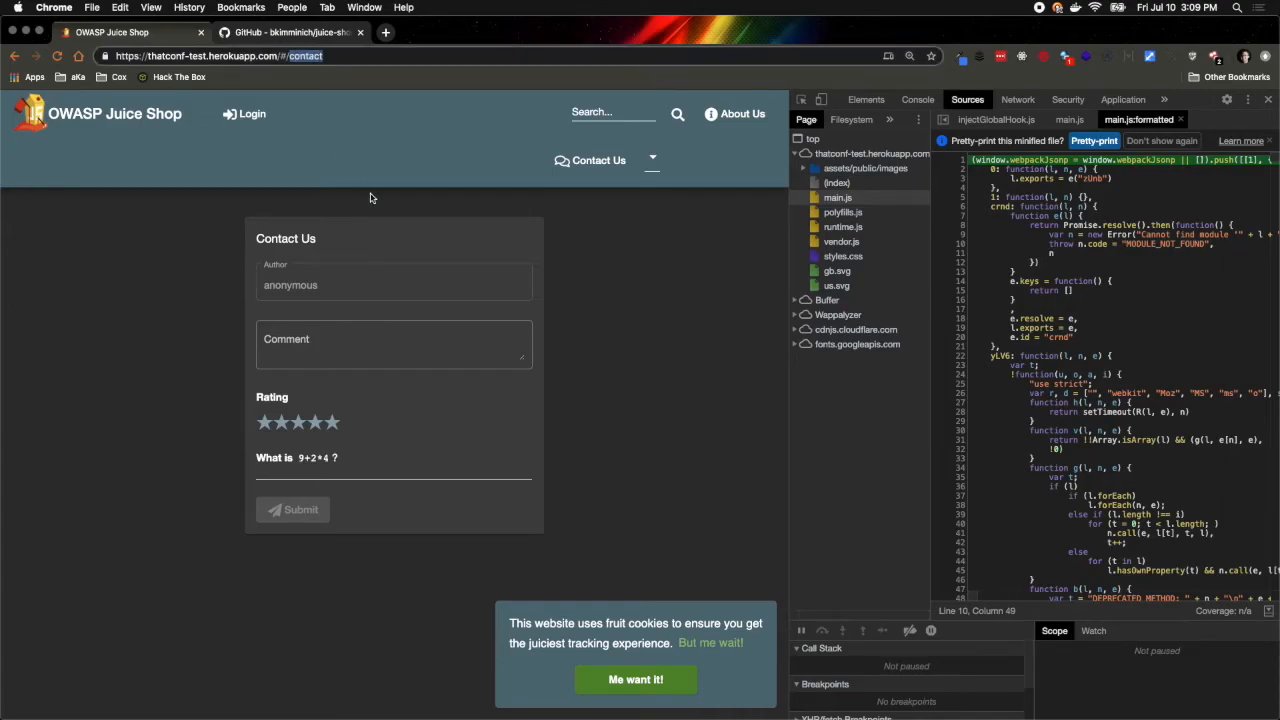
click(1124, 308)
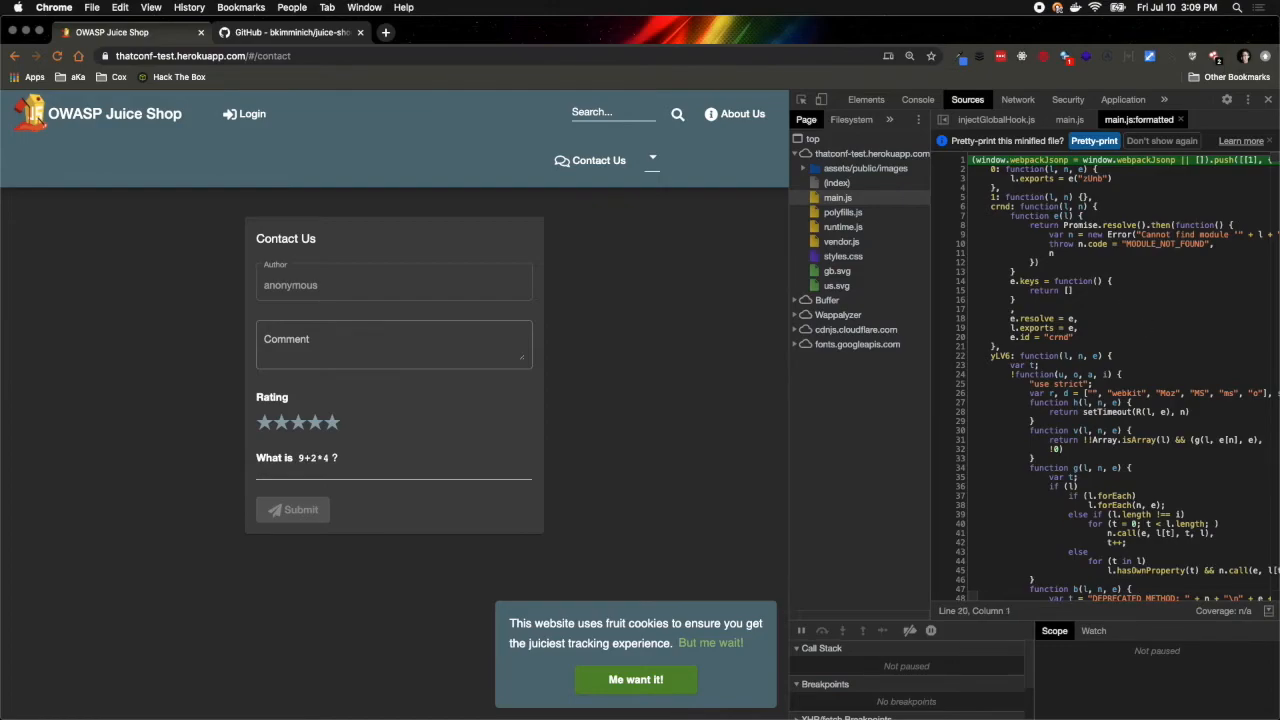
mouse_move(1224, 140)
text(c)
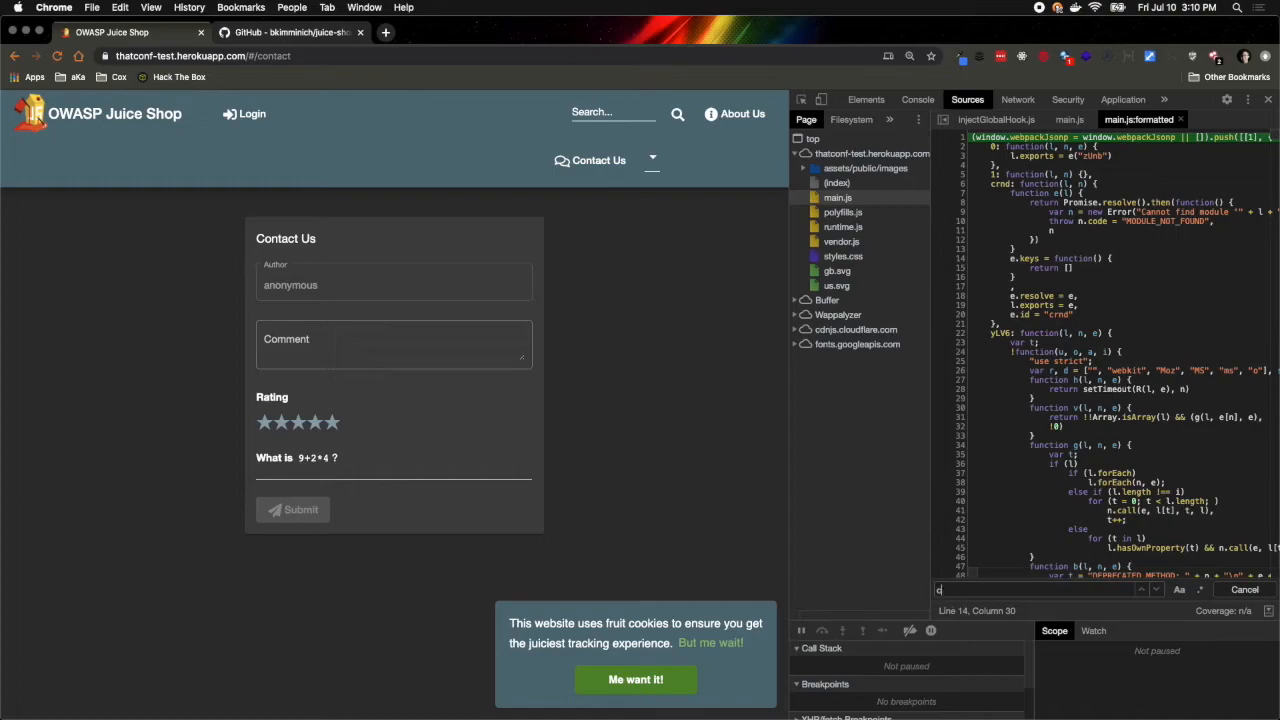
Step: Search the formatted main.js for 'contact' and step through successive matches toward the navigation-page code
text(ontact)
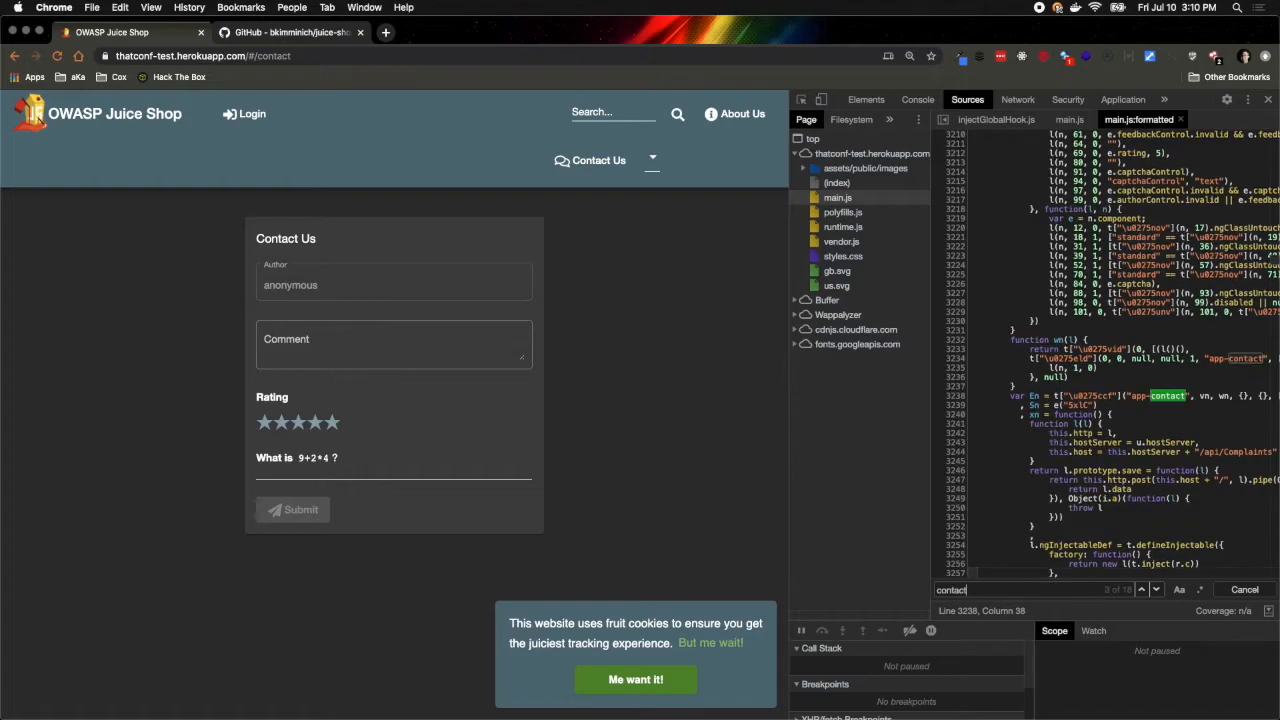
click(1140, 588)
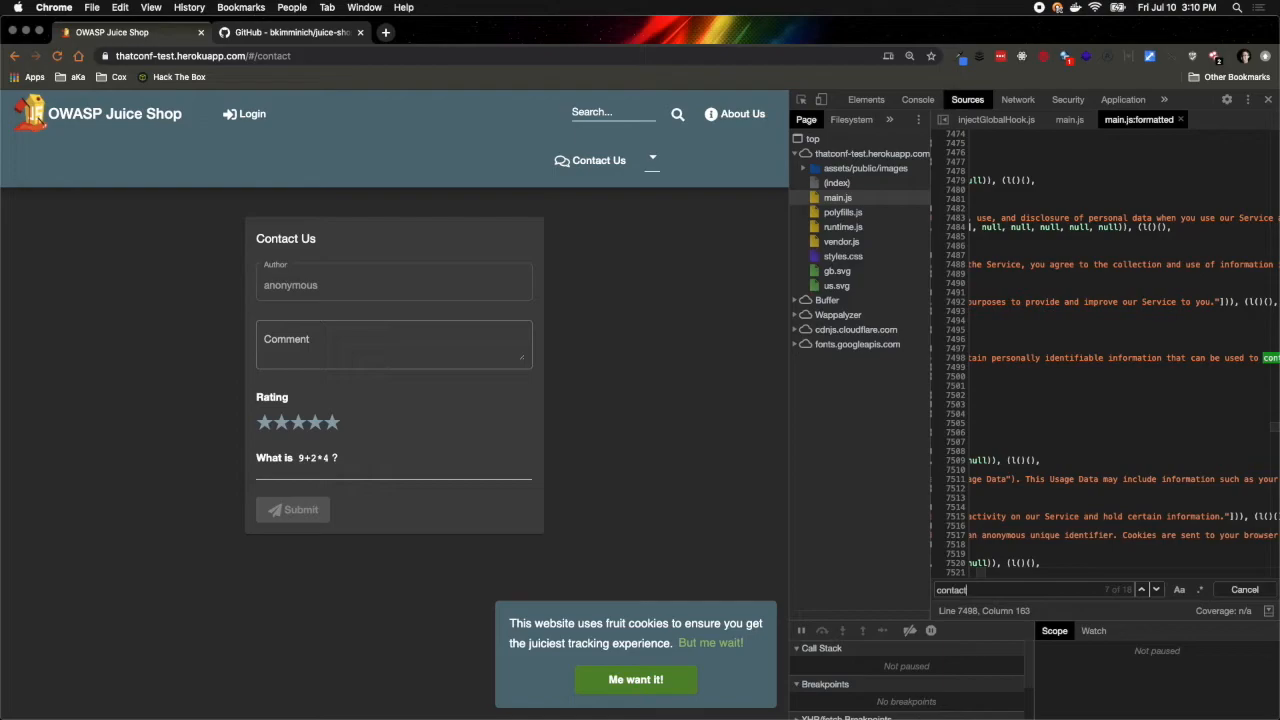
click(1140, 588)
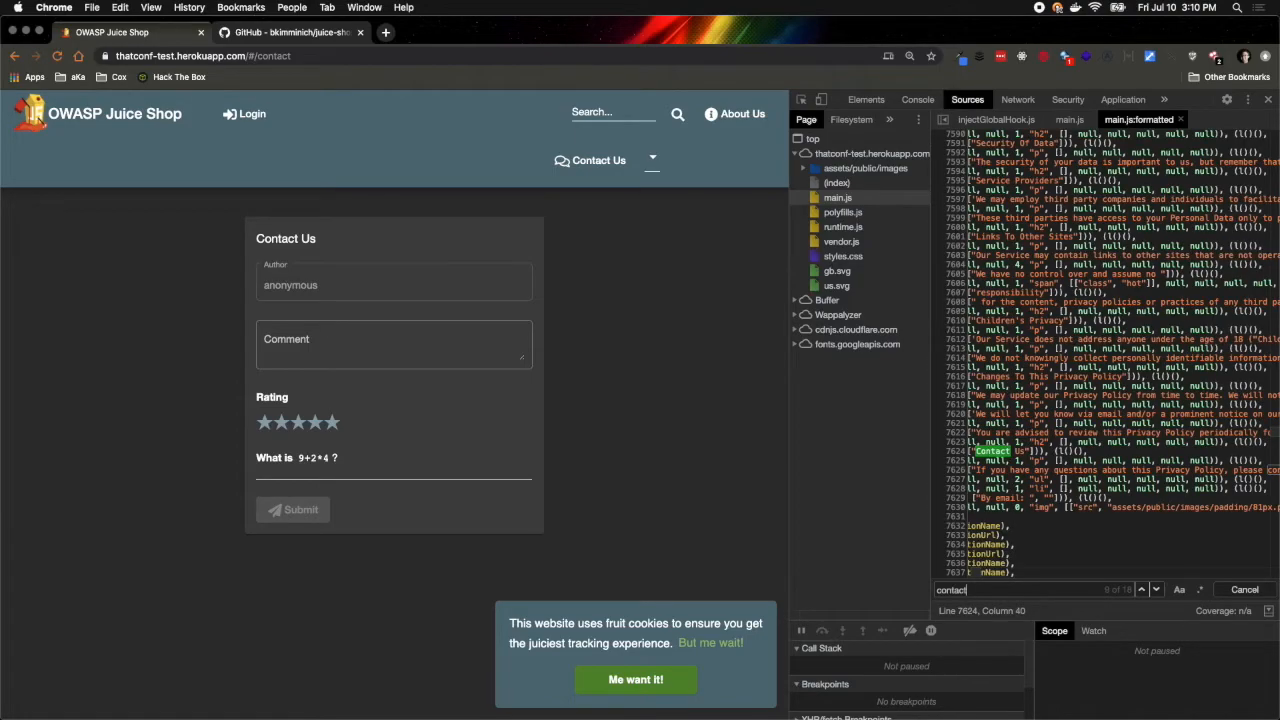
click(1140, 588)
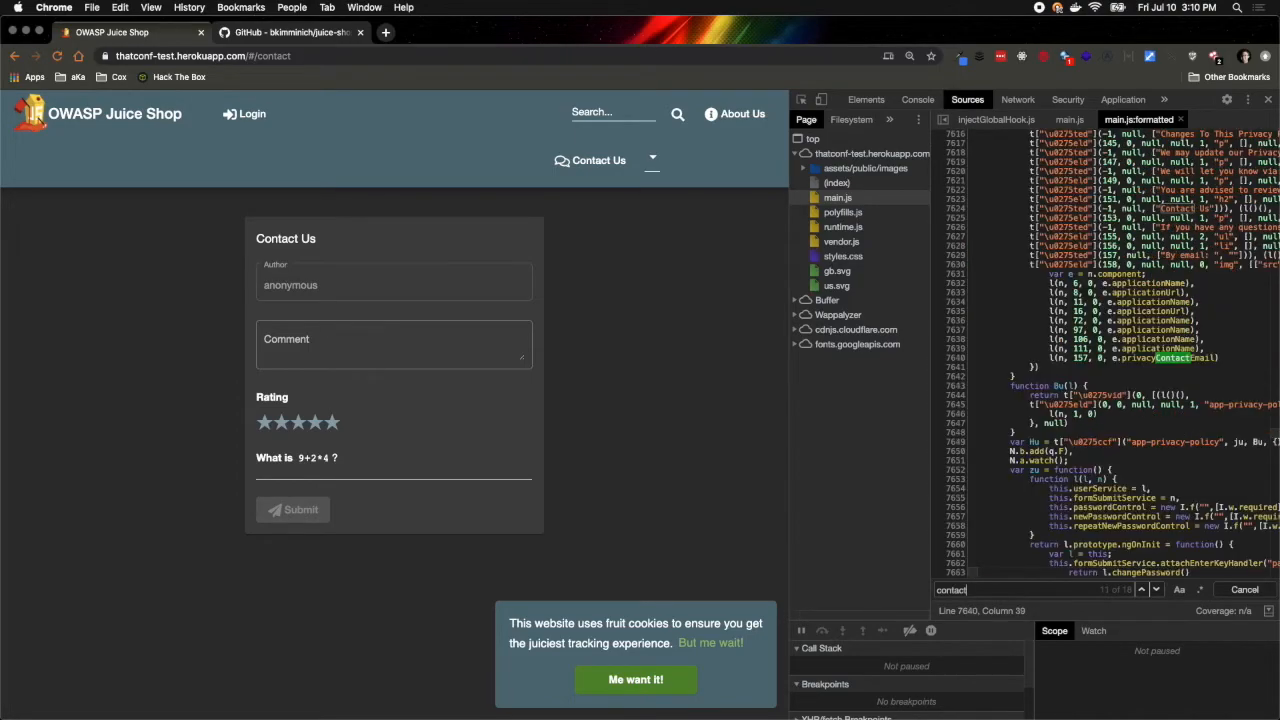
click(1140, 588)
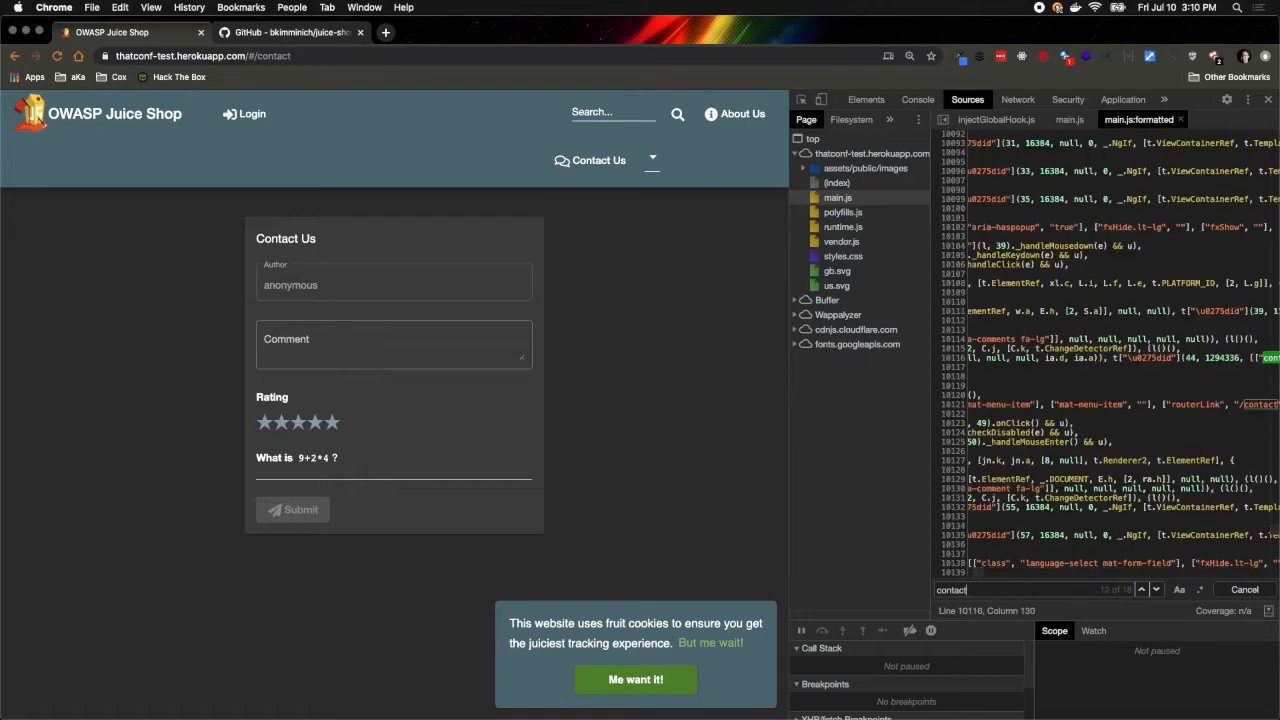
click(1140, 588)
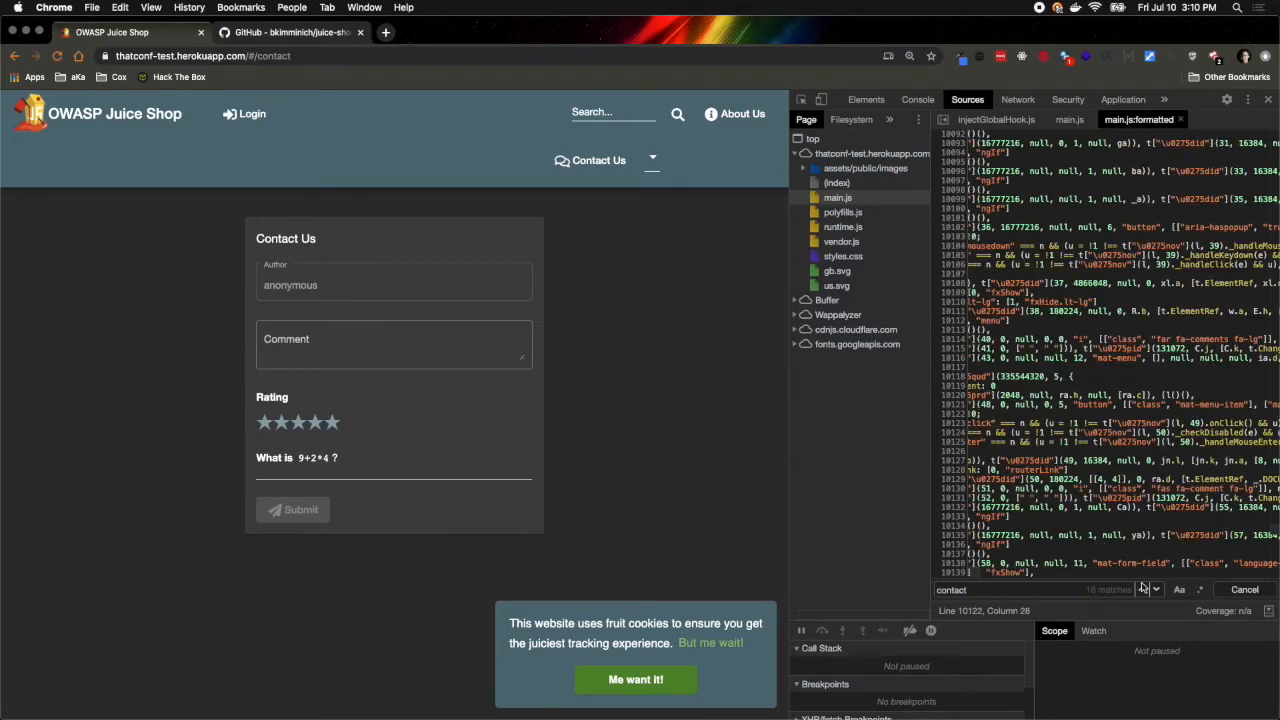
click(1142, 588)
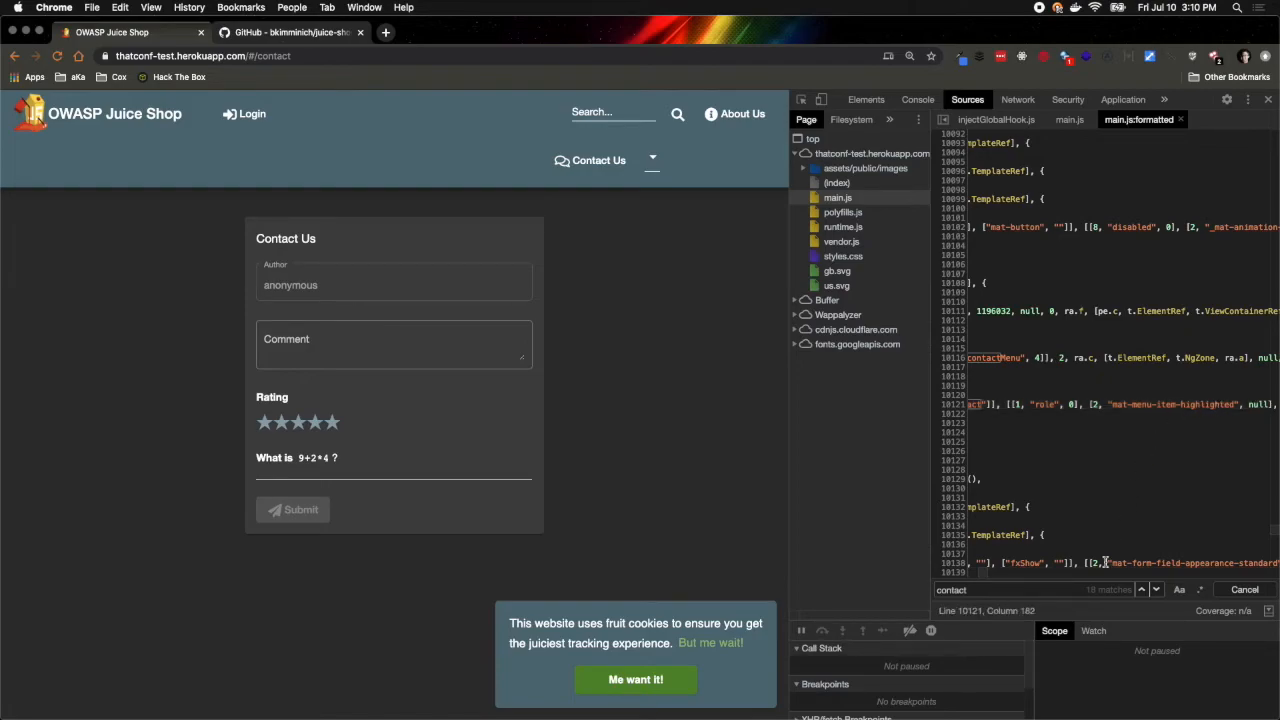
click(1140, 588)
text(abou)
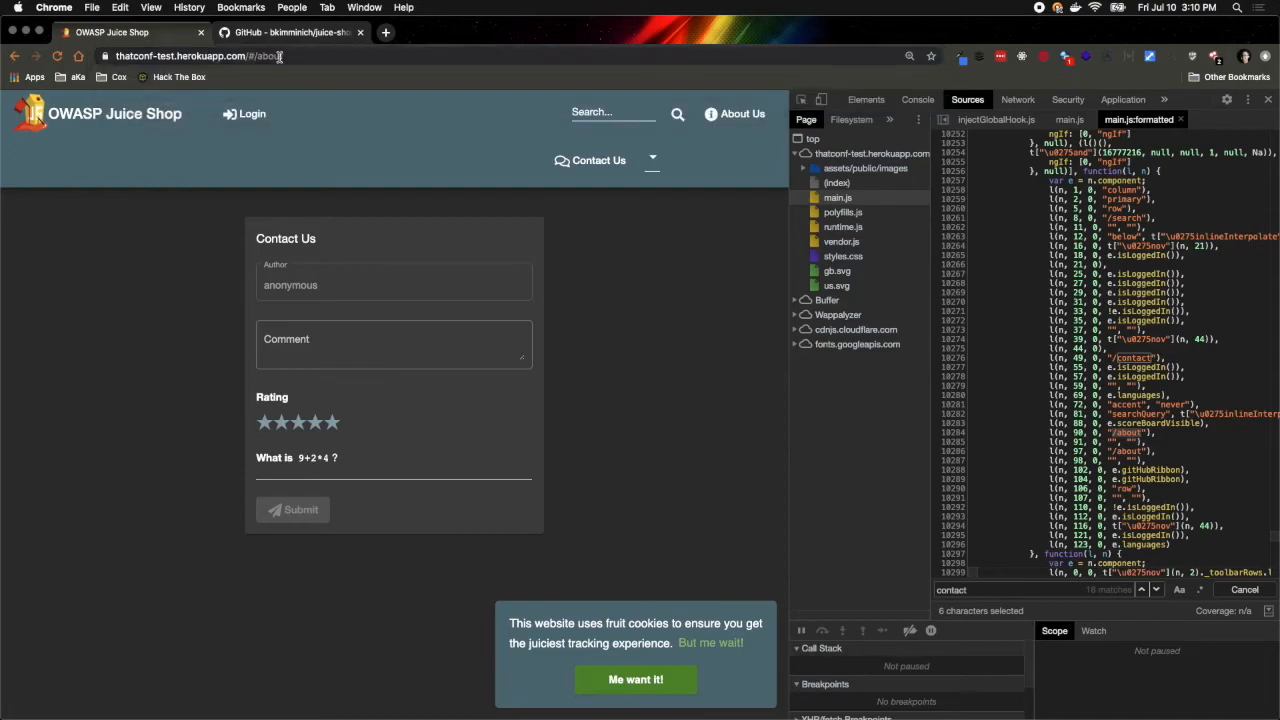
Step: Load #/about and continue through contact matches until the route list with administration and score-board paths appears
click(732, 112)
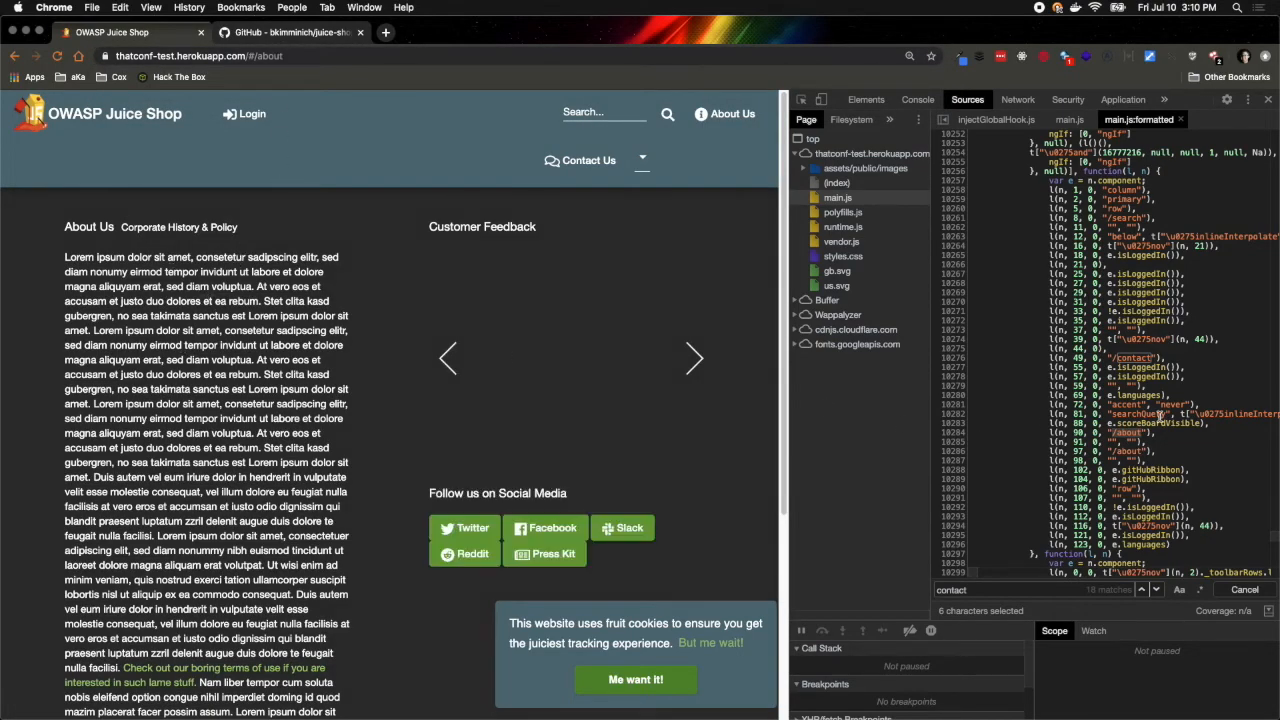
click(694, 358)
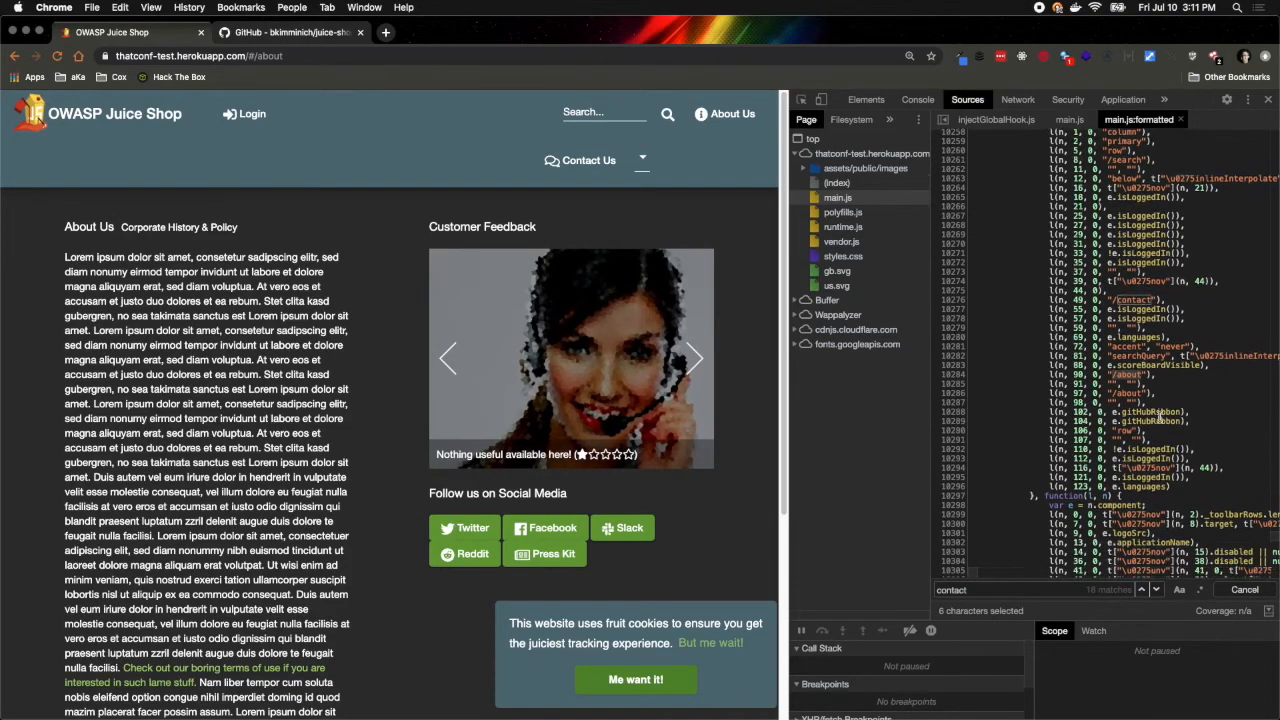
scroll(down, 3)
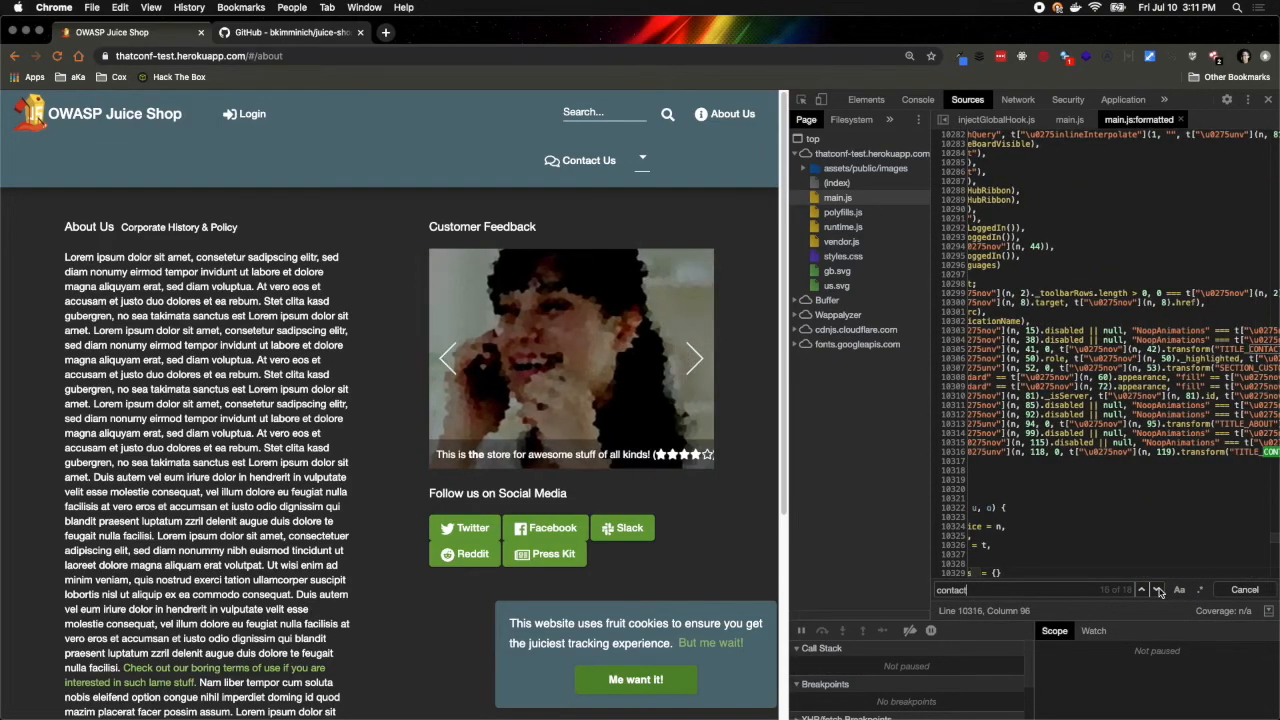
click(1158, 588)
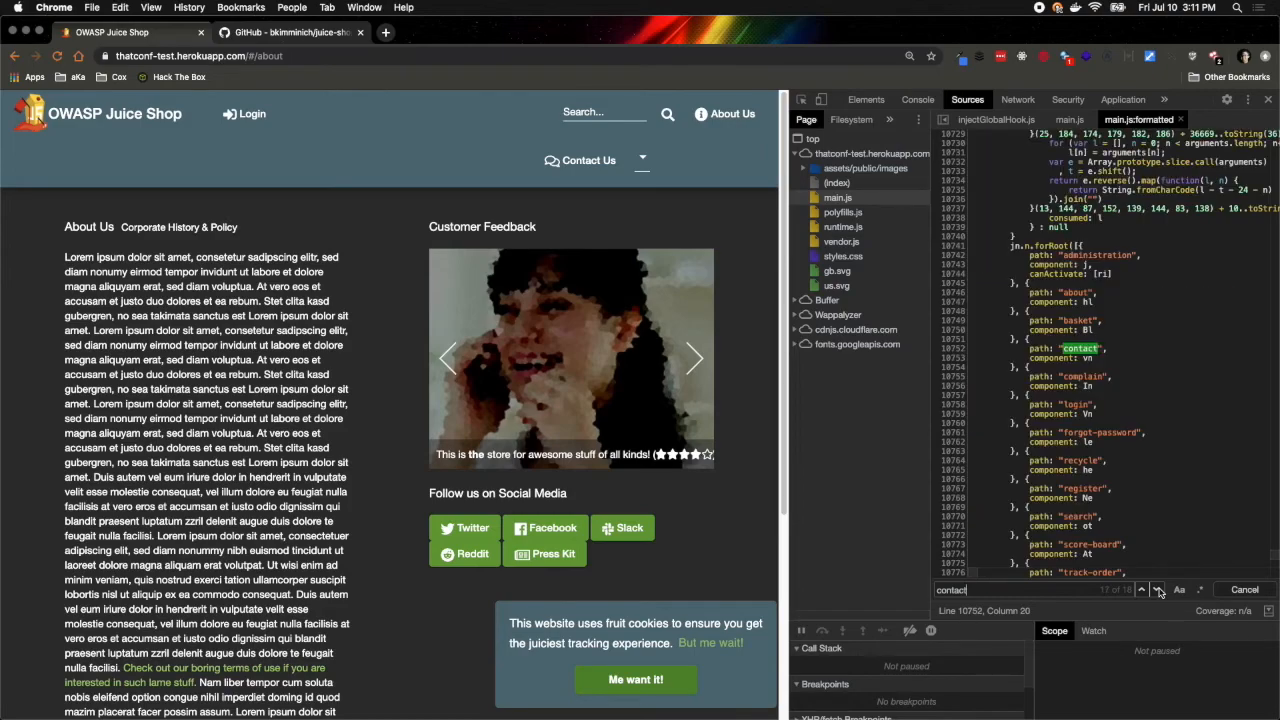
click(694, 360)
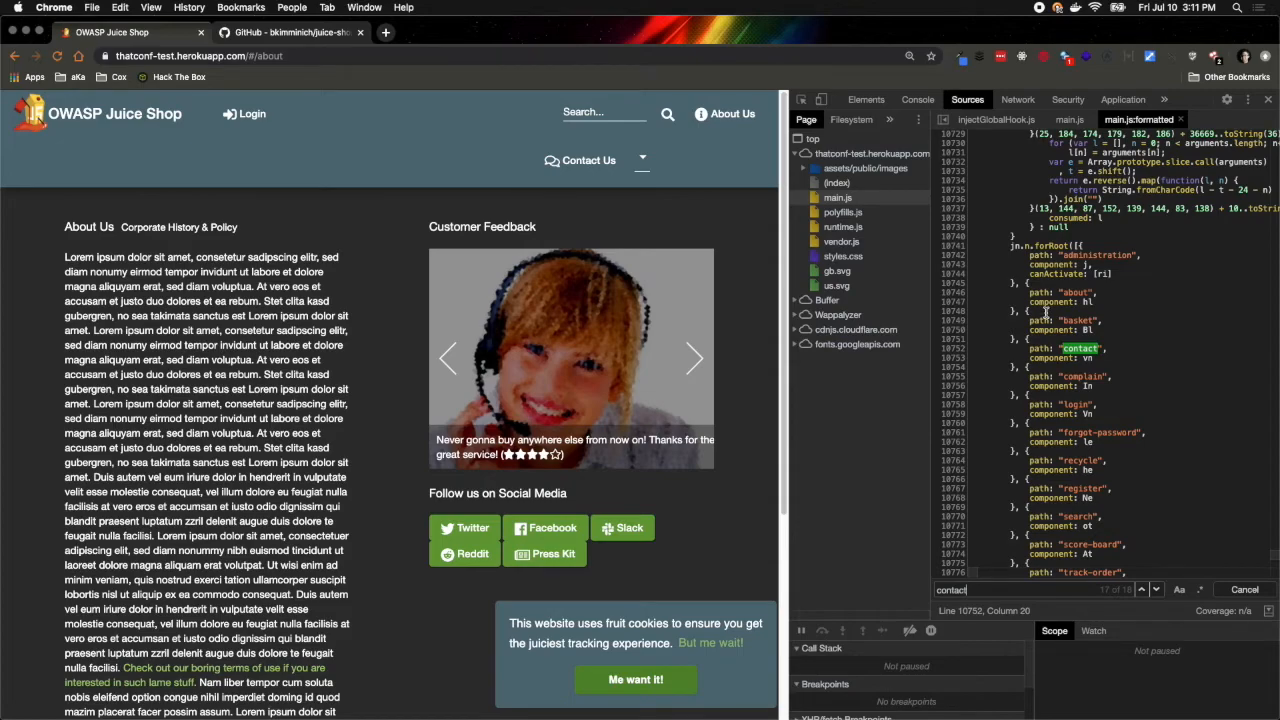
click(694, 358)
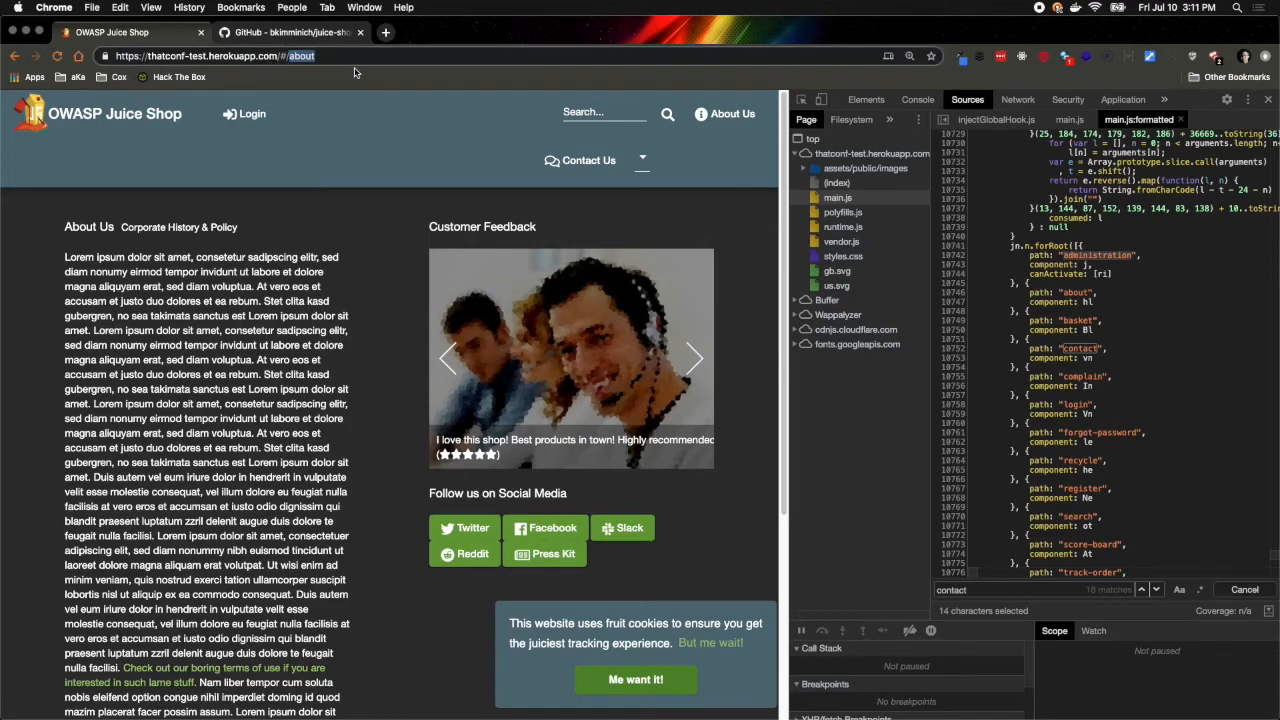
Step: Visit the /administration route (403 error), then scroll the main.js routes list for the next path
click(694, 360)
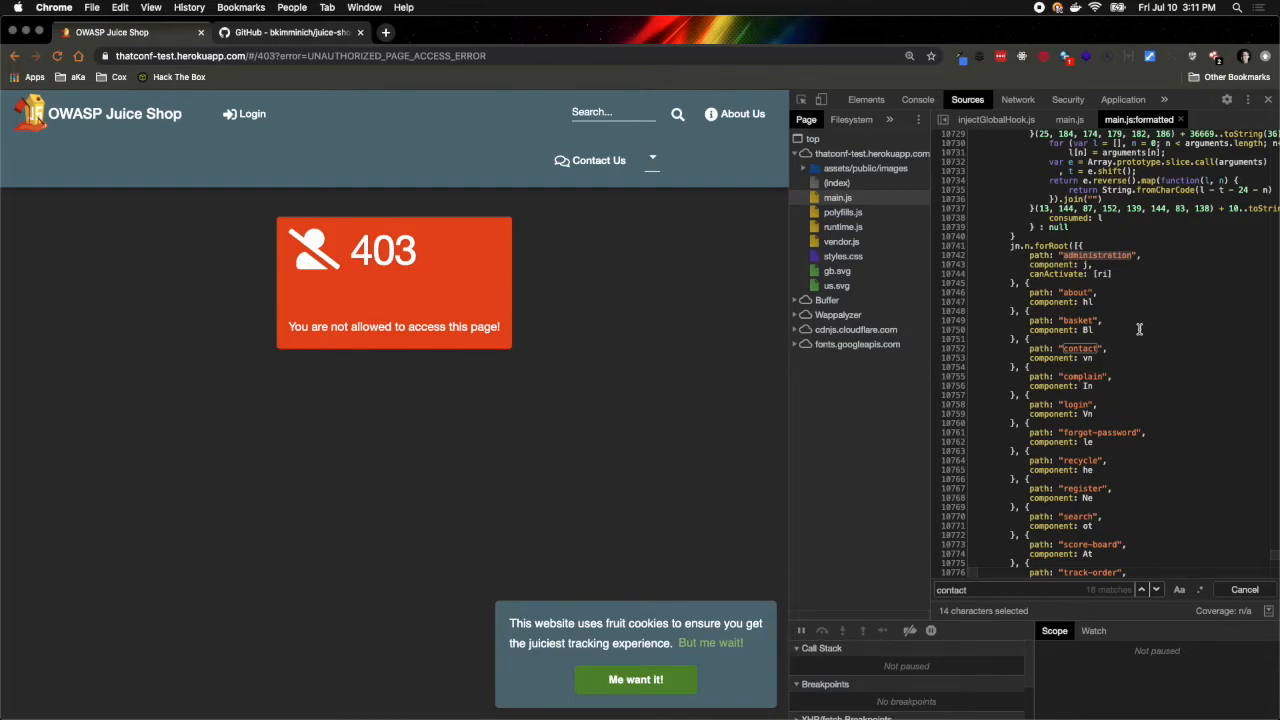
mouse_move(308, 300)
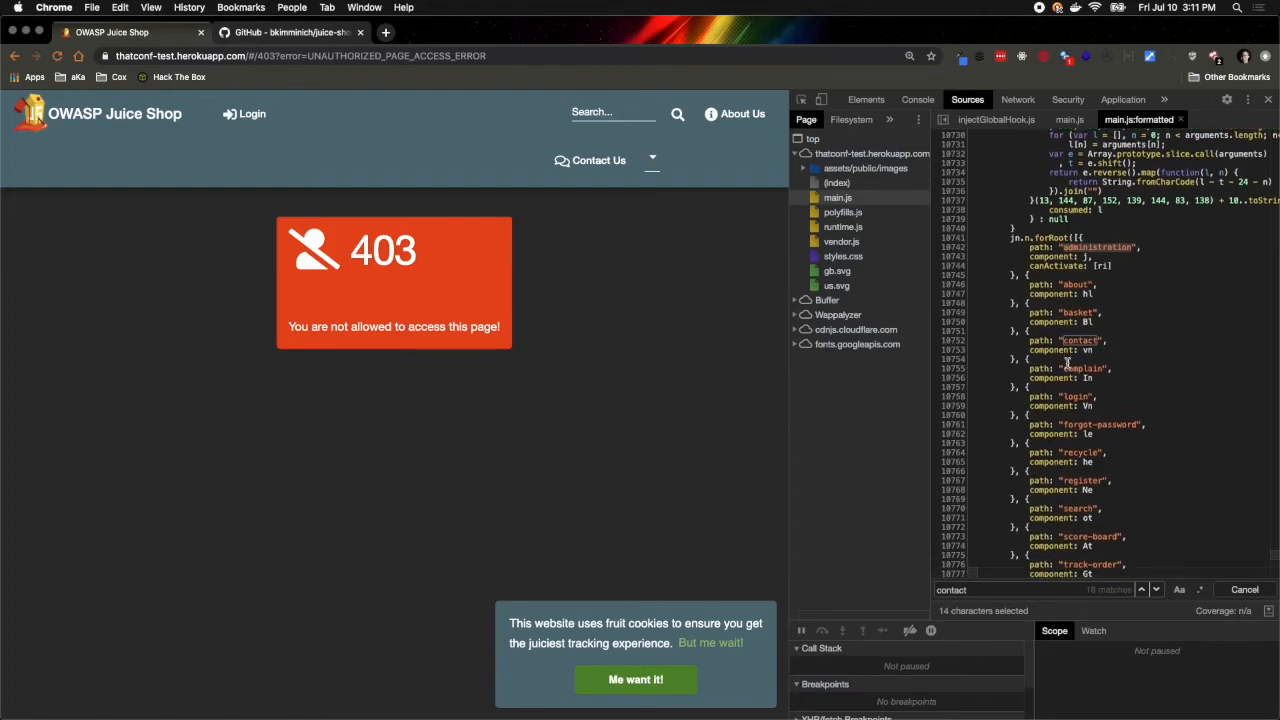
scroll(down, 3)
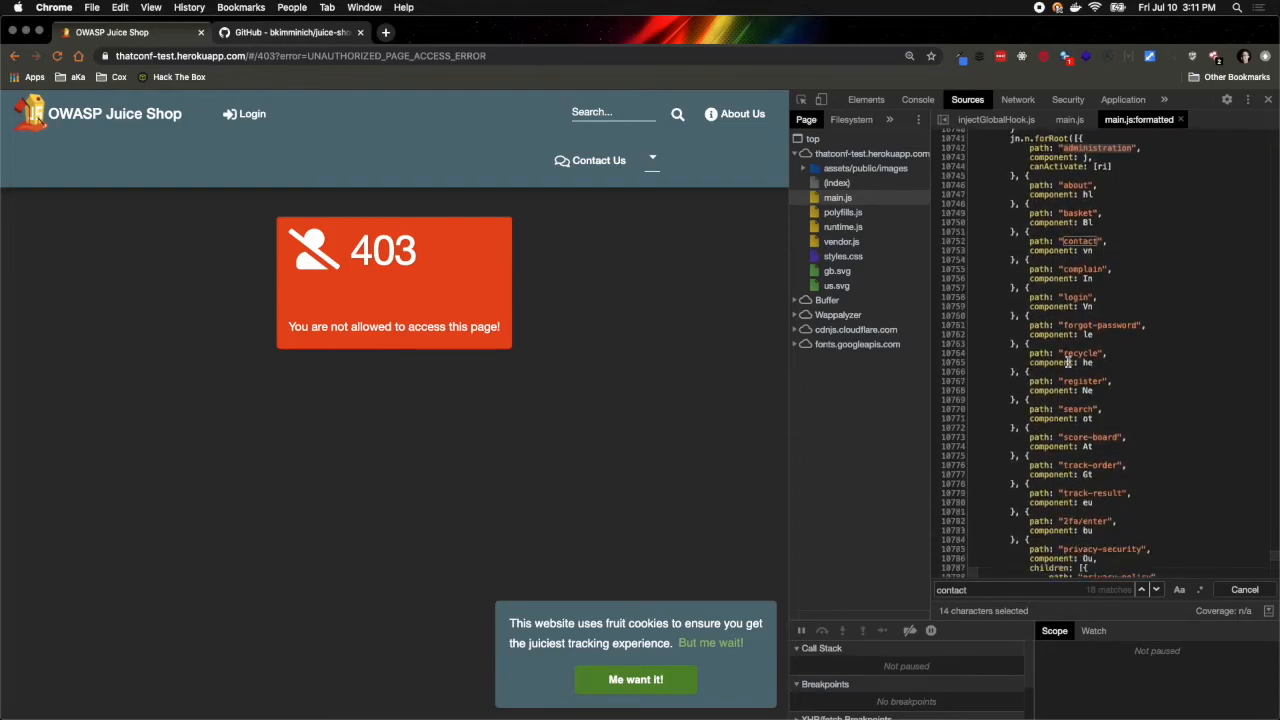
scroll(down, 3)
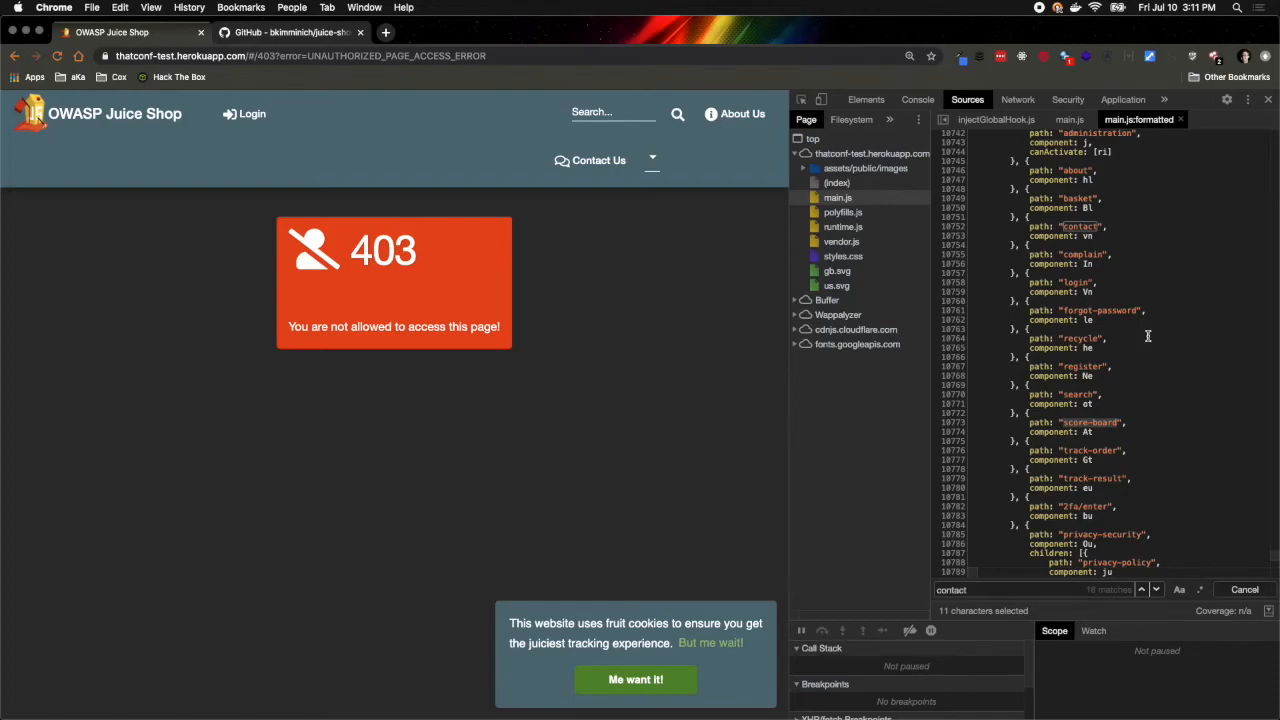
click(296, 56)
text(thatconf-test.herokuapp.com/#/score-board)
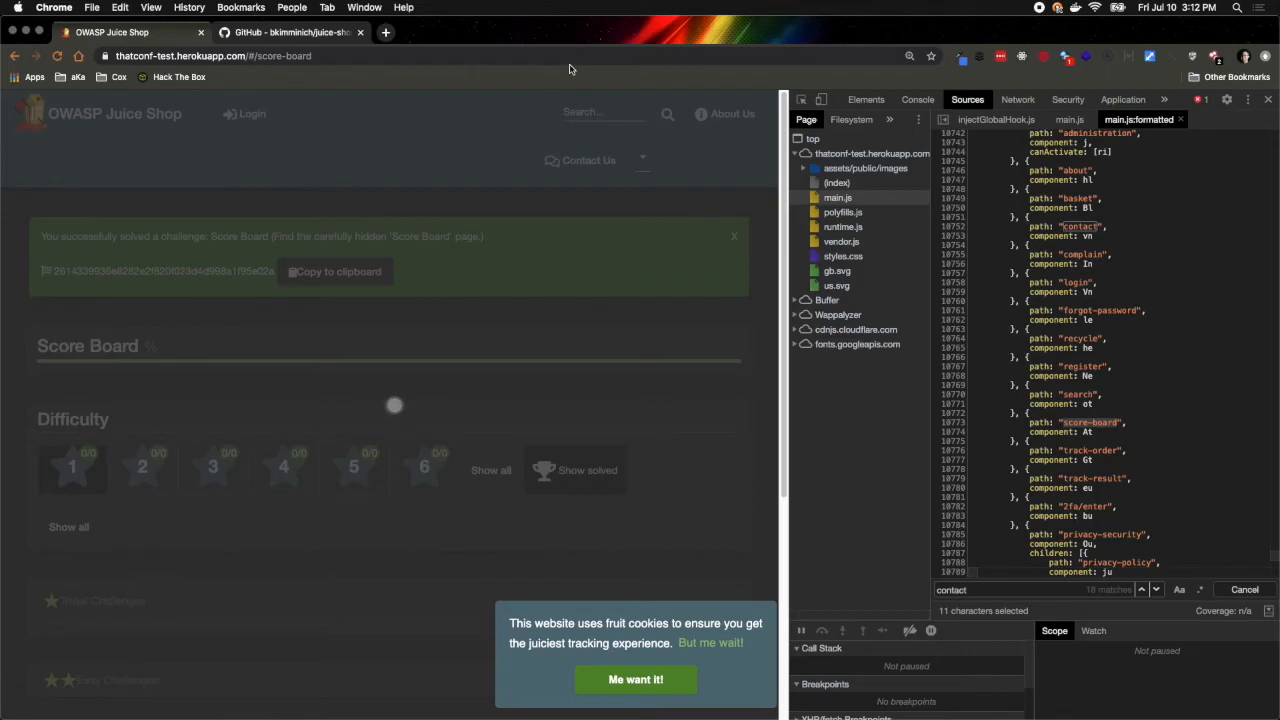
mouse_move(618, 420)
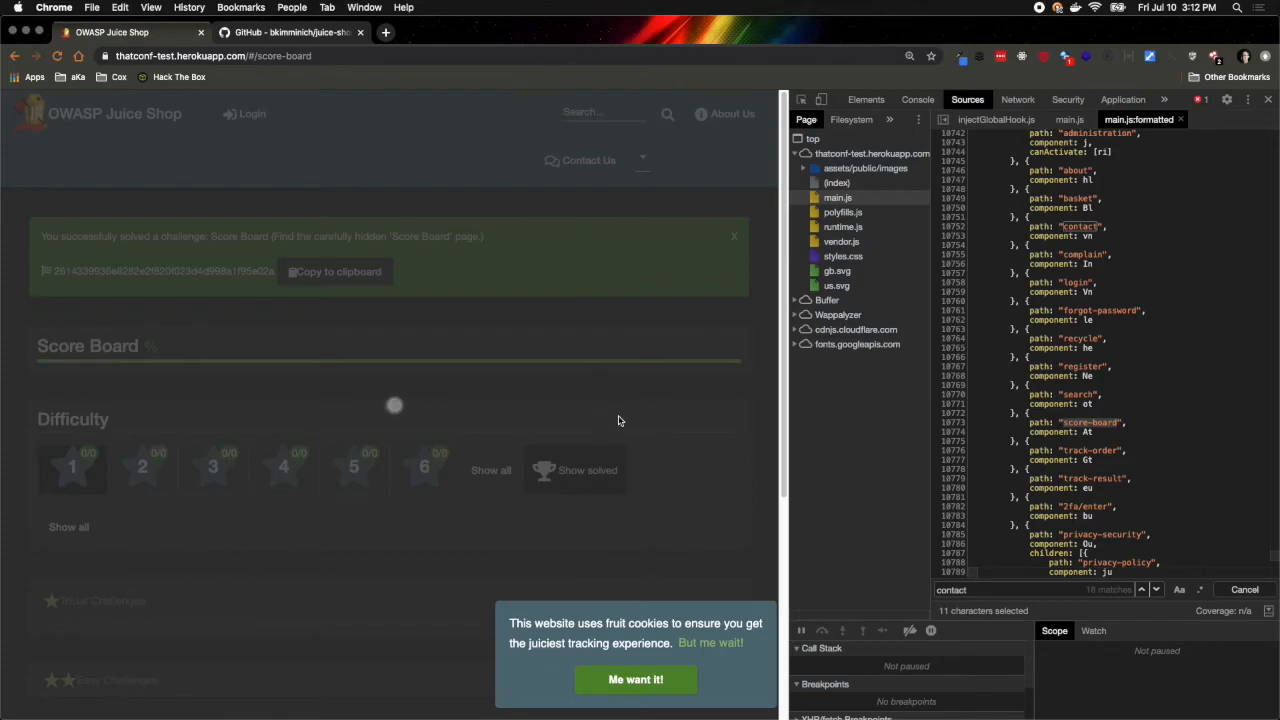
mouse_move(724, 586)
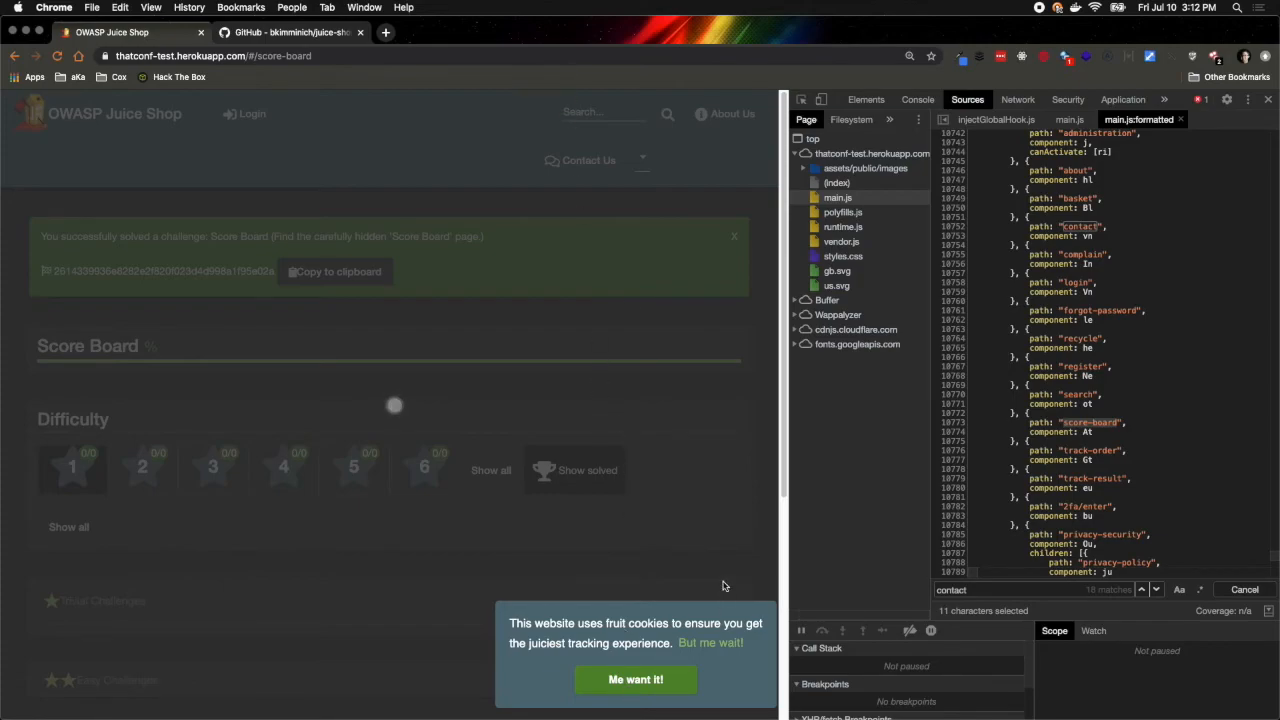
mouse_move(632, 474)
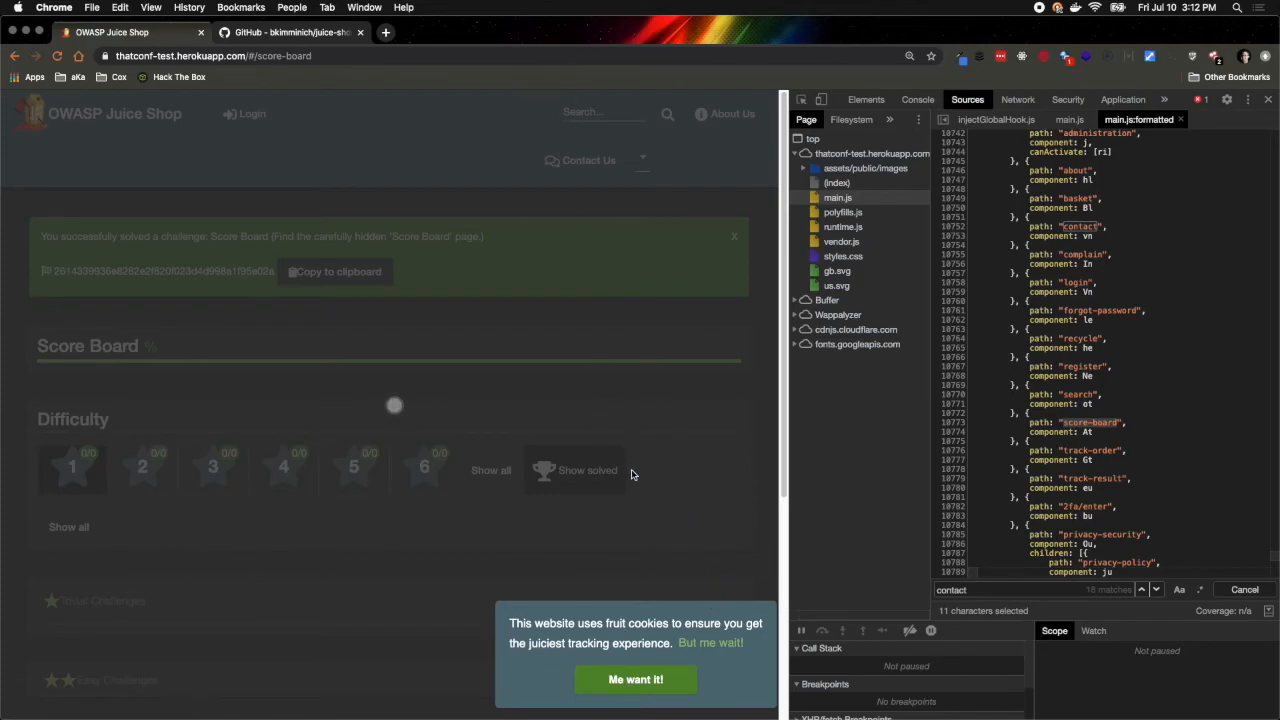
mouse_move(52, 246)
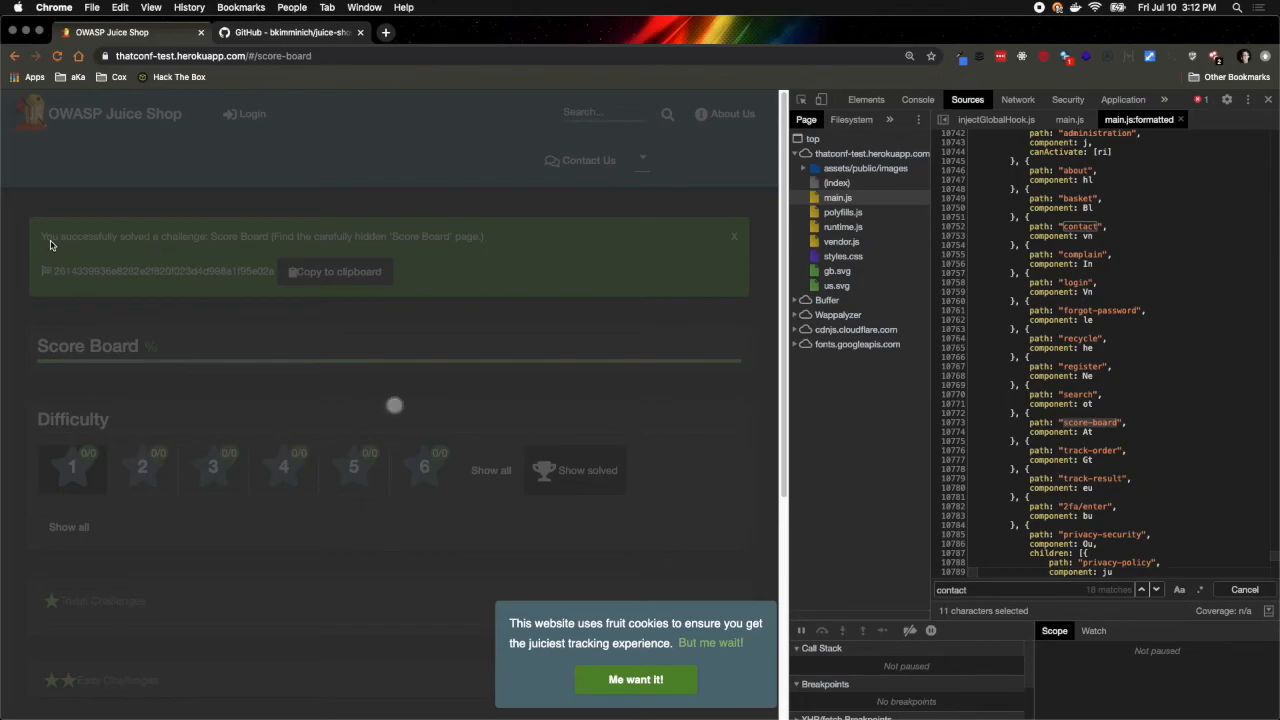
mouse_move(198, 248)
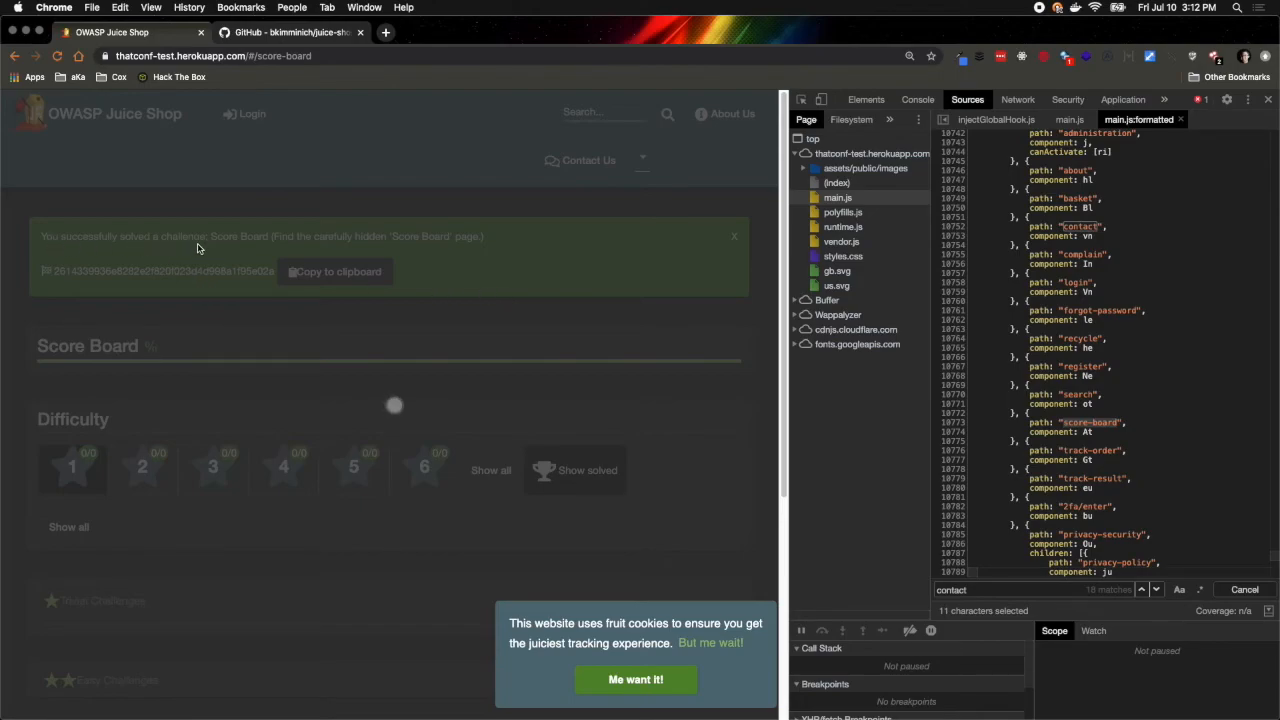